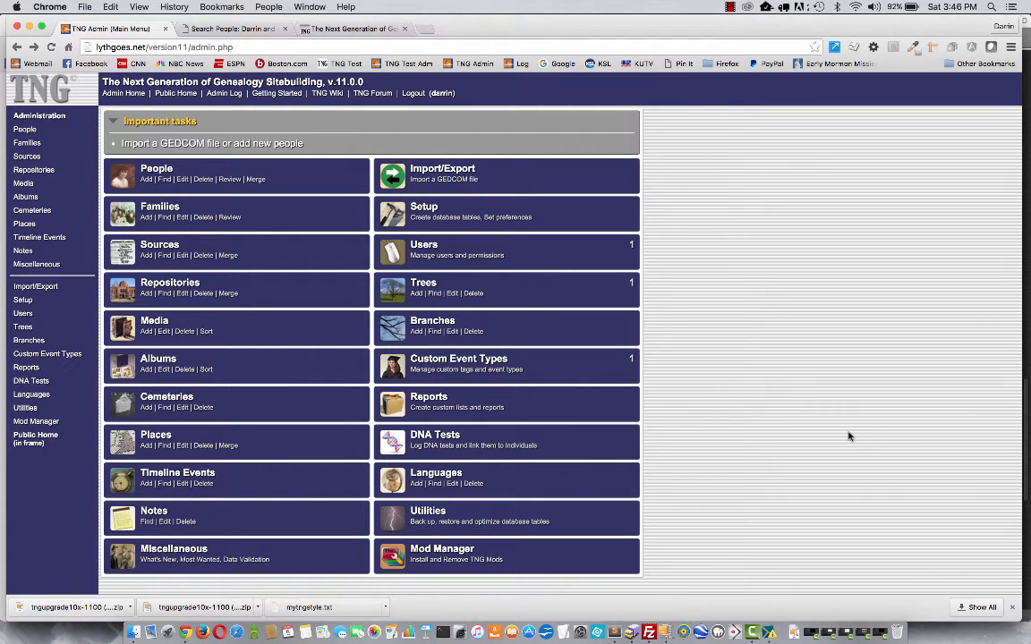
mouse_move(811, 409)
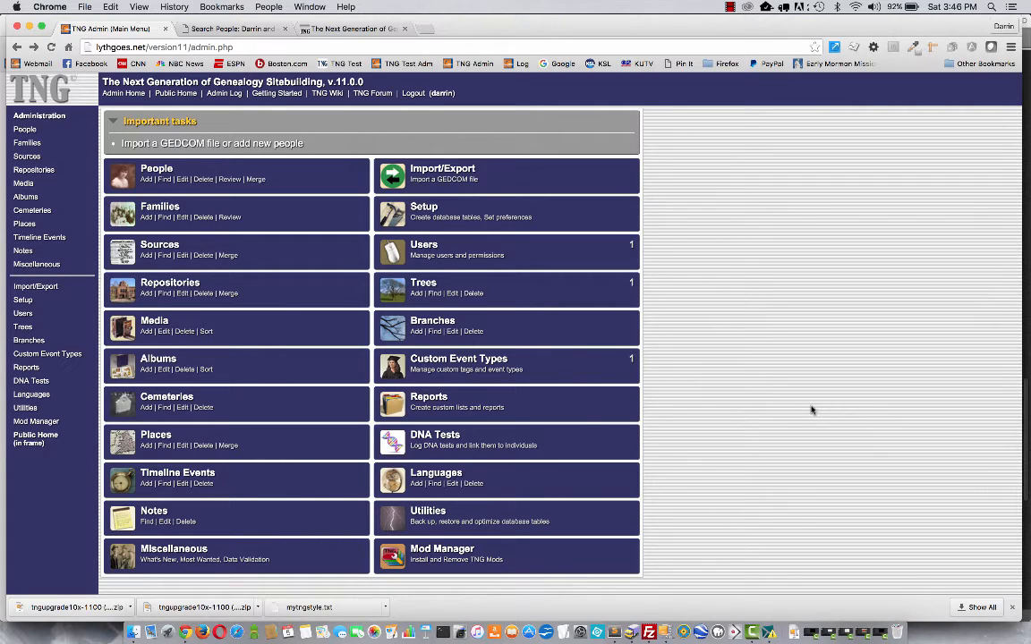
mouse_move(812, 409)
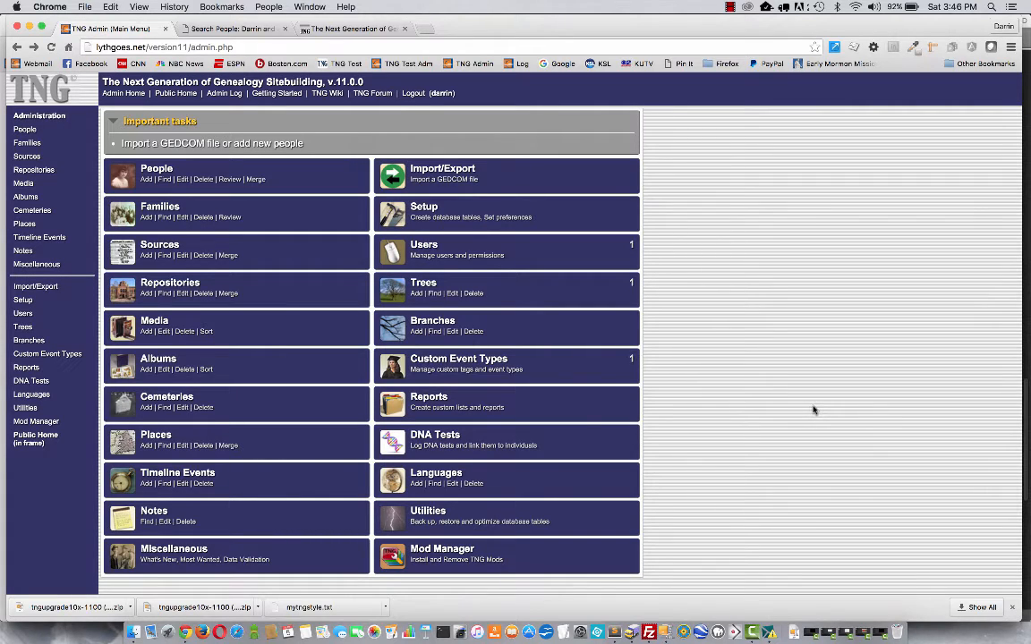
mouse_move(817, 403)
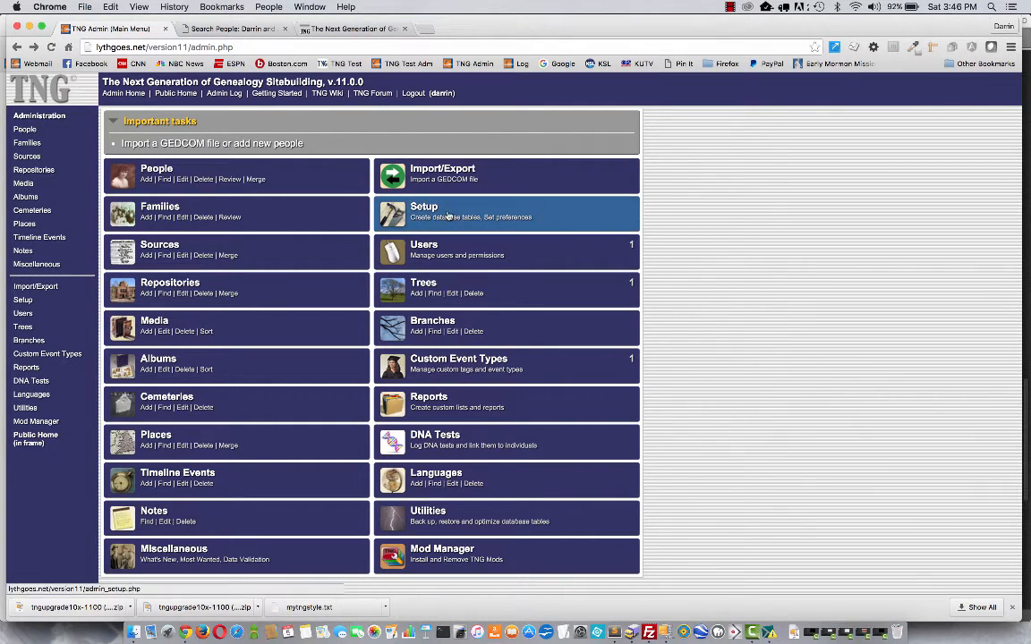
mouse_move(447, 216)
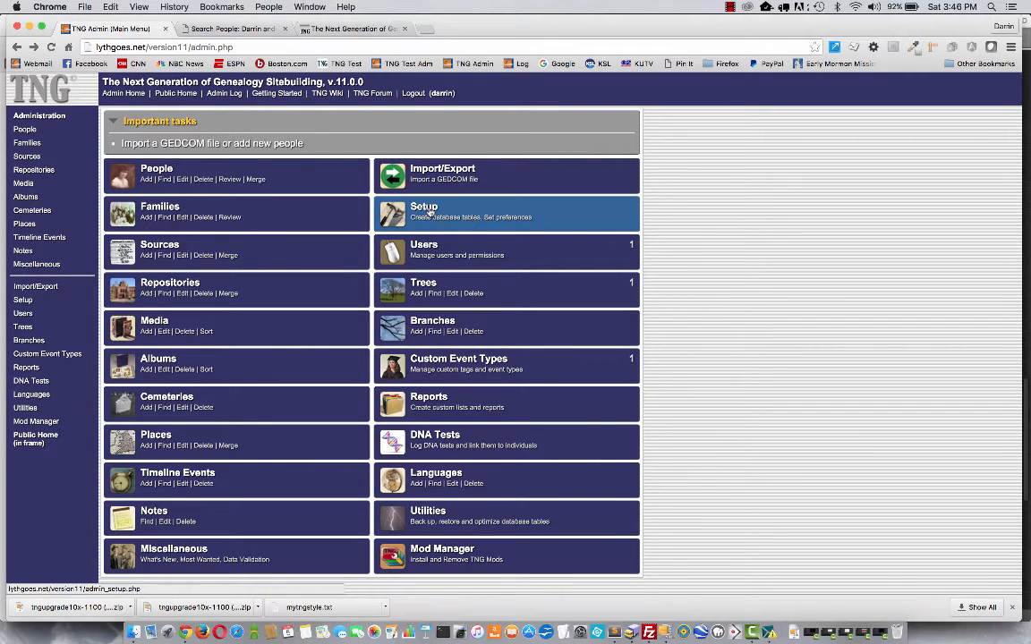
Open Template Settings with the template preview images shown.
left_click(423, 207)
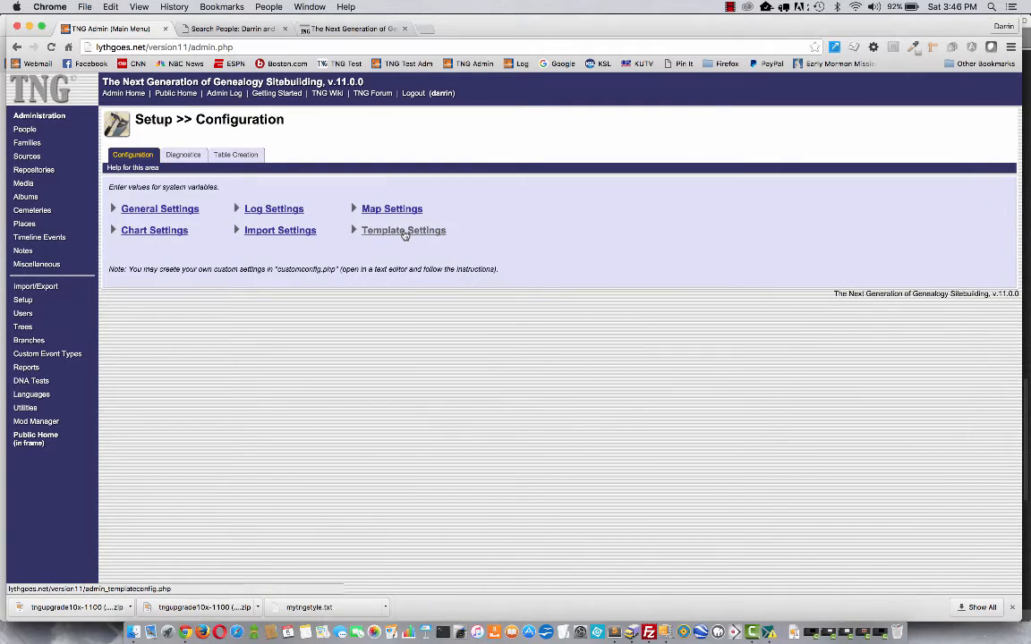
left_click(403, 230)
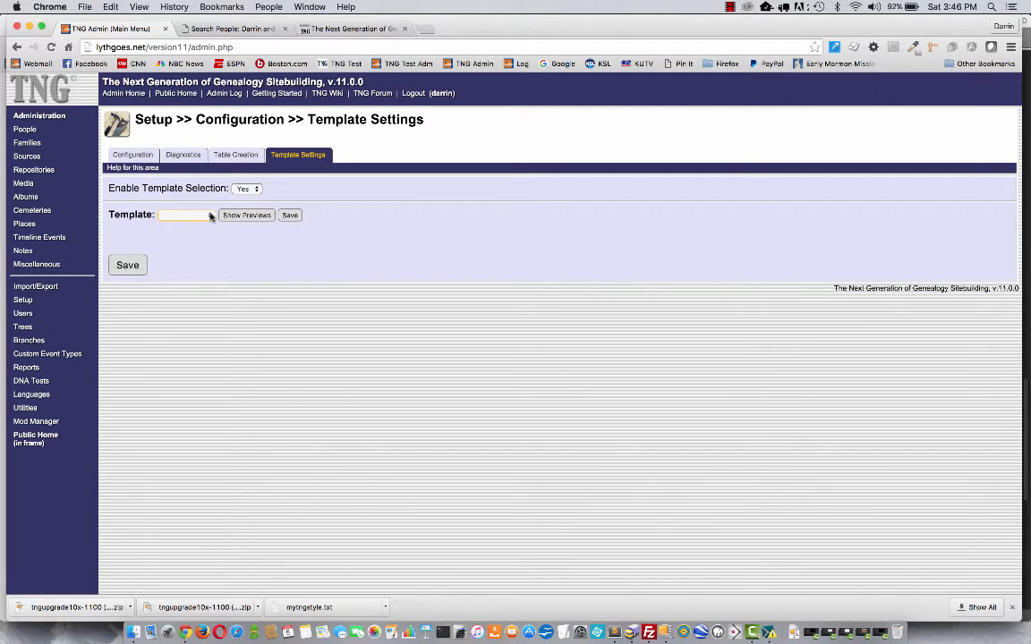
left_click(247, 215)
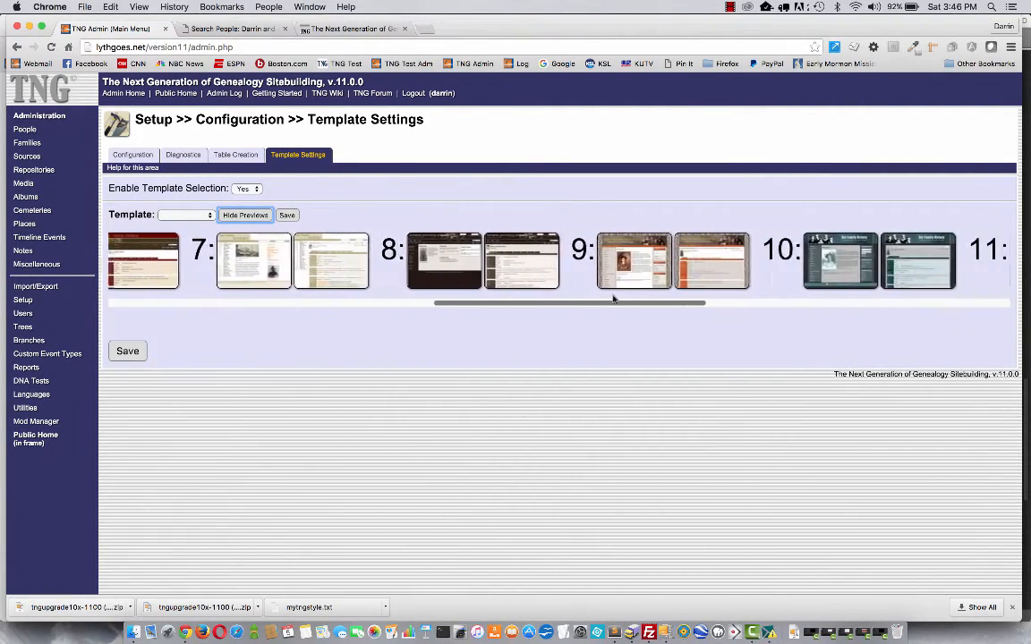
scroll("right", 3)
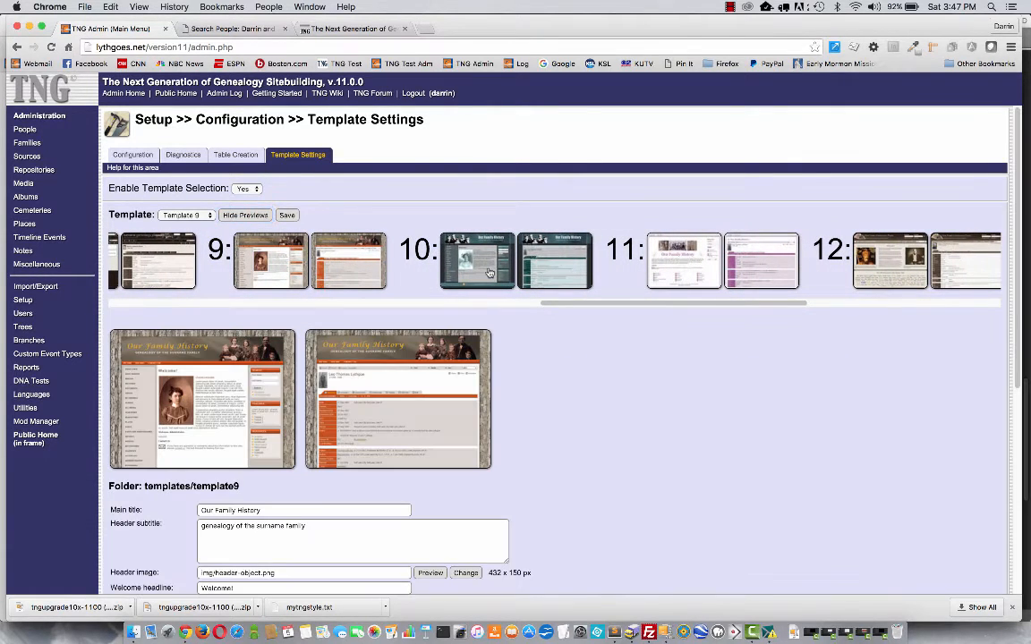
Select Template 10, then Template 14, and review its settings fields.
left_click(477, 261)
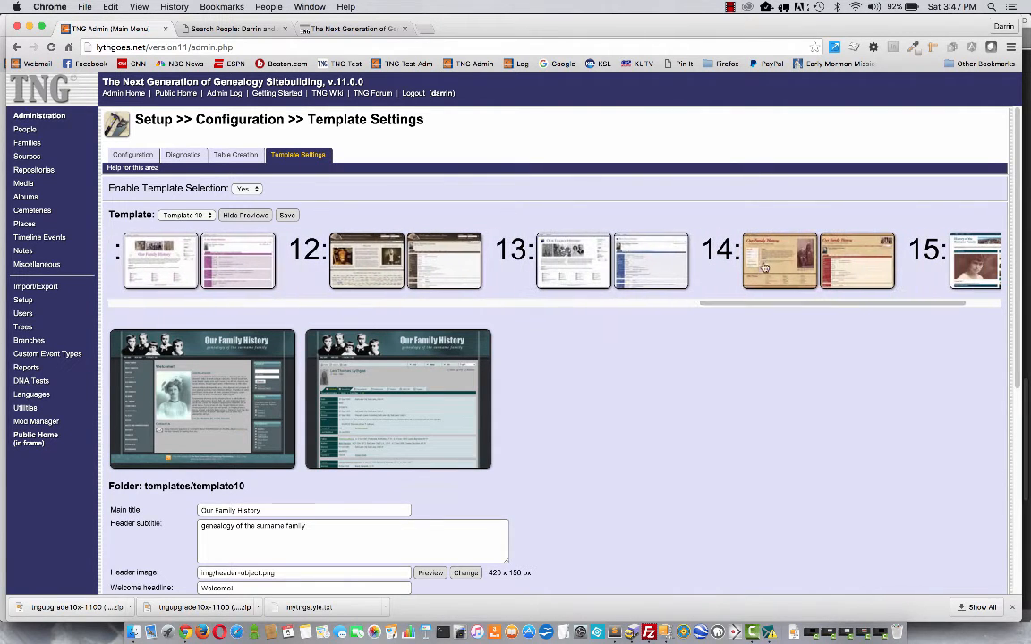
left_click(779, 261)
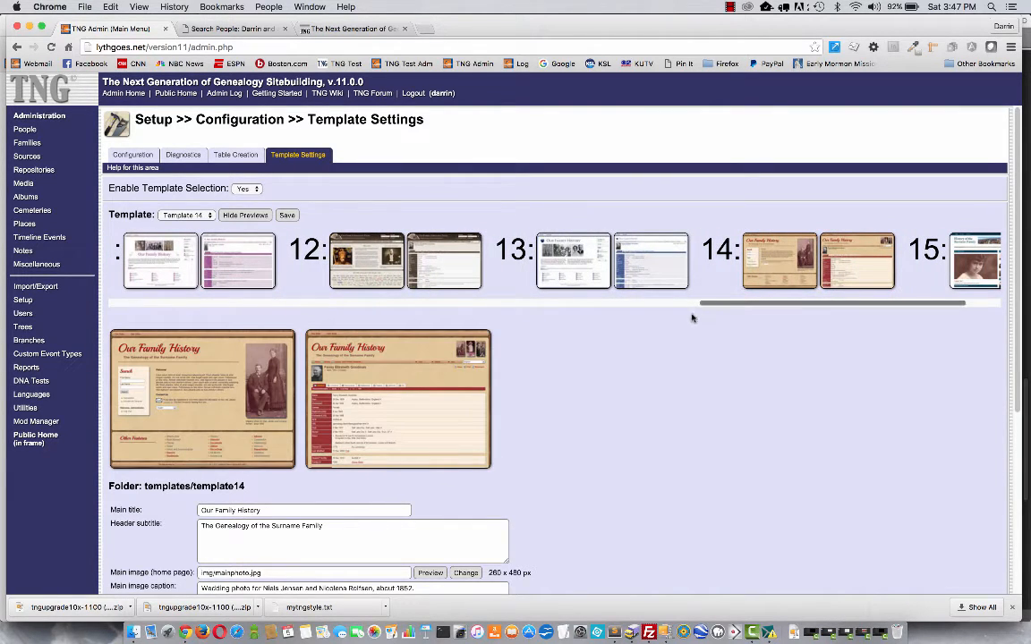
scroll("down", 3)
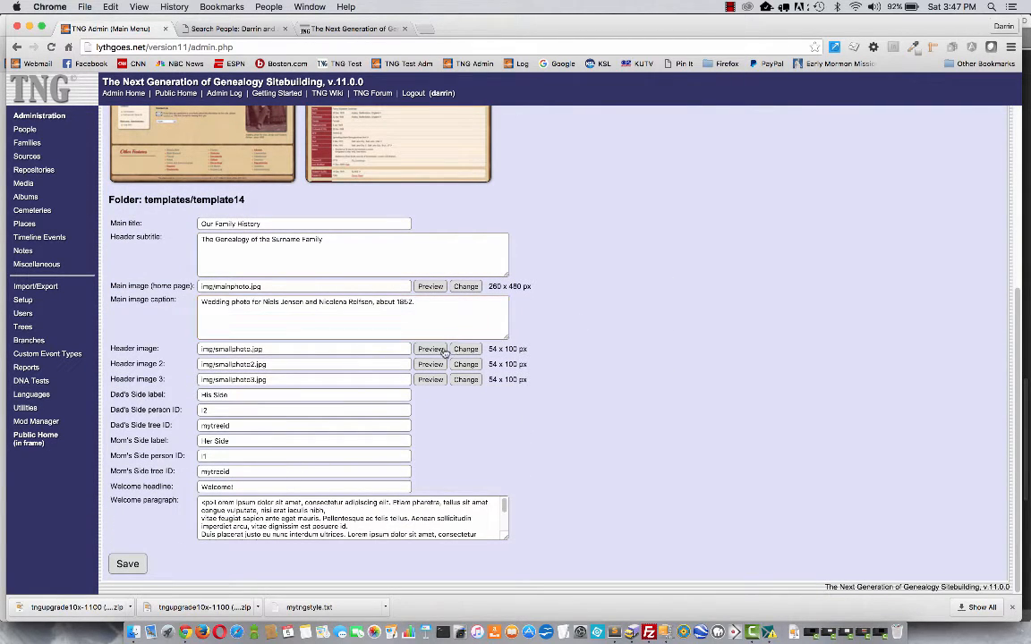
mouse_move(150, 539)
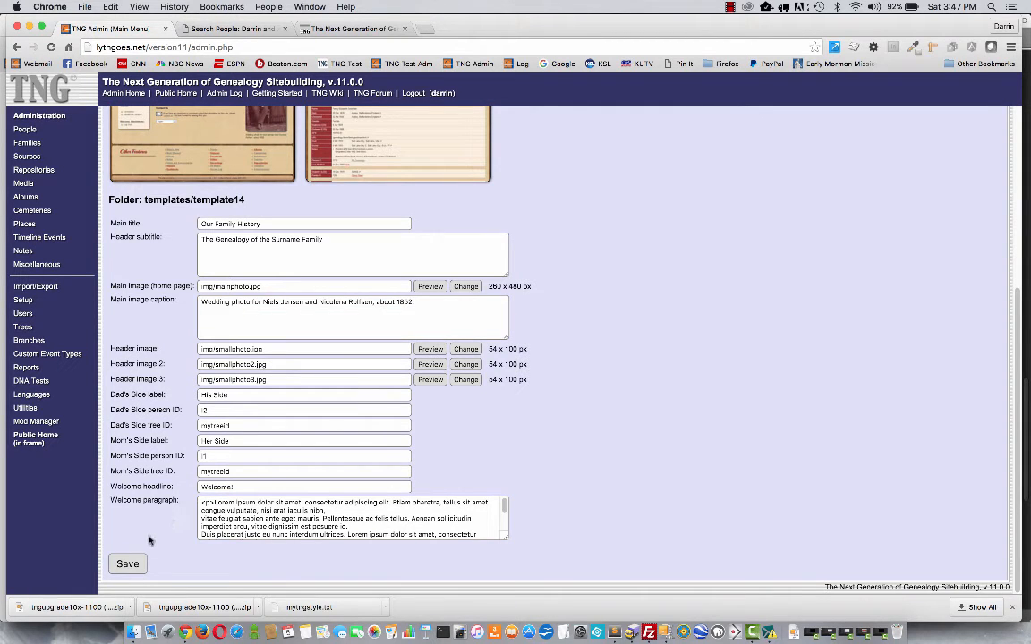
Save Template 14 as the site template and reload the Admin Home menu.
left_click(127, 563)
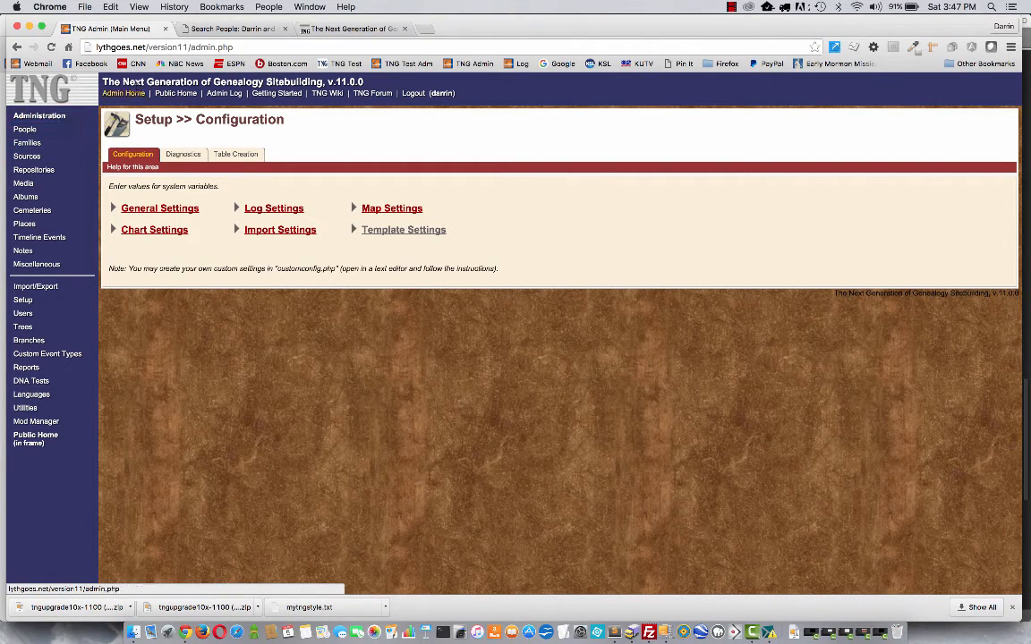
left_click(123, 93)
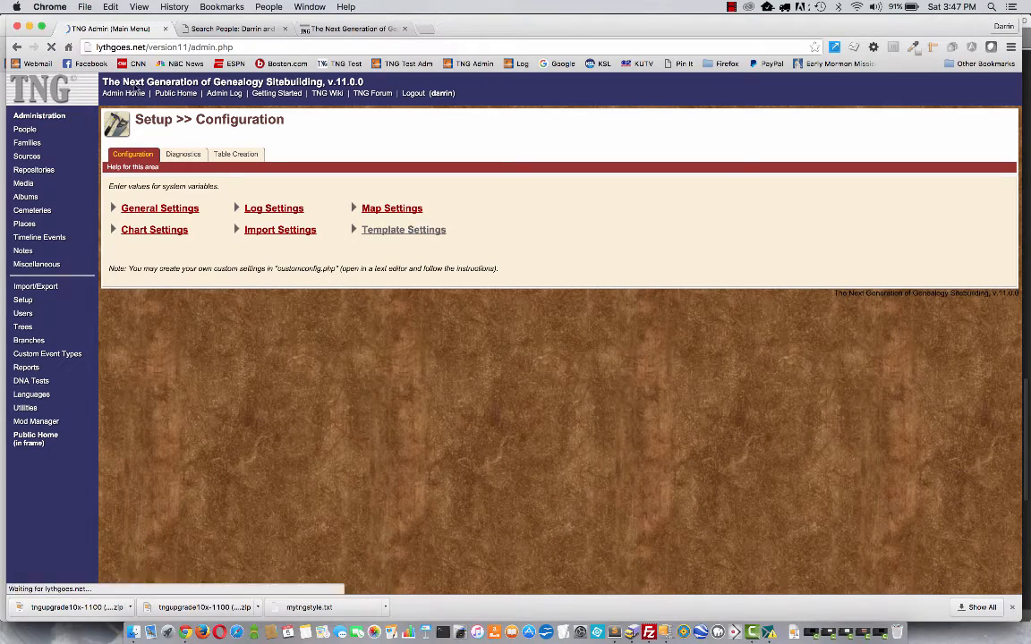
left_click(123, 93)
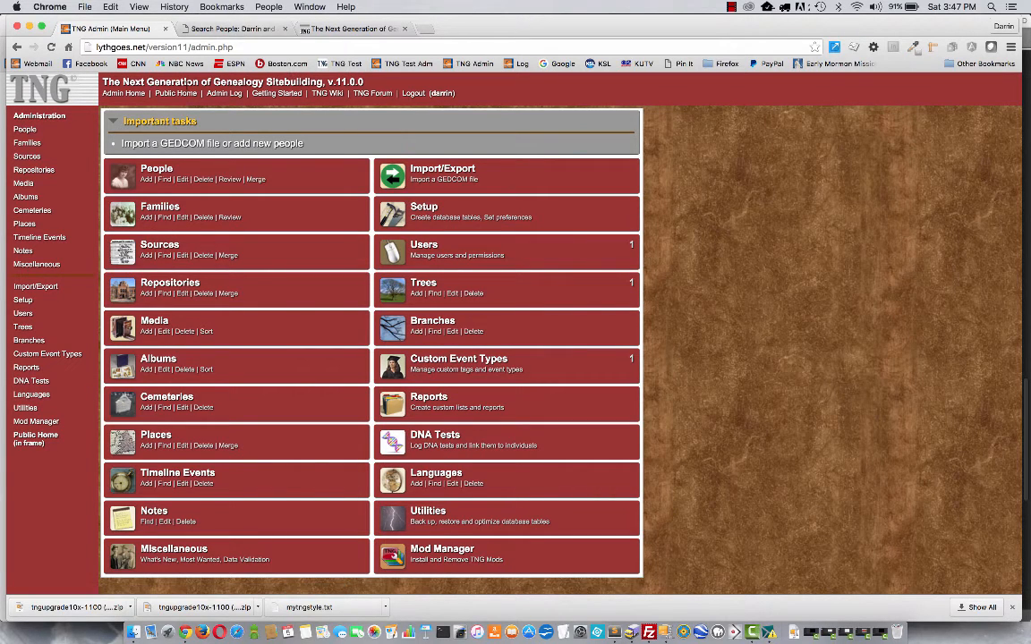
Open Public Home in a new tab to view the Template 14 design.
right_click(175, 93)
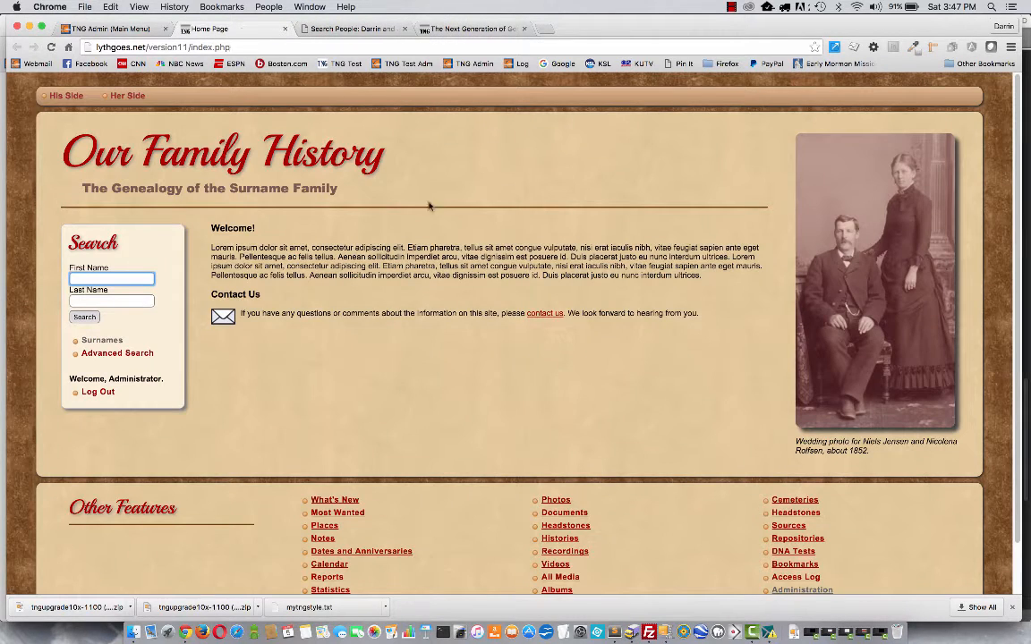
mouse_move(626, 352)
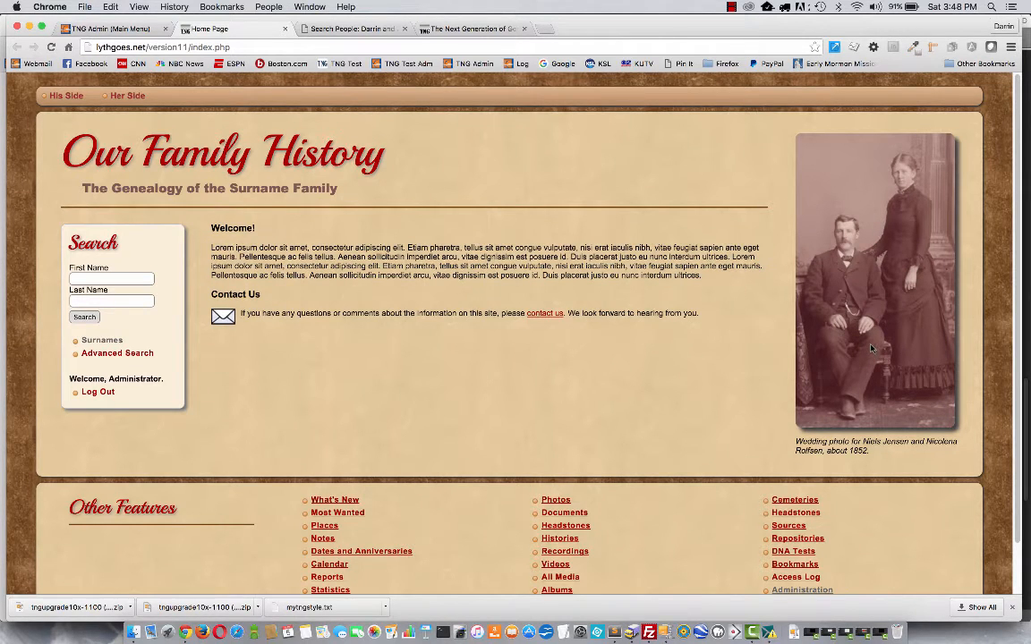
mouse_move(326, 217)
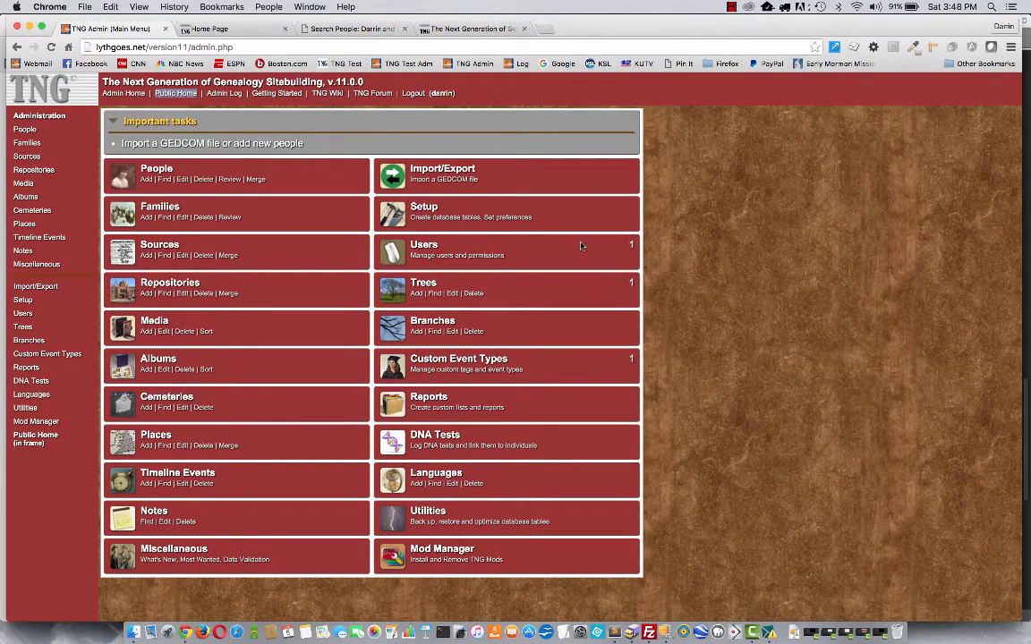
Retitle the template 'My Lythgoe Genealogy' with subtitle 'The History of the Lythgoe Family'.
left_click(423, 207)
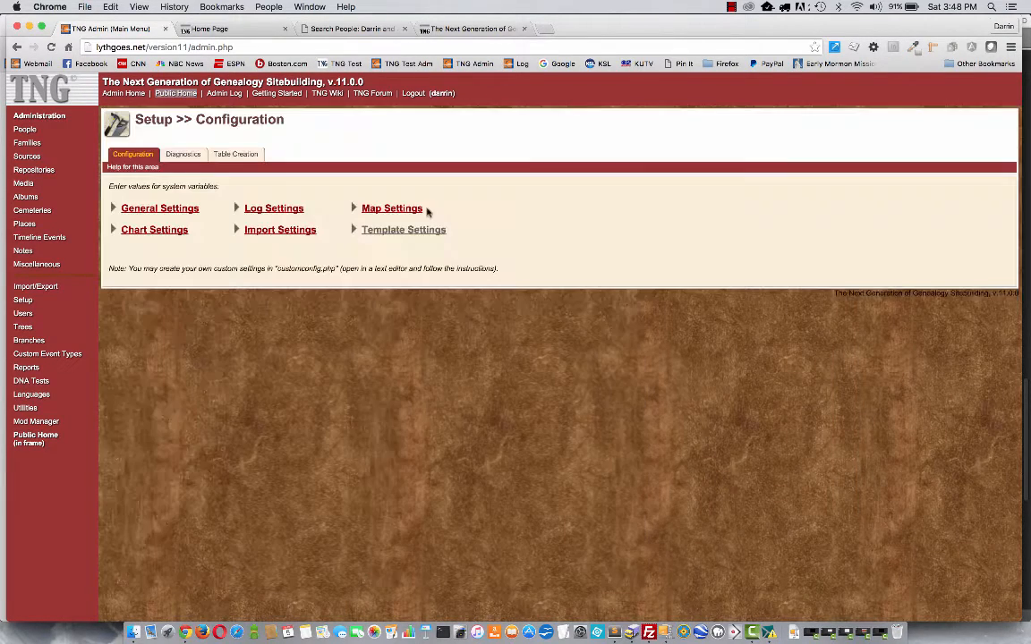
left_click(403, 229)
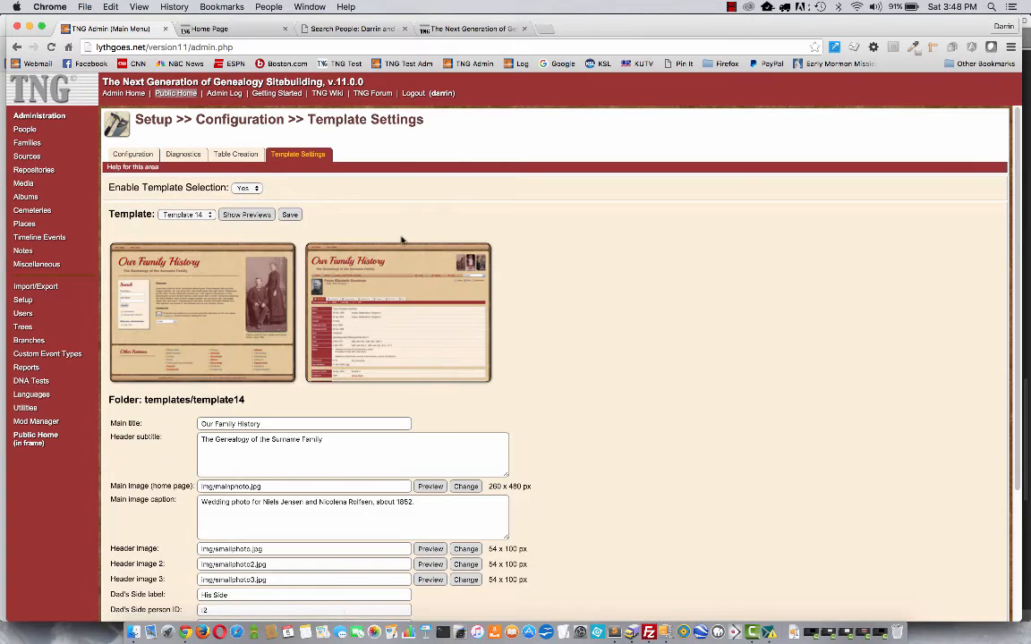
scroll("down", 3)
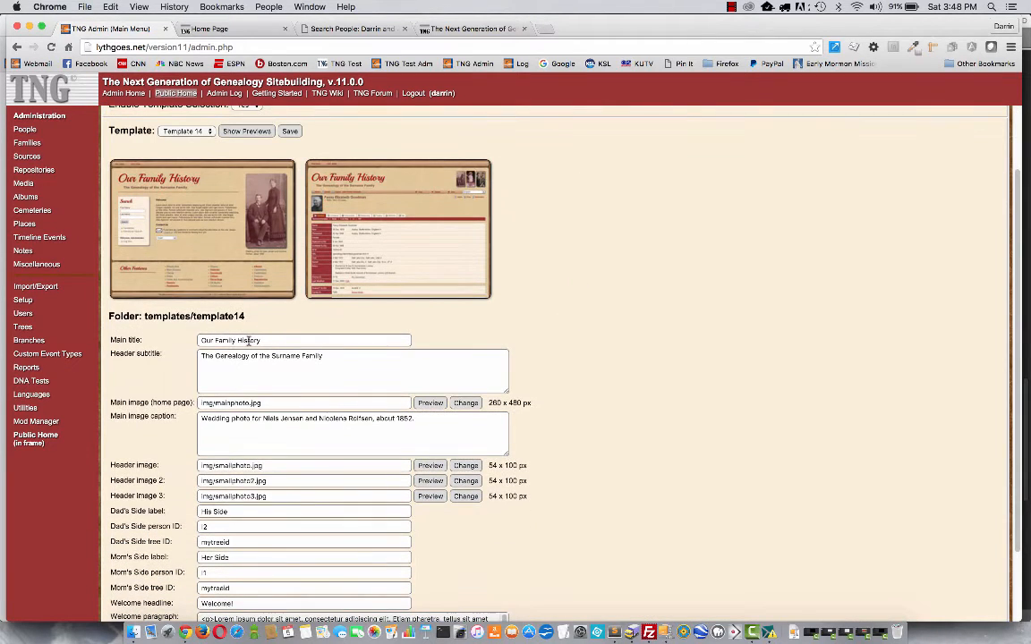
triple_click(304, 340)
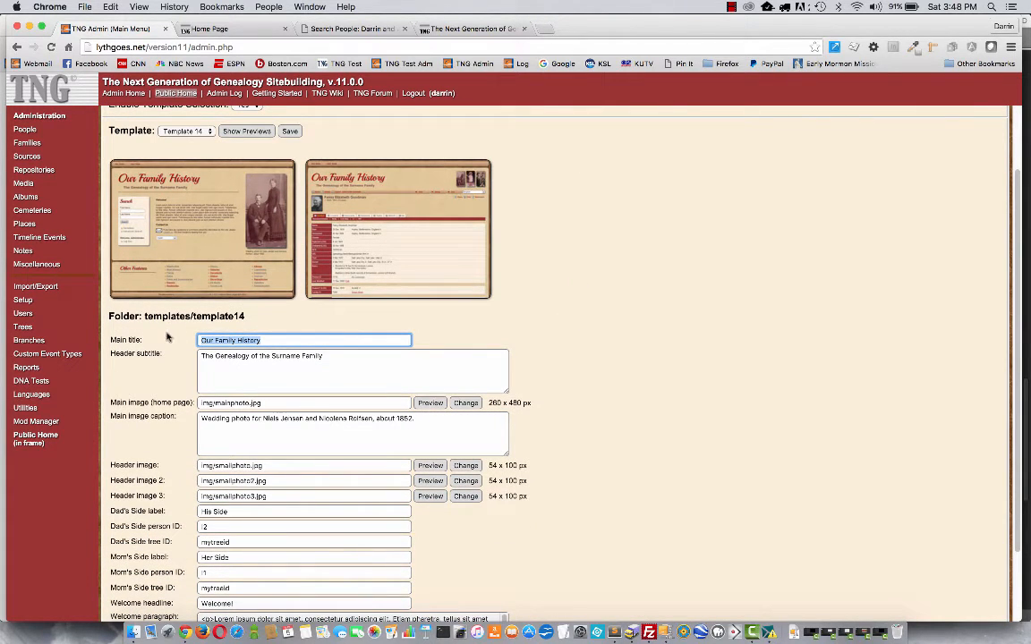
type("My Lythgoe Genealogy")
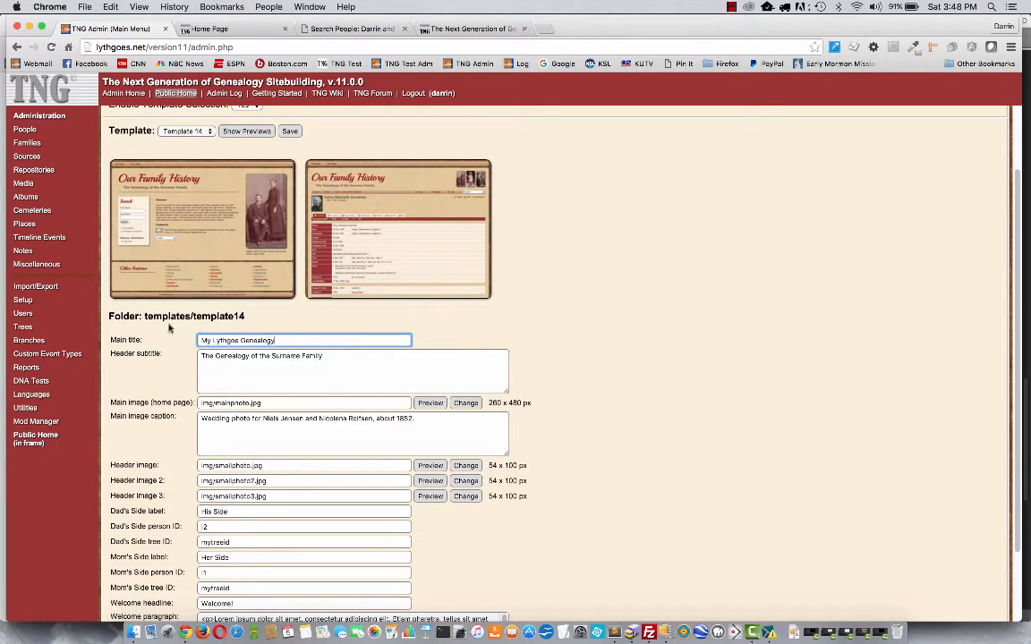
left_click(353, 372)
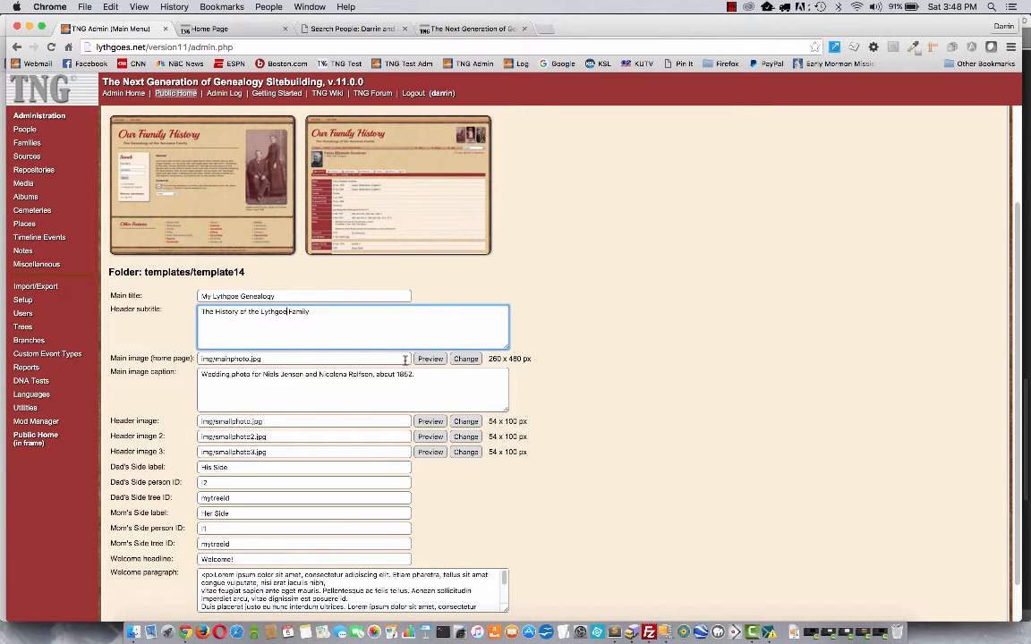
left_click(431, 359)
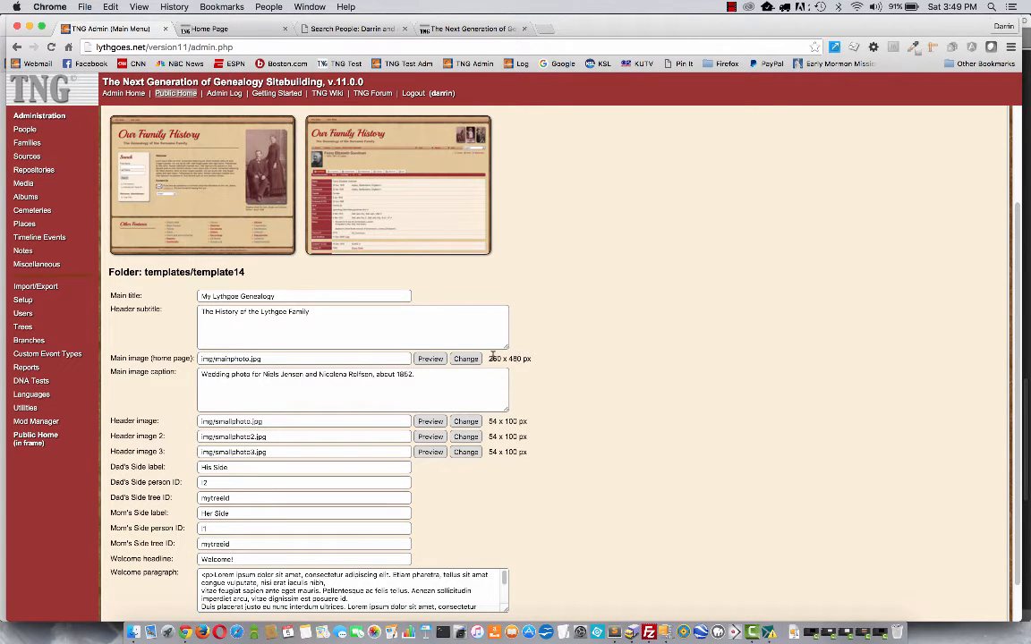
Set the home page main image to ev-elsie.jpg from the template's img folder.
left_click(465, 359)
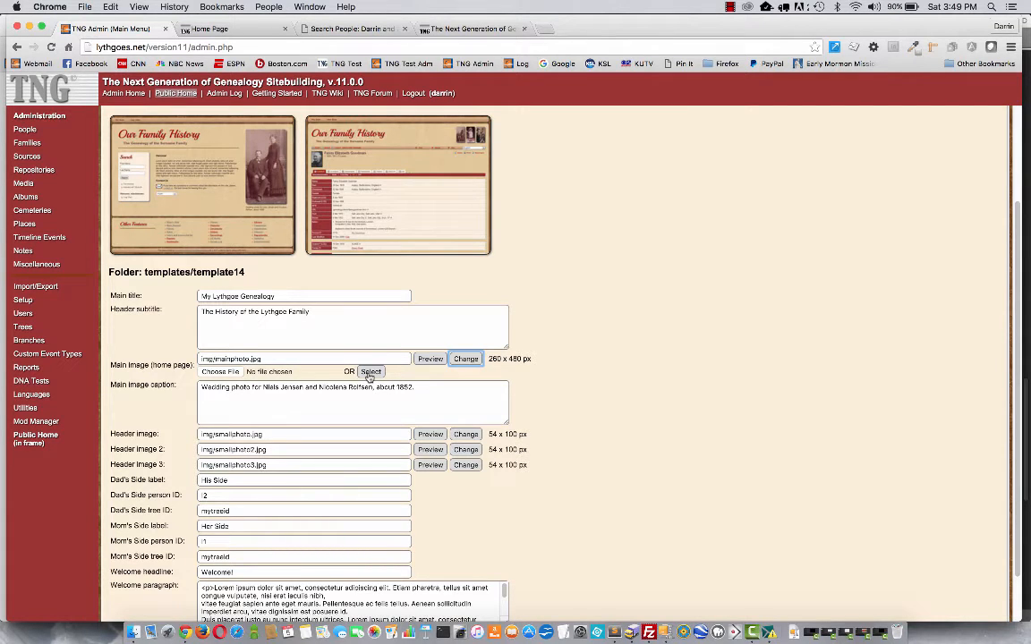
left_click(371, 372)
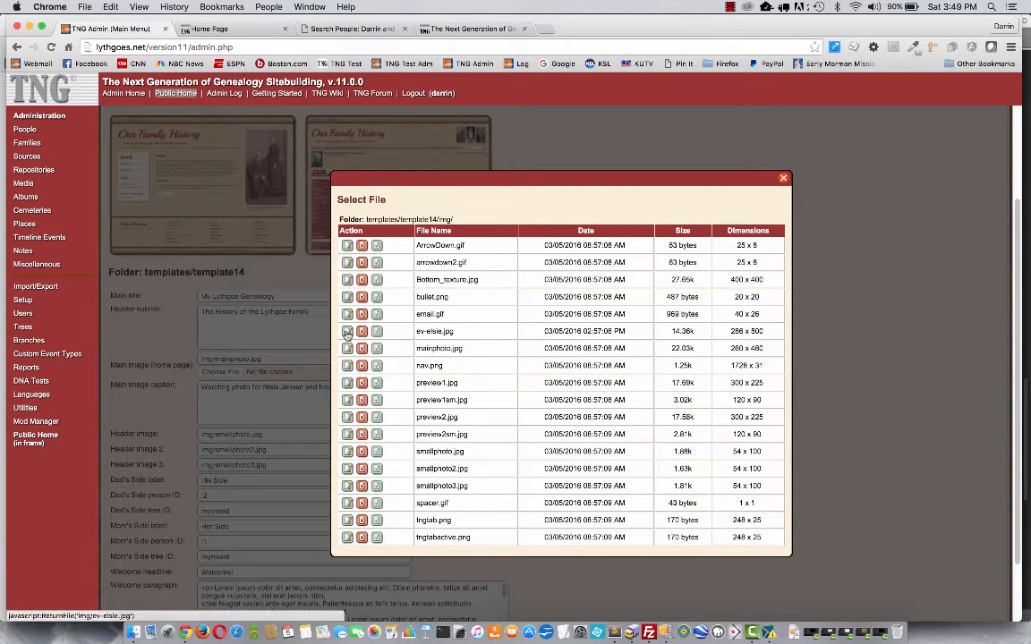
mouse_move(347, 348)
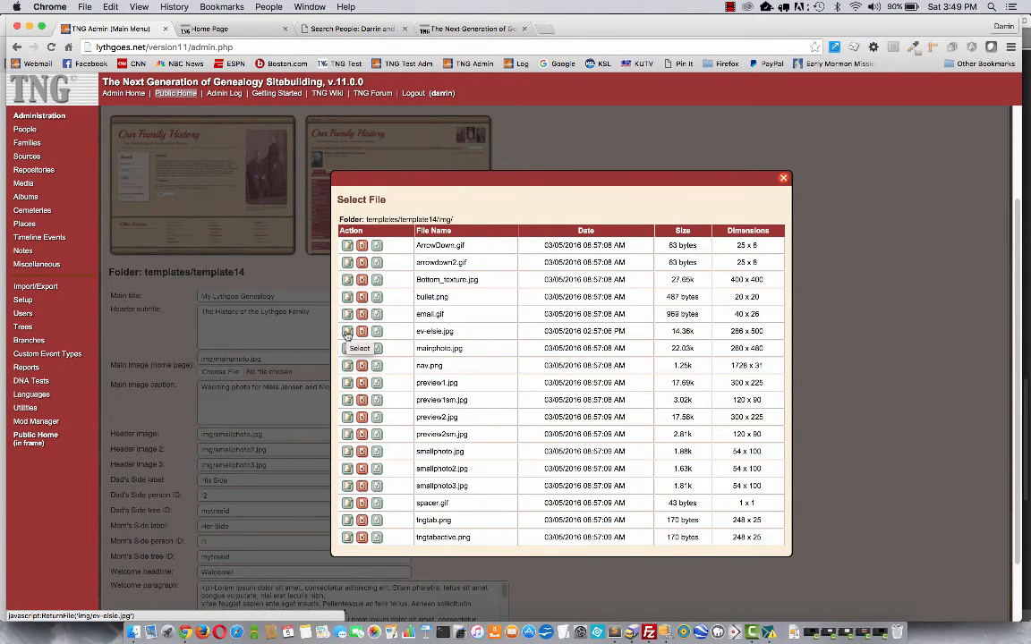
left_click(346, 331)
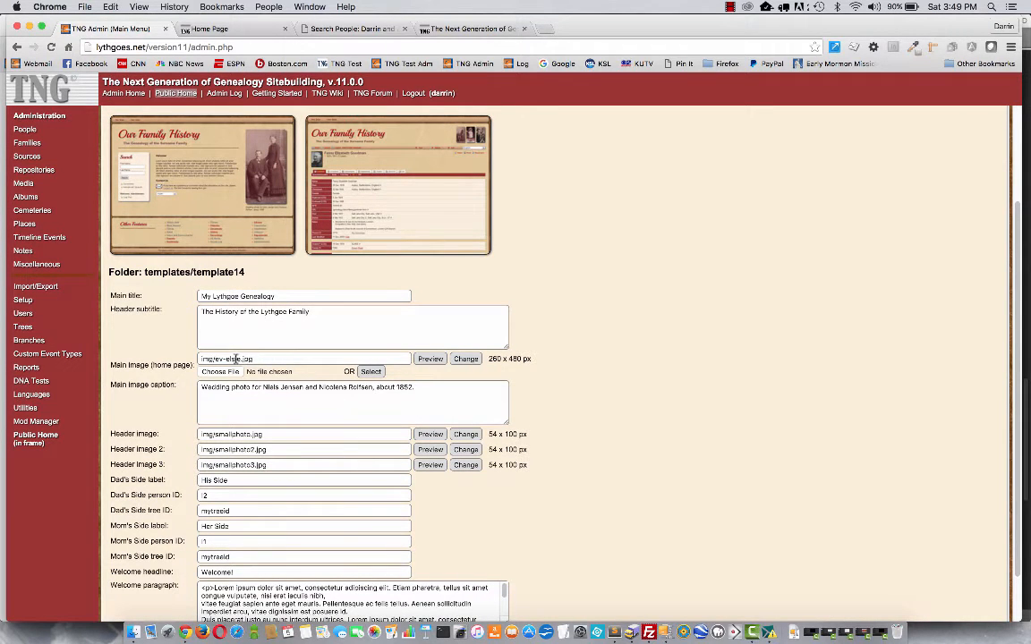
Rewrite the main image caption as 'Elsie and Evie, circa 1950'.
scroll("down", 3)
type("Elsie and ")
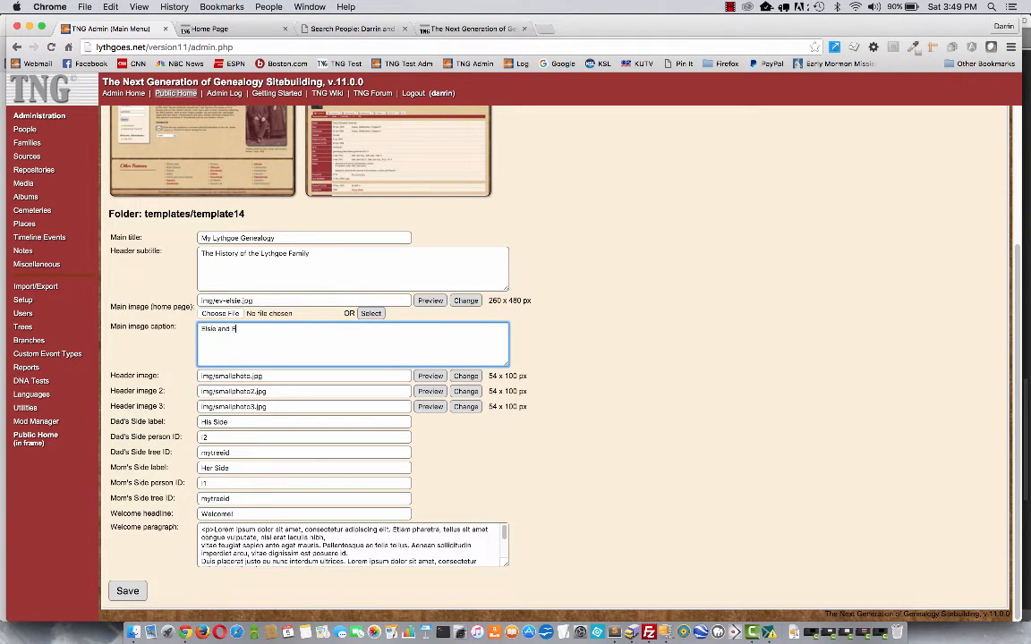
type("Evia")
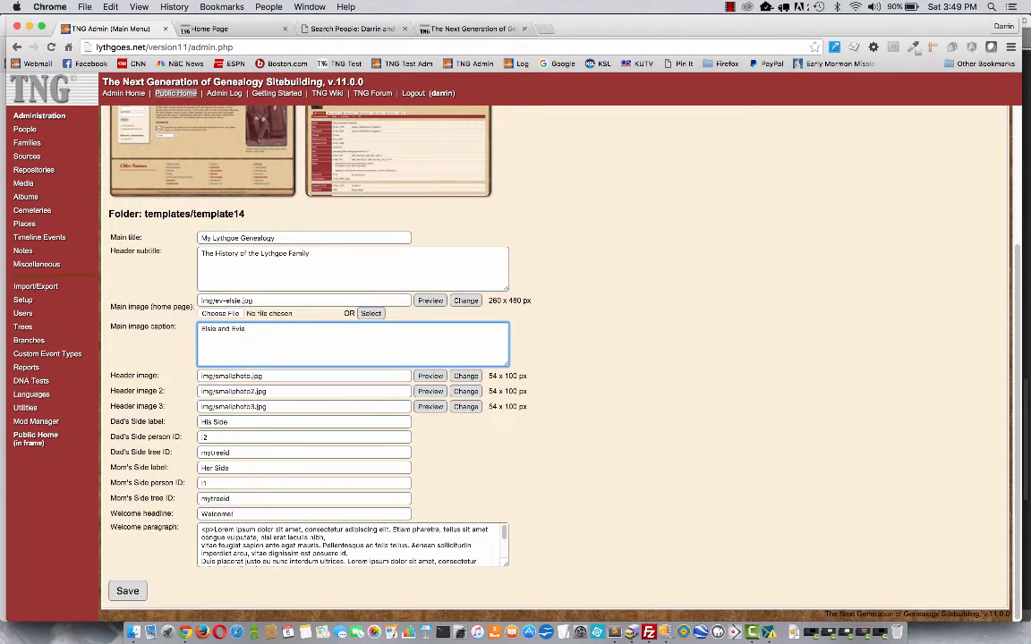
type(", circa")
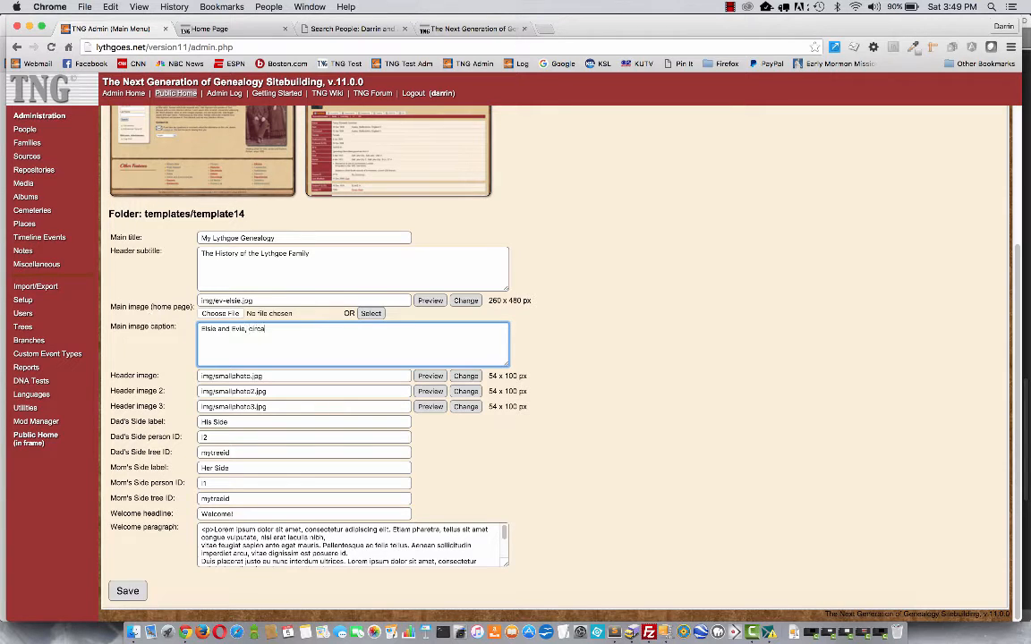
type("19")
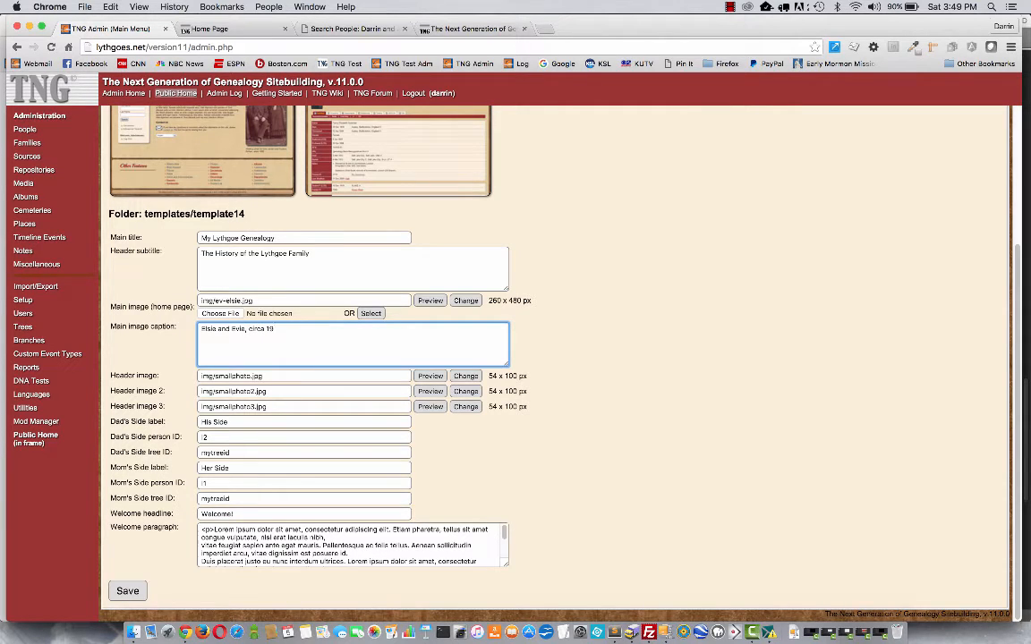
type("50")
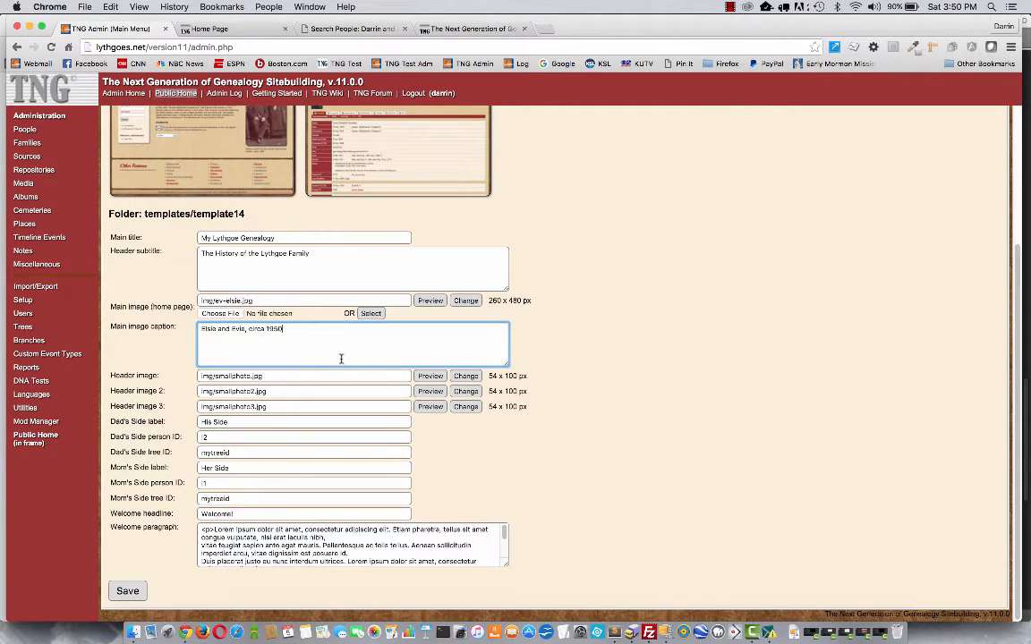
mouse_move(357, 507)
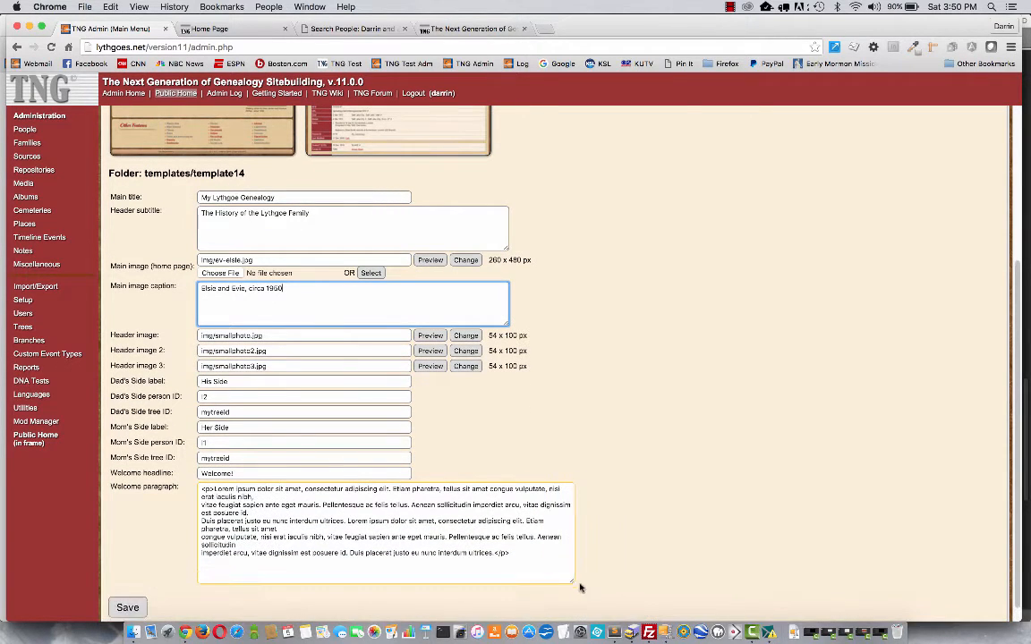
Replace the lorem ipsum welcome text with <p> paragraphs labelled first, second and third.
left_click_drag(572, 582, 615, 604)
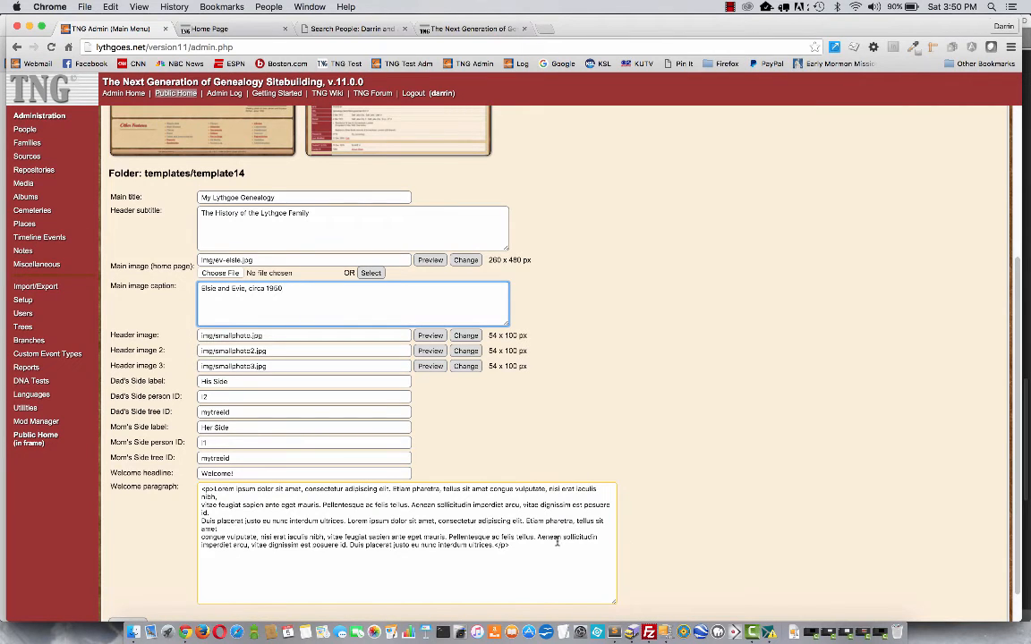
mouse_move(387, 514)
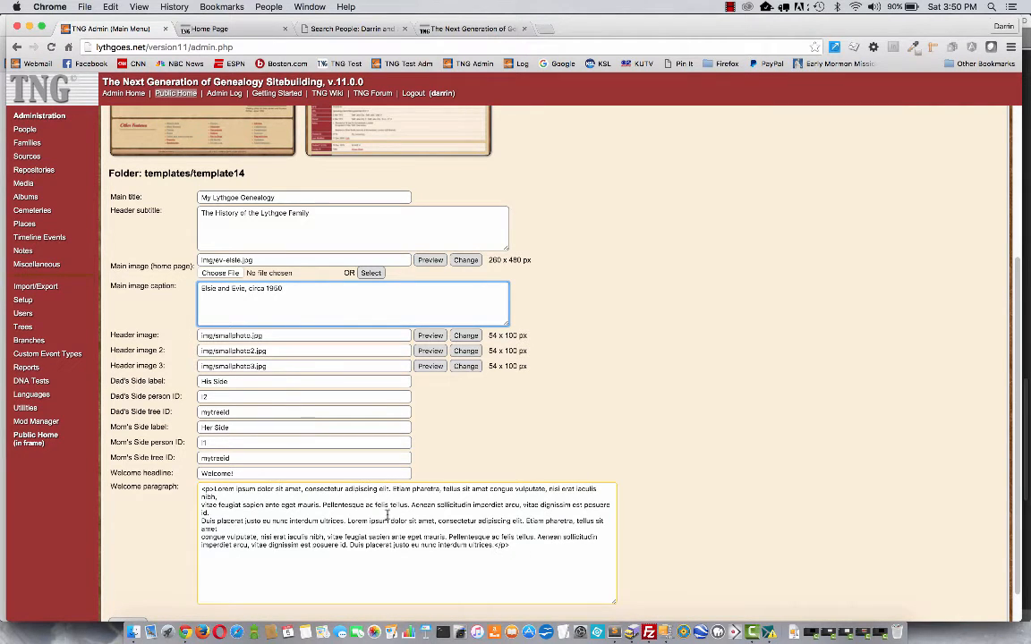
left_click(208, 490)
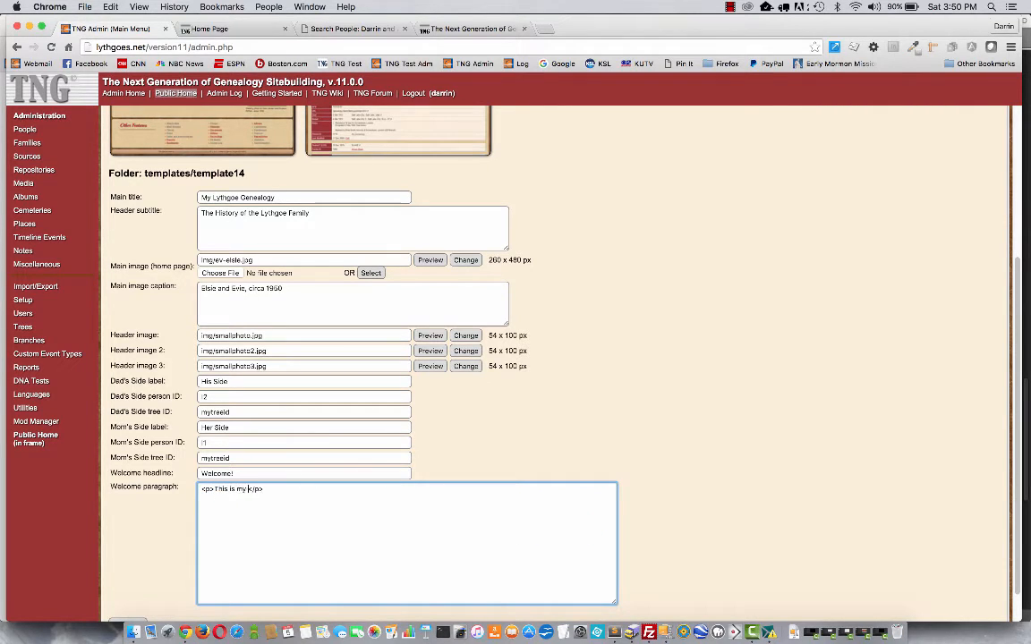
type("first paragraph")
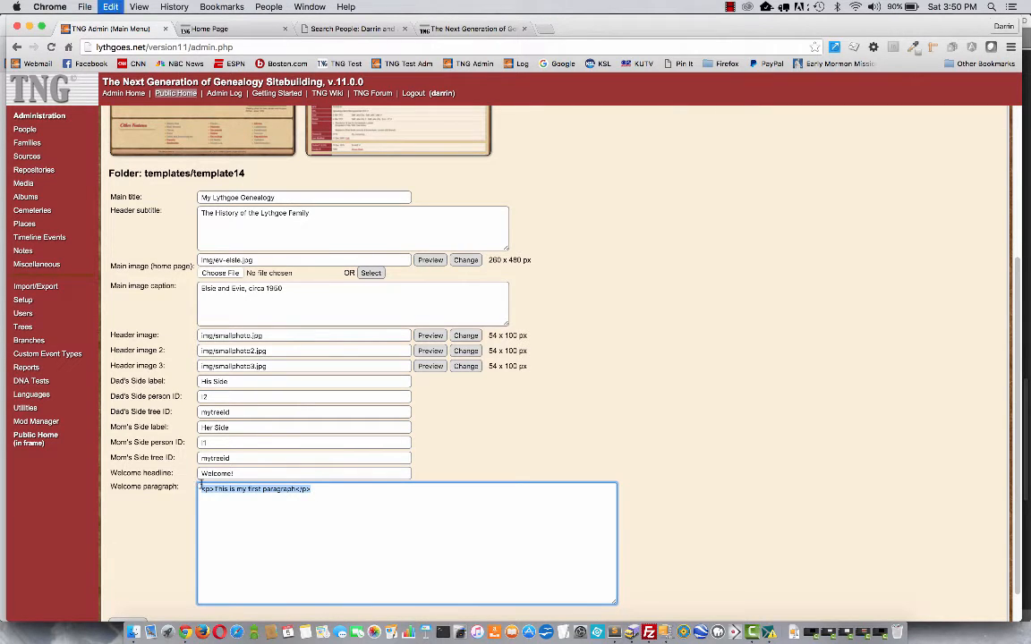
type("<p>This is my first paragraph</p>")
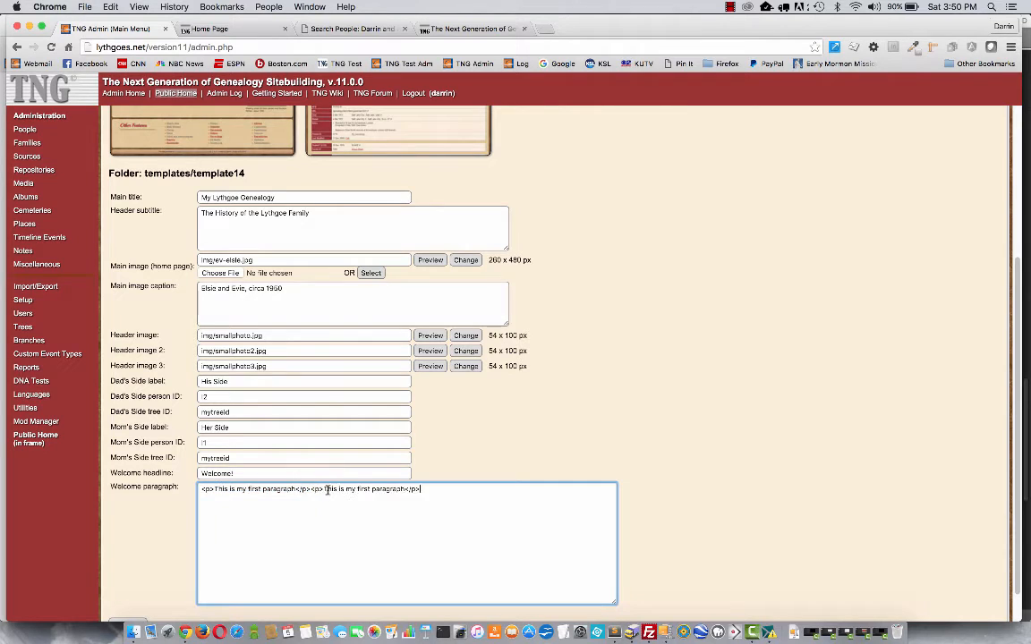
type("<p>This is my first paragraph</p>")
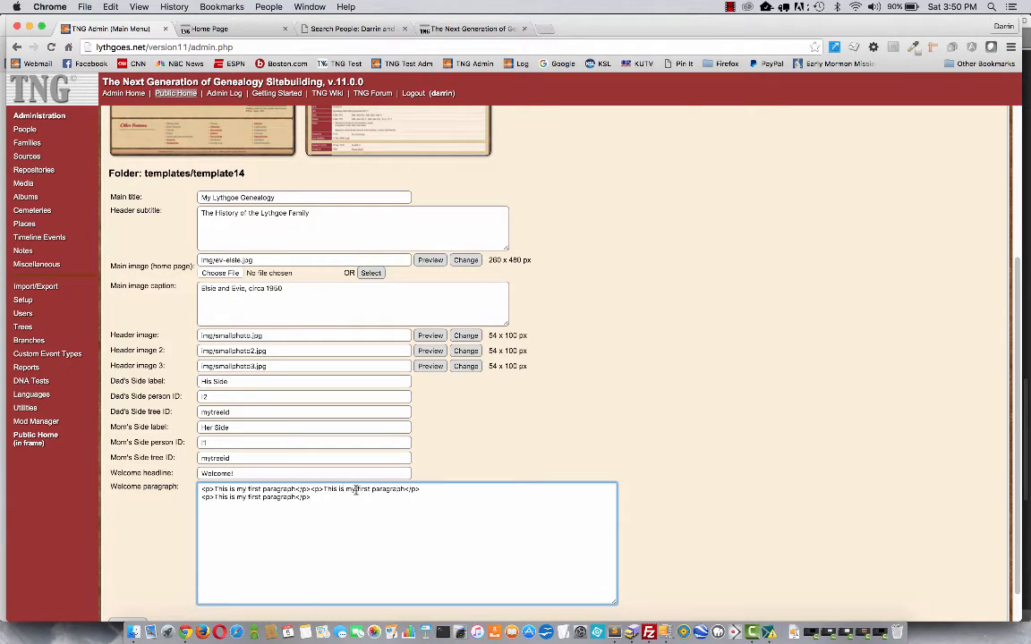
double_click(363, 488)
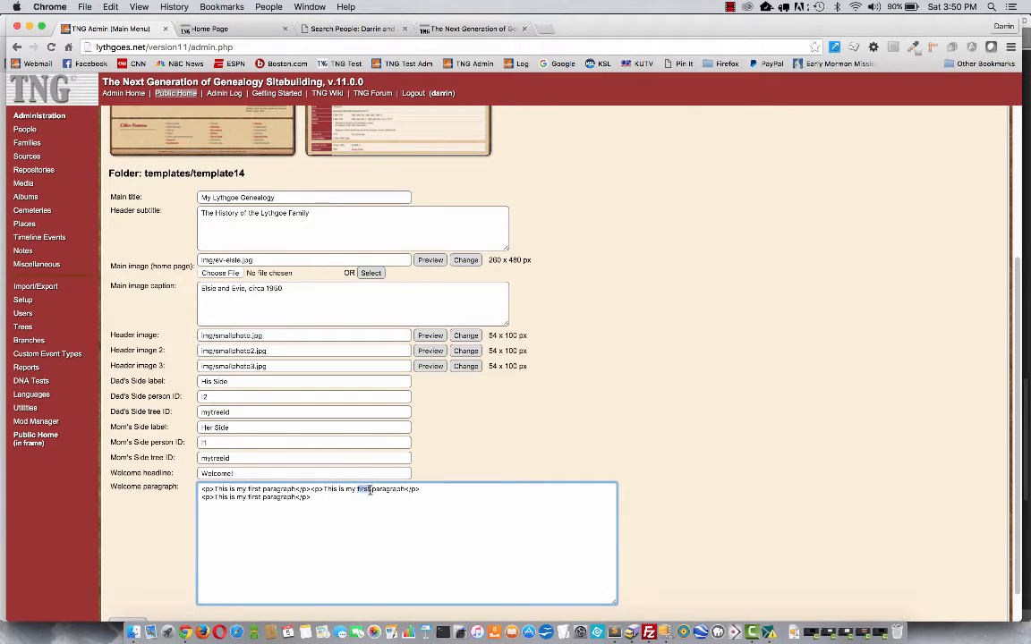
type("second")
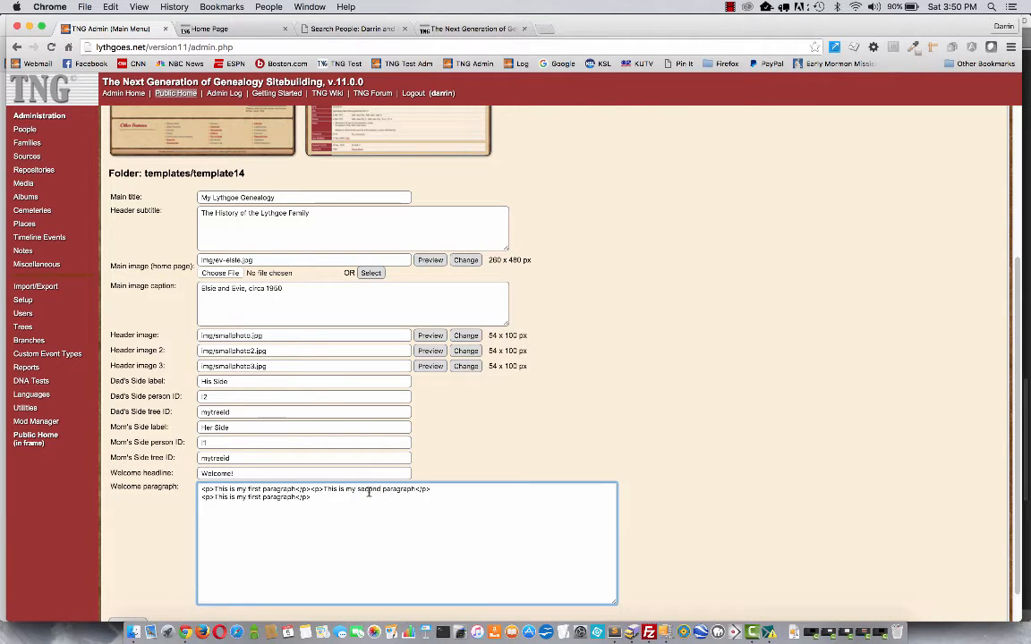
double_click(251, 497)
type("third")
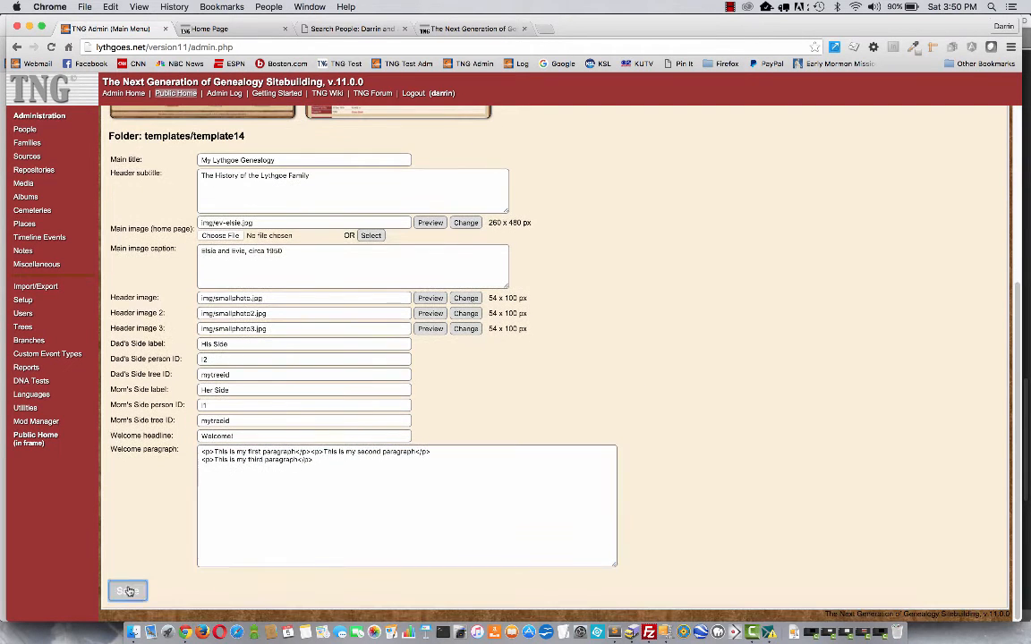
Save the template settings and return to the Setup Configuration page.
left_click(127, 591)
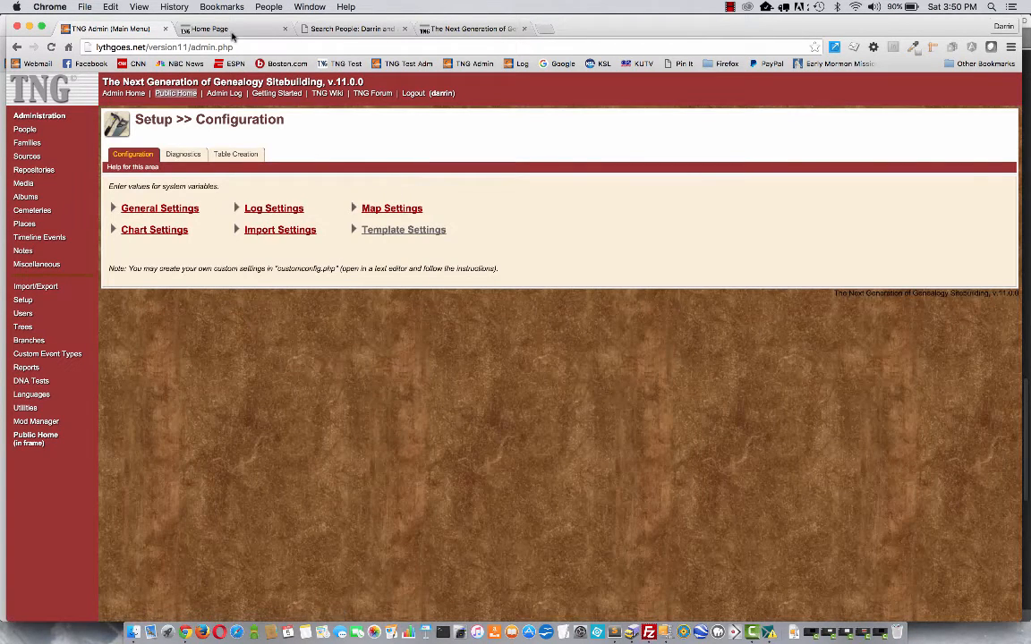
left_click(208, 29)
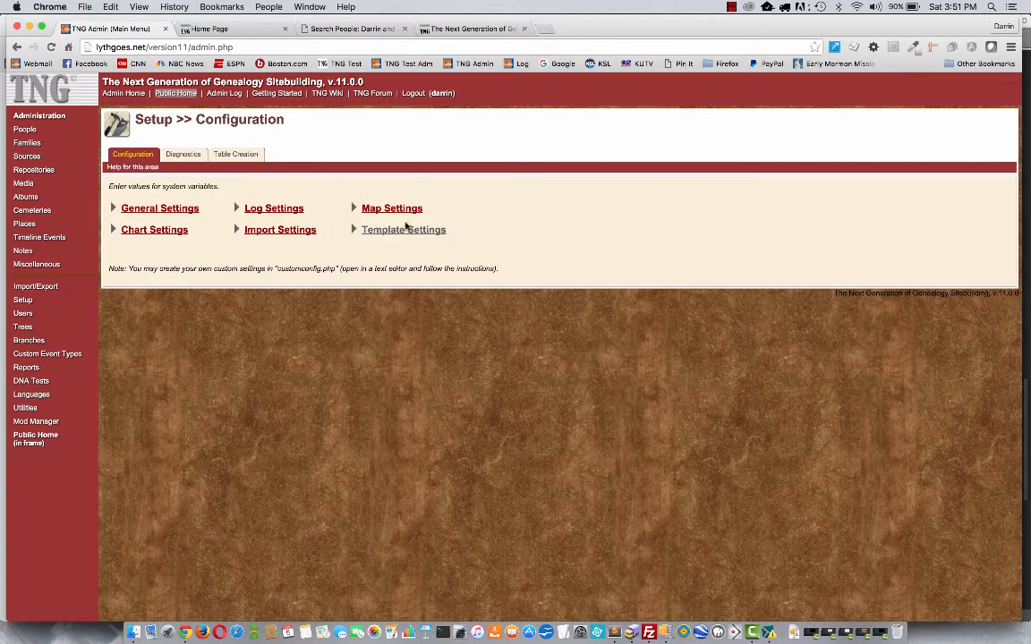
Reopen Template Settings, set Dad's Side person ID to 345, and edit Mom's Side person ID.
left_click(403, 229)
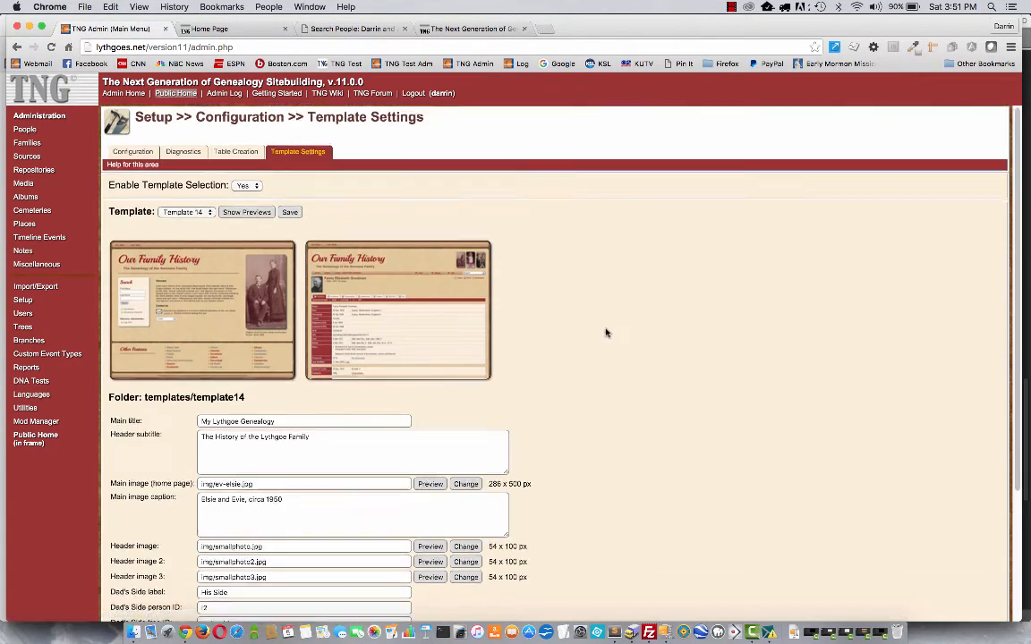
scroll("down", 3)
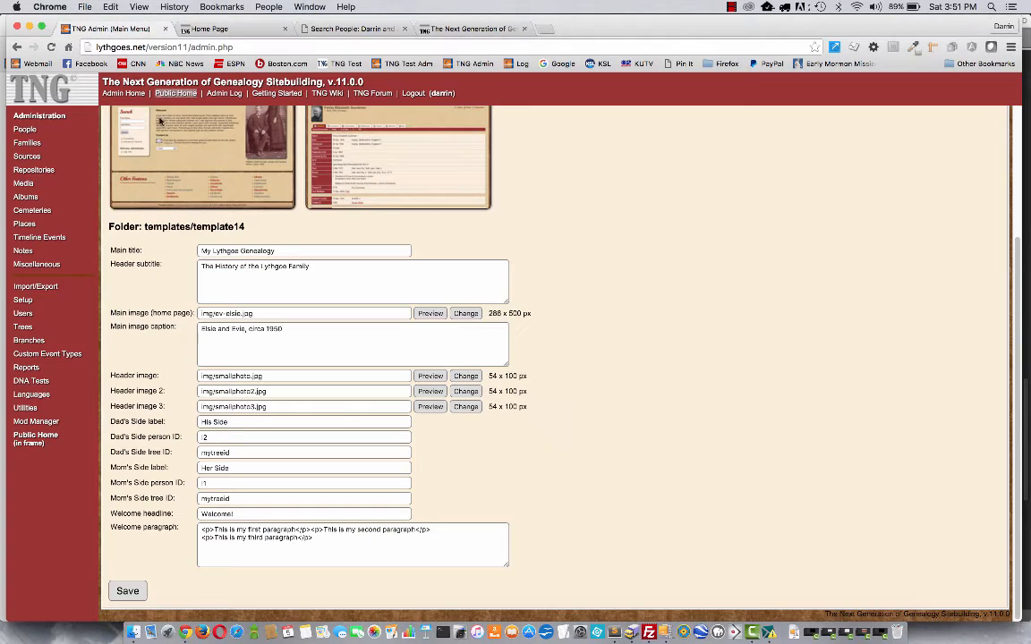
left_click(304, 437)
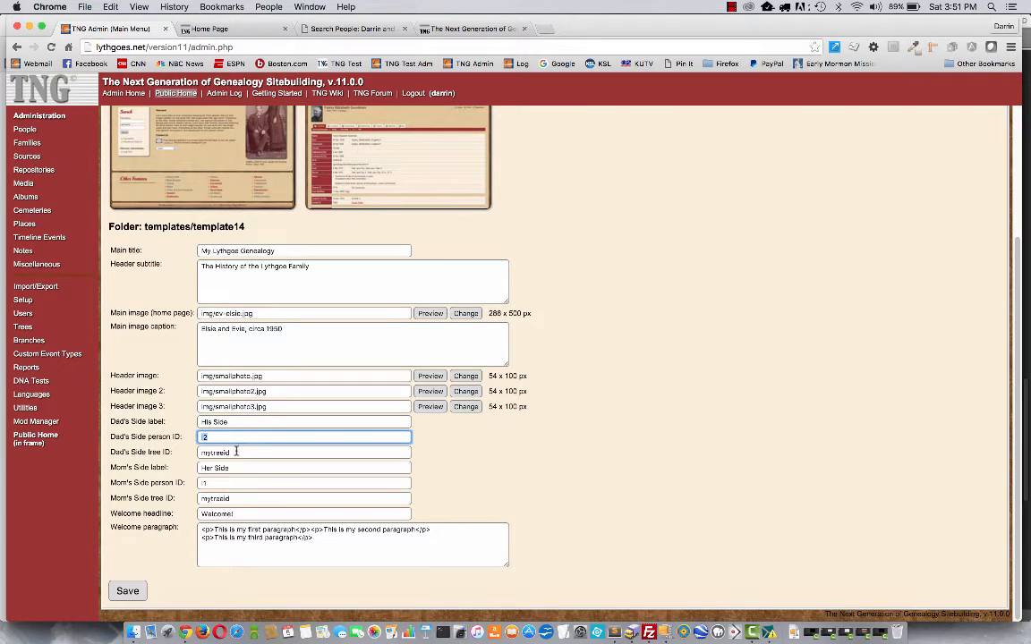
left_click(305, 452)
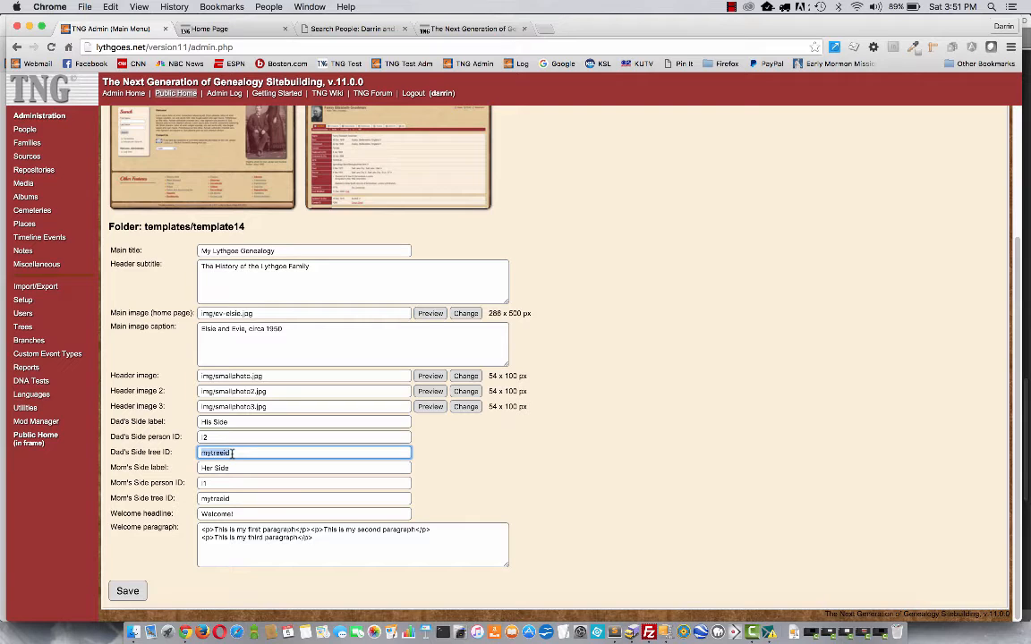
left_click(304, 437)
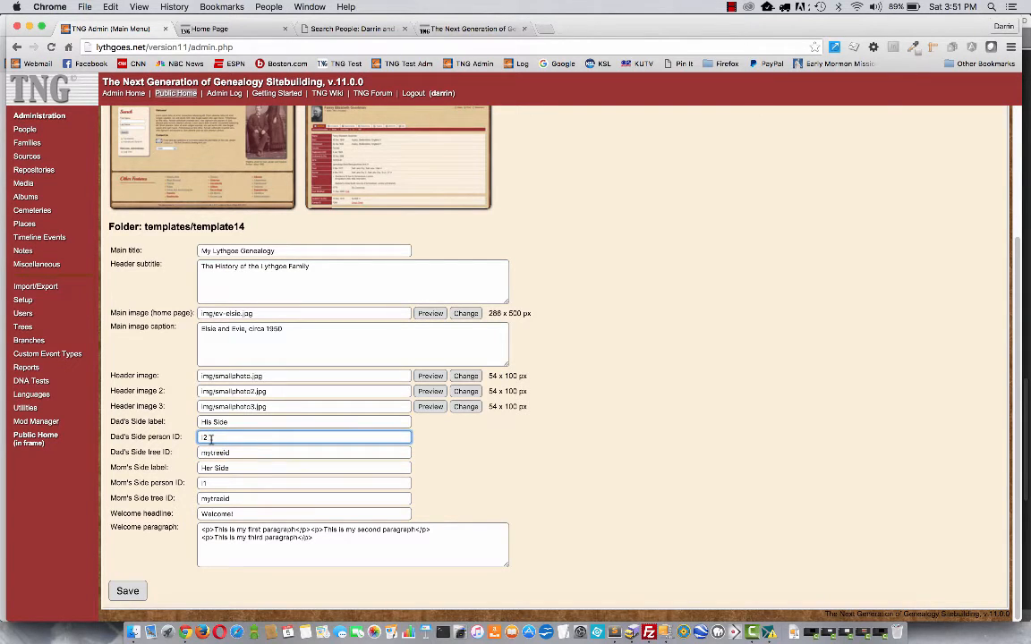
key("Backspace")
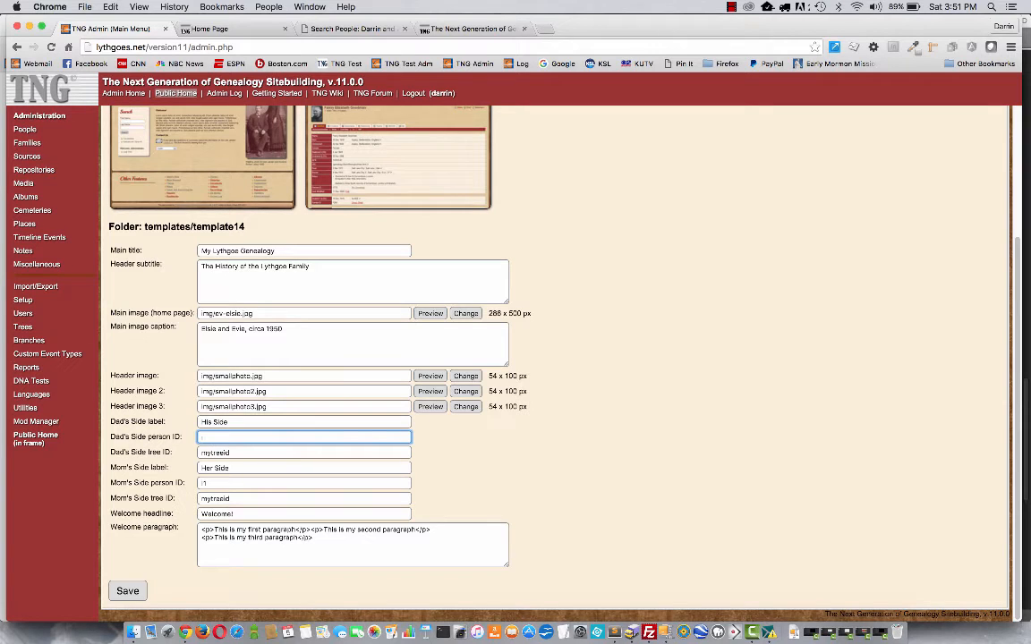
type("345")
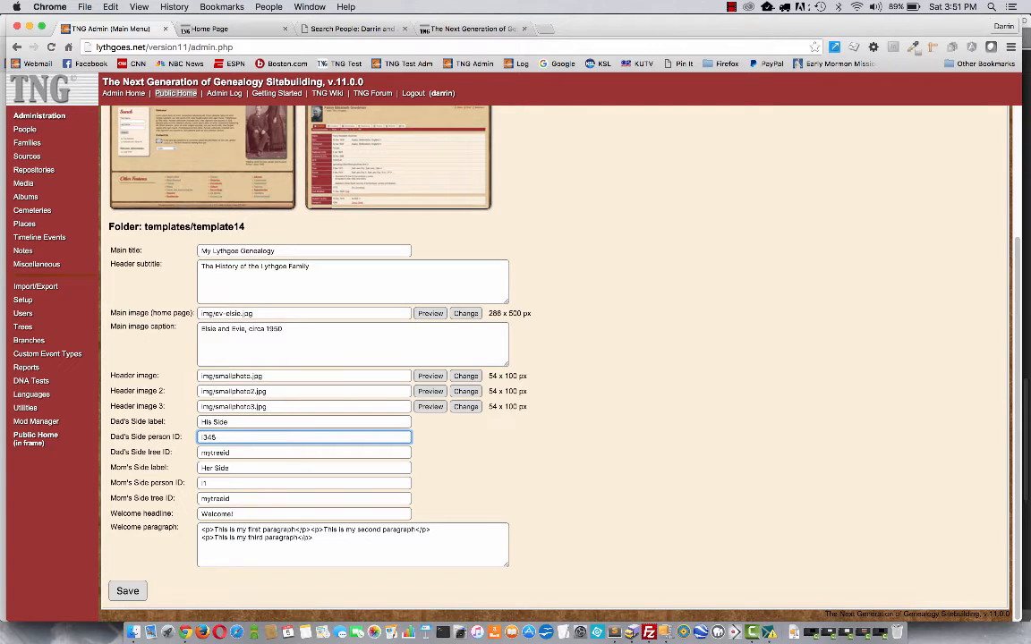
left_click(304, 482)
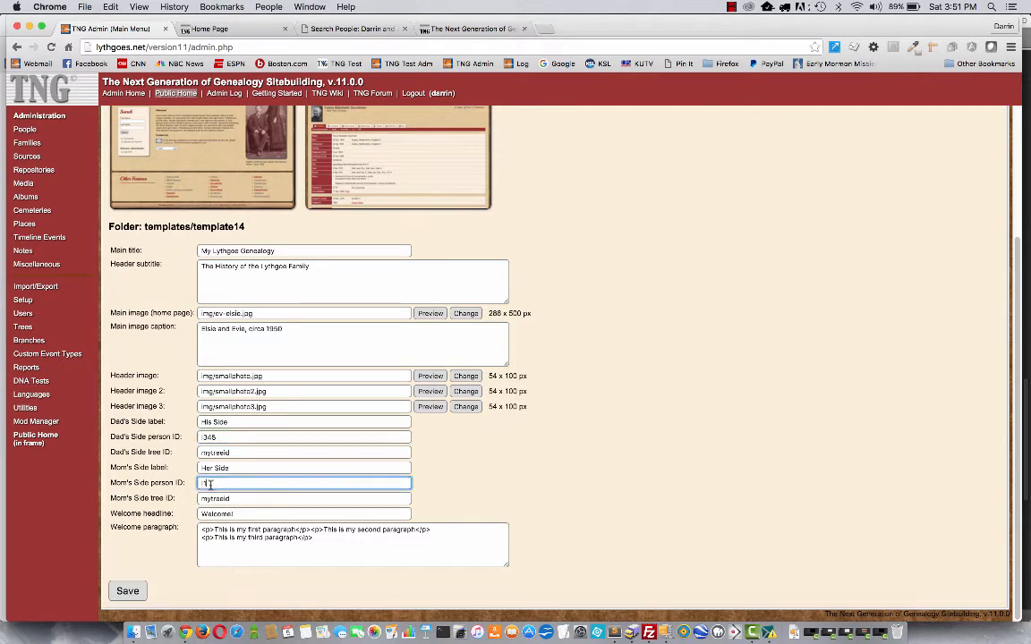
type("6")
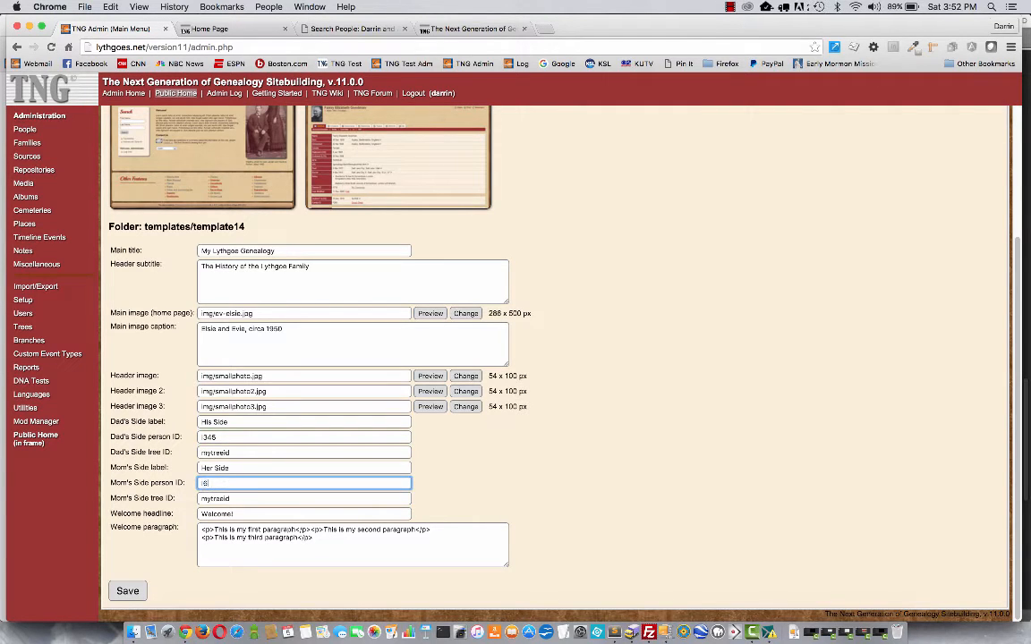
type("6/8")
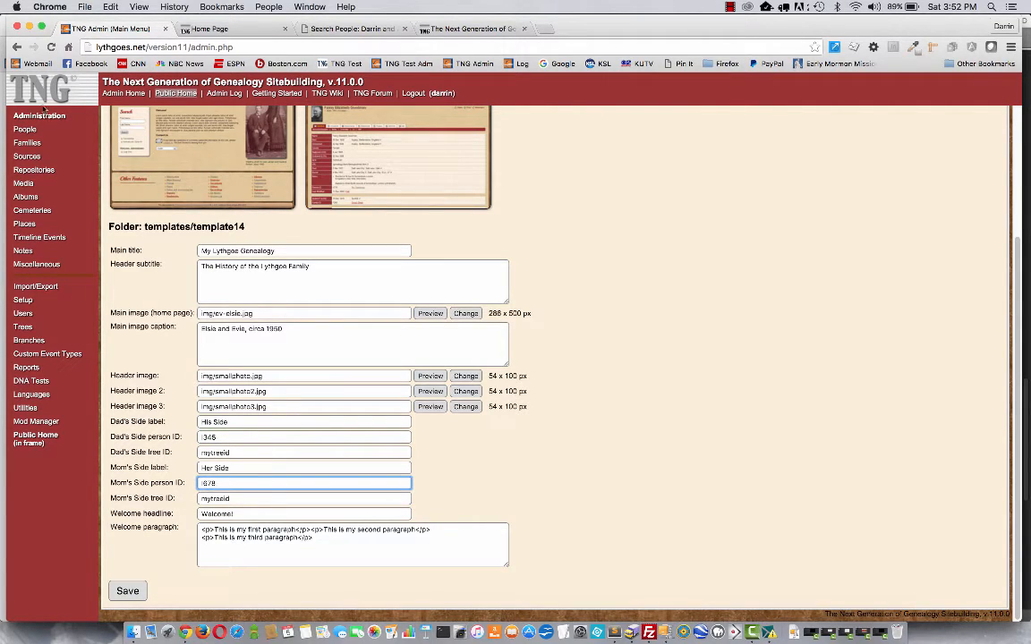
mouse_move(25, 129)
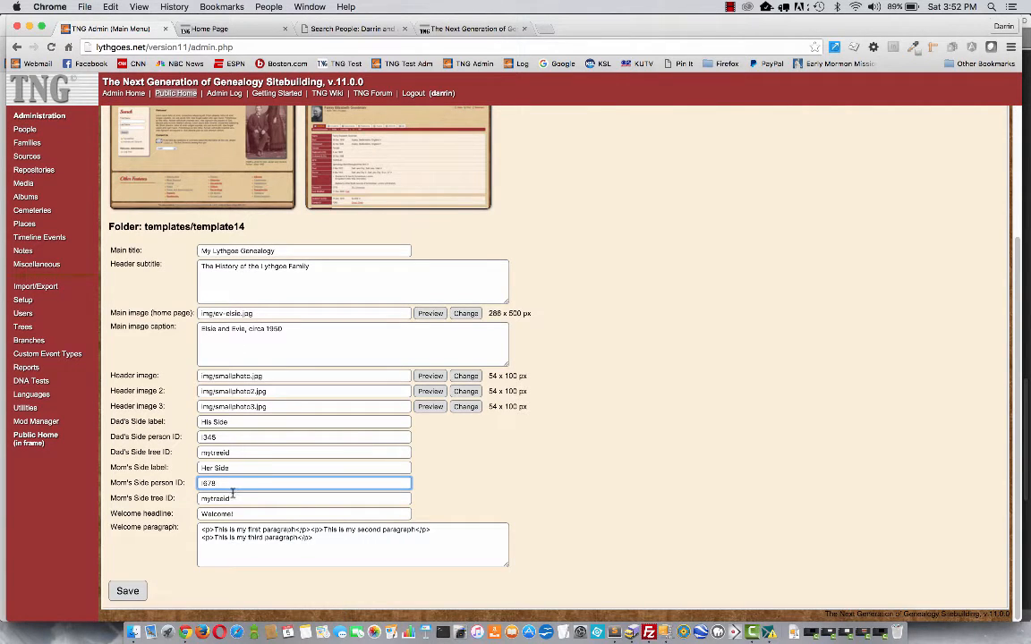
mouse_move(23, 328)
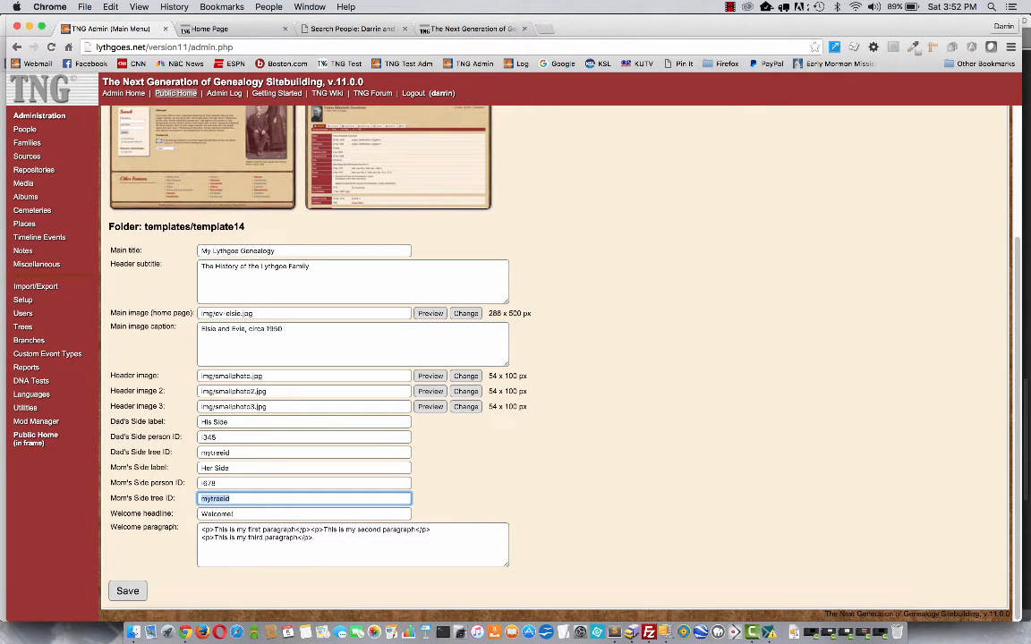
Set both tree IDs to tree1, label the sides Lythgoe and Sorensen, and save.
type("tree1")
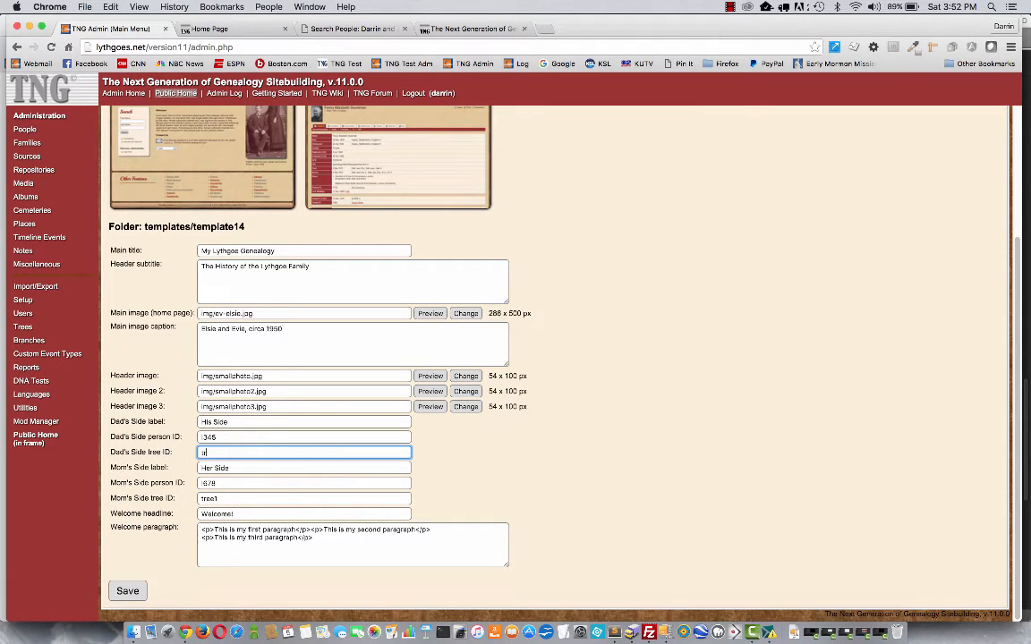
type("tree1")
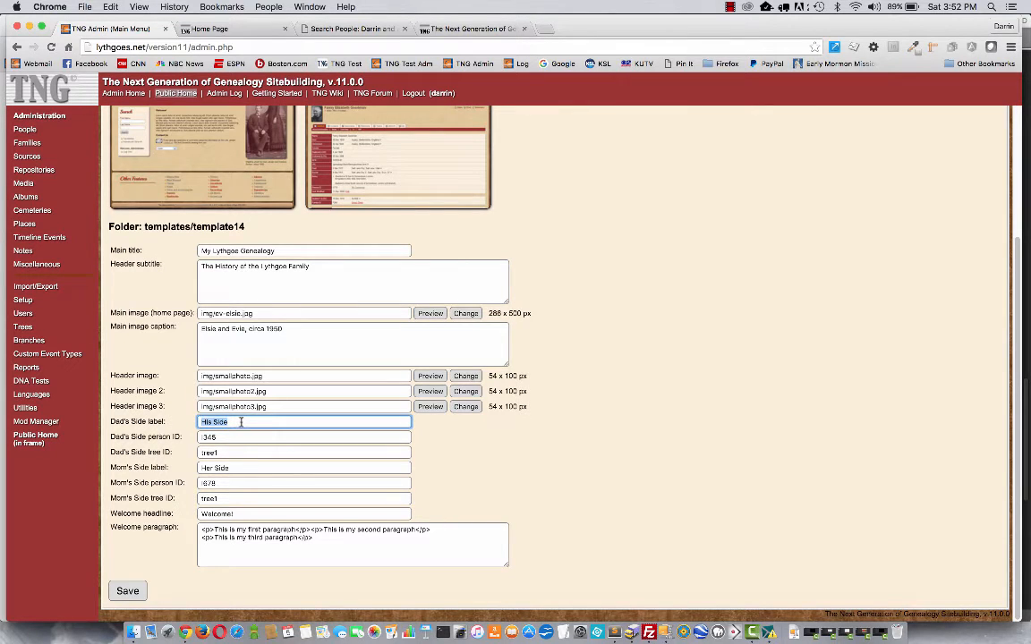
type("Lythgoe")
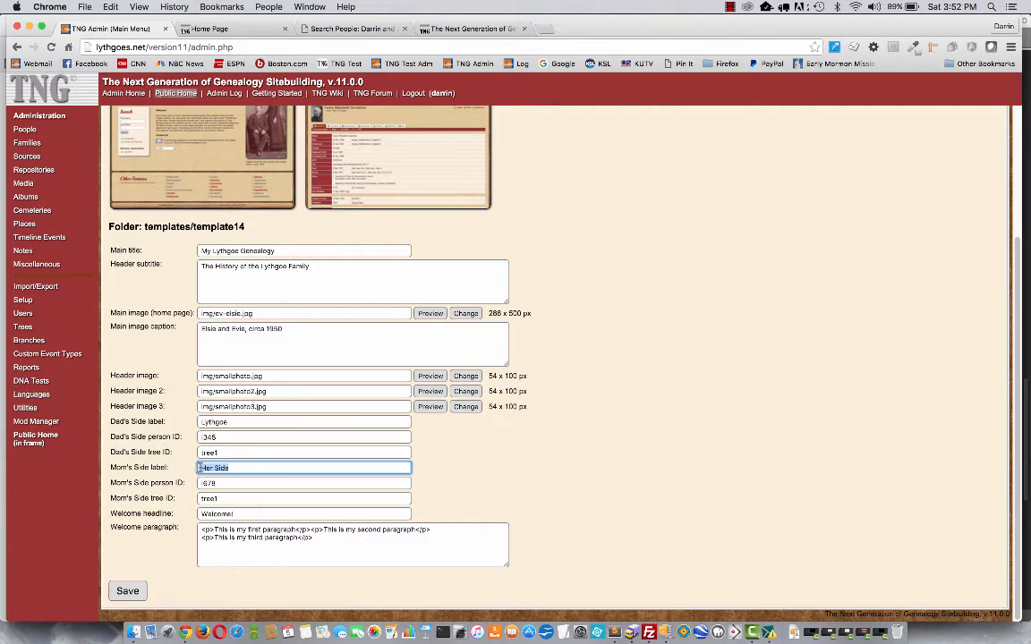
type("Sorensen")
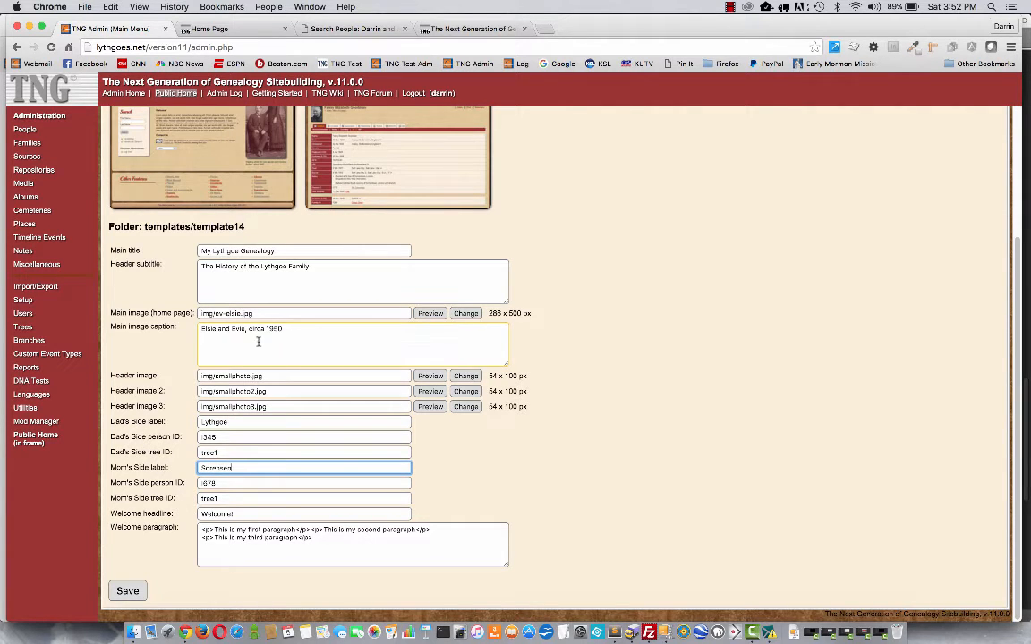
left_click(127, 590)
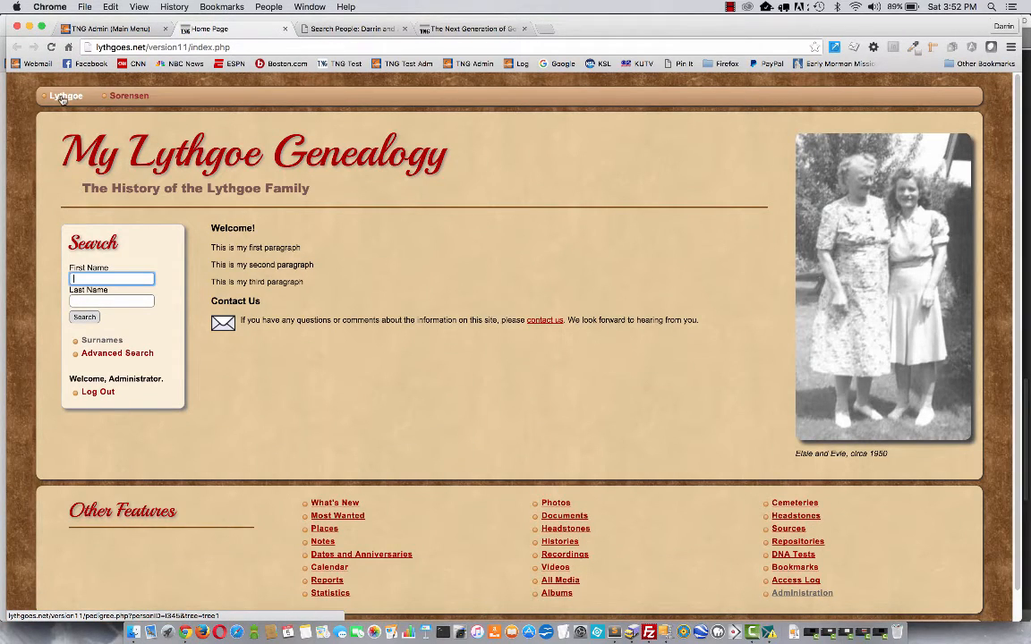
Switch to the Home Page tab to check the Lythgoe and Sorensen links.
left_click(108, 29)
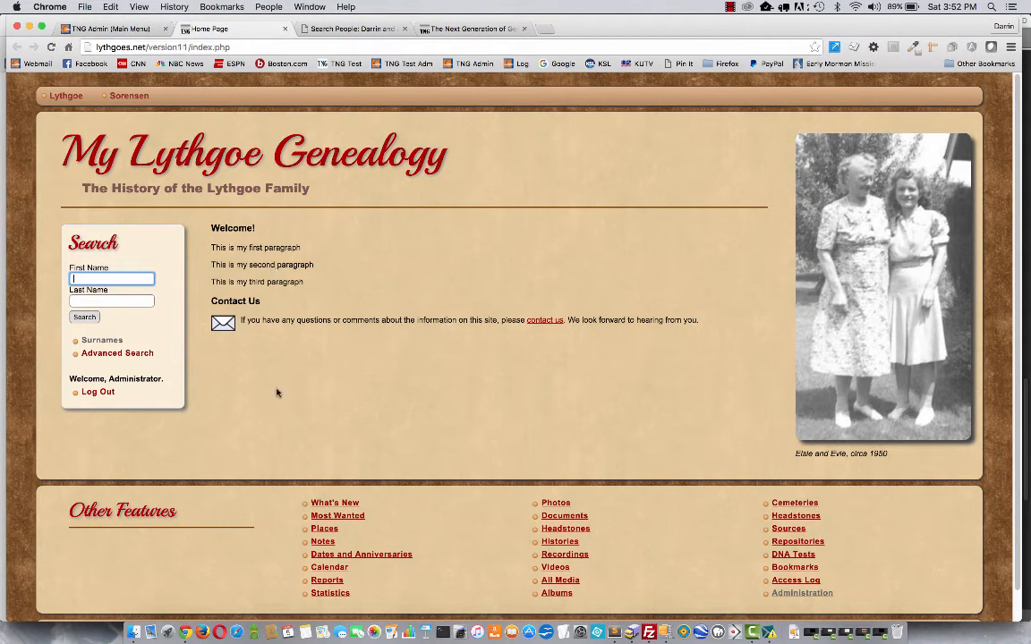
mouse_move(289, 417)
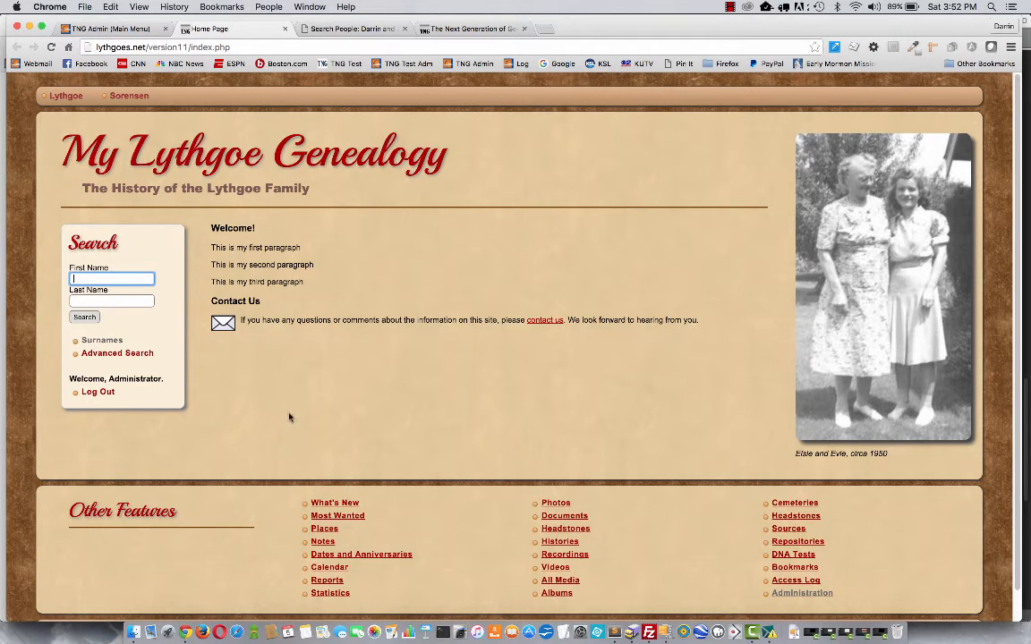
mouse_move(211, 497)
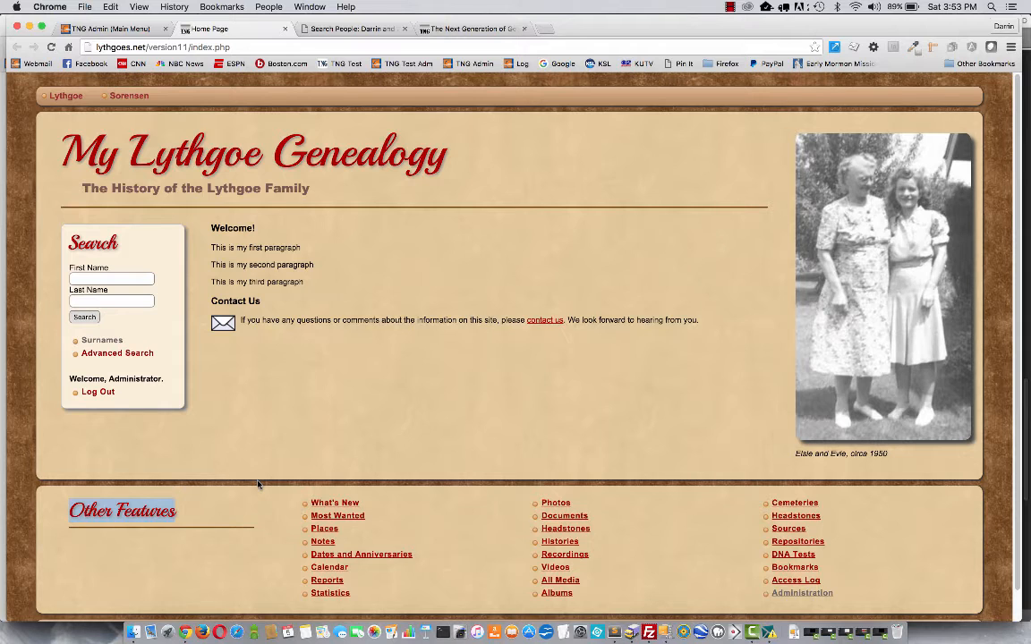
mouse_move(614, 447)
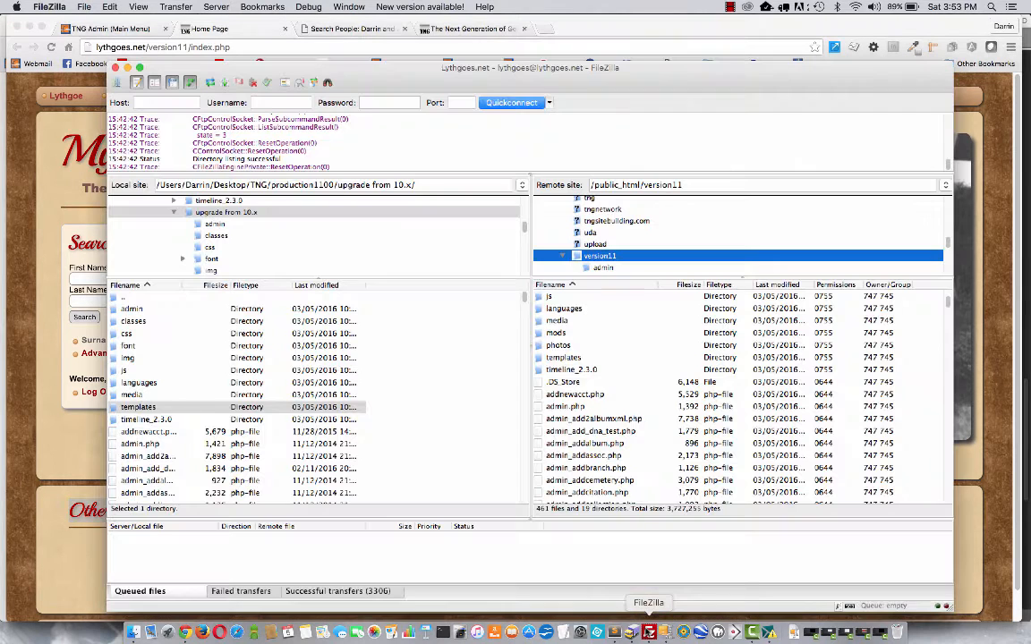
mouse_move(634, 529)
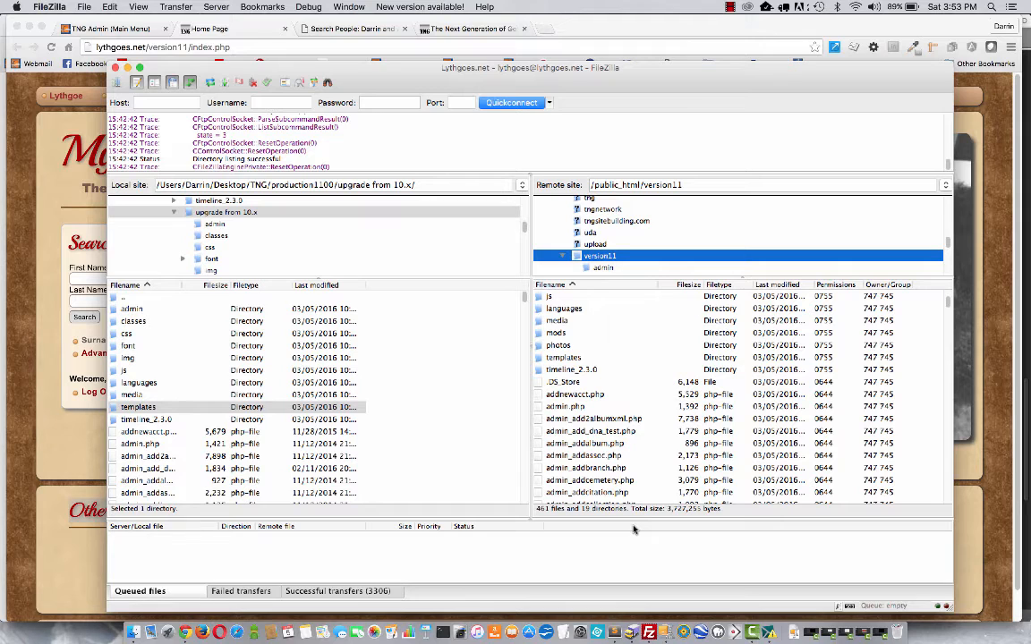
mouse_move(696, 486)
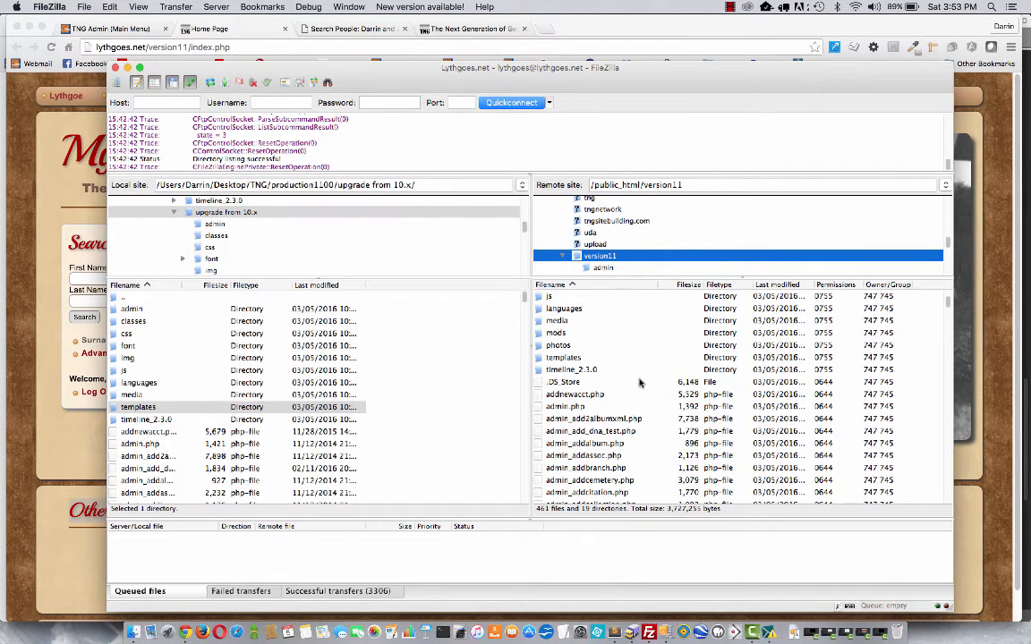
mouse_move(278, 362)
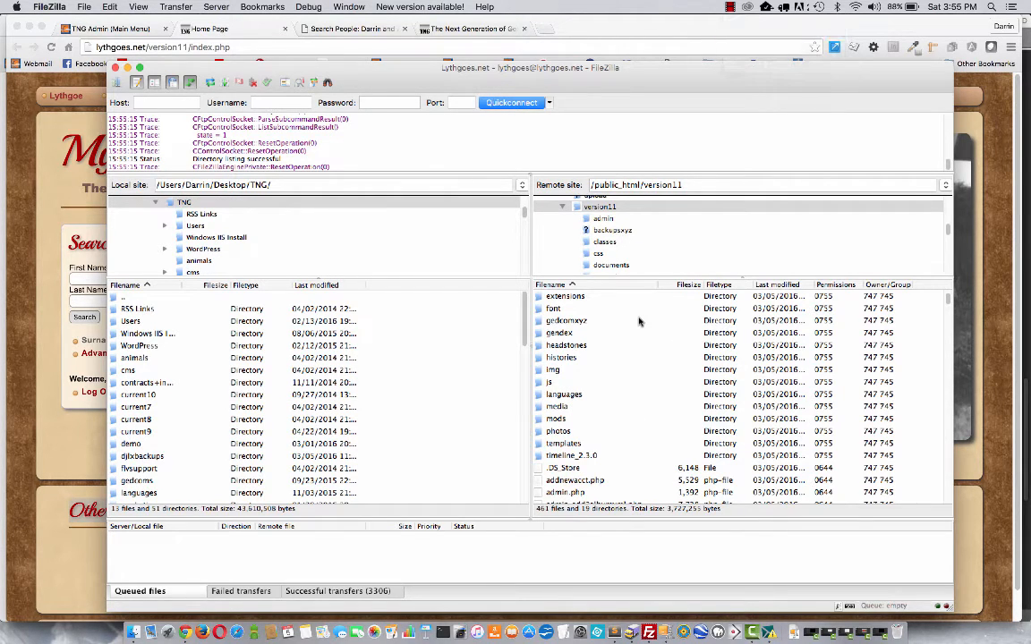
mouse_move(580, 435)
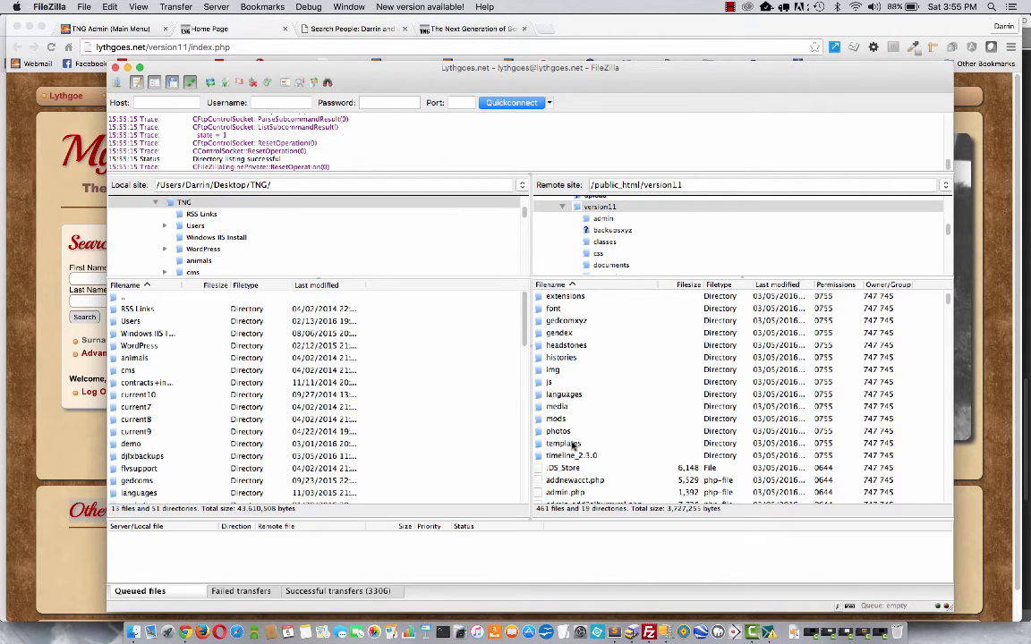
Open templates/template14/index.php from the server with View/Edit.
left_click(562, 443)
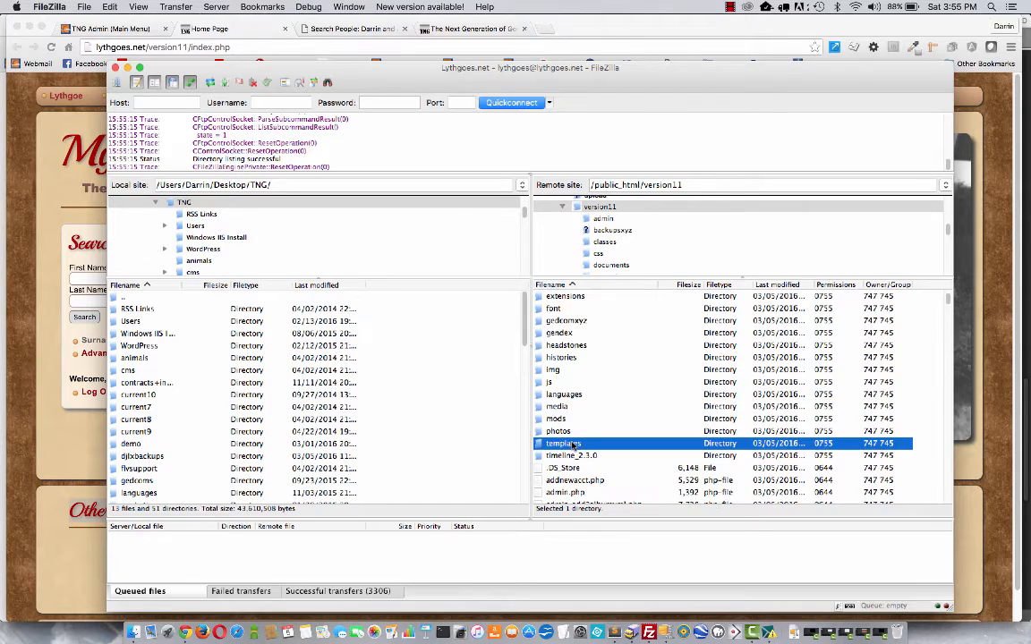
double_click(563, 443)
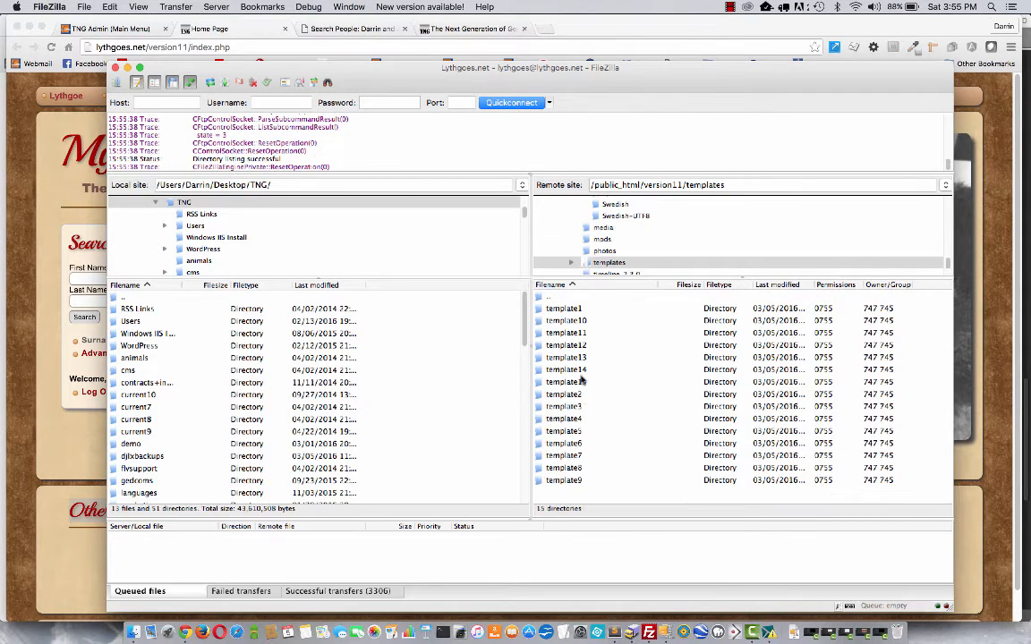
double_click(566, 369)
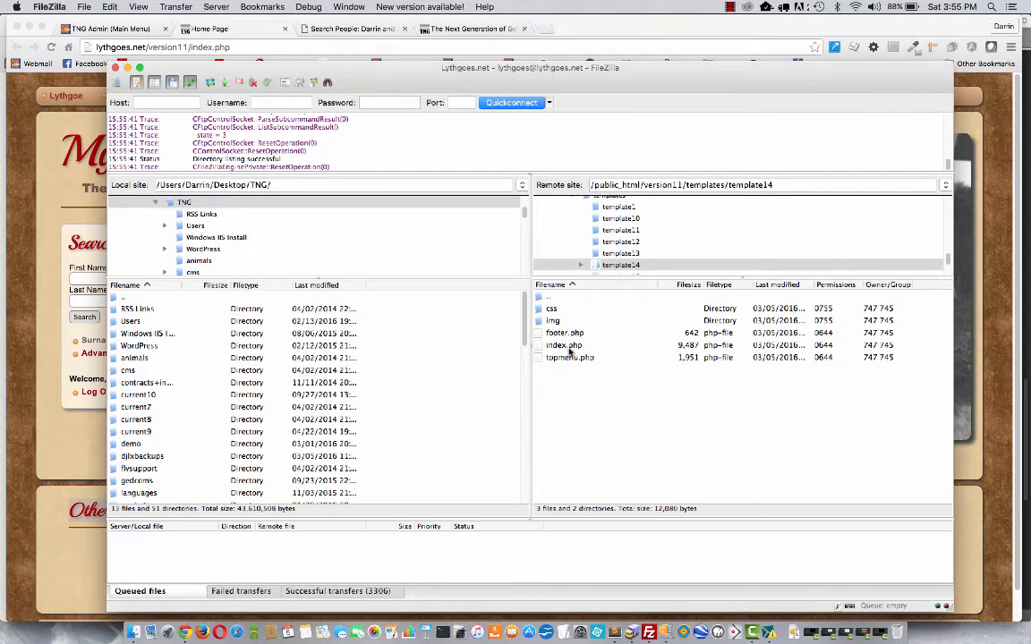
left_click(564, 344)
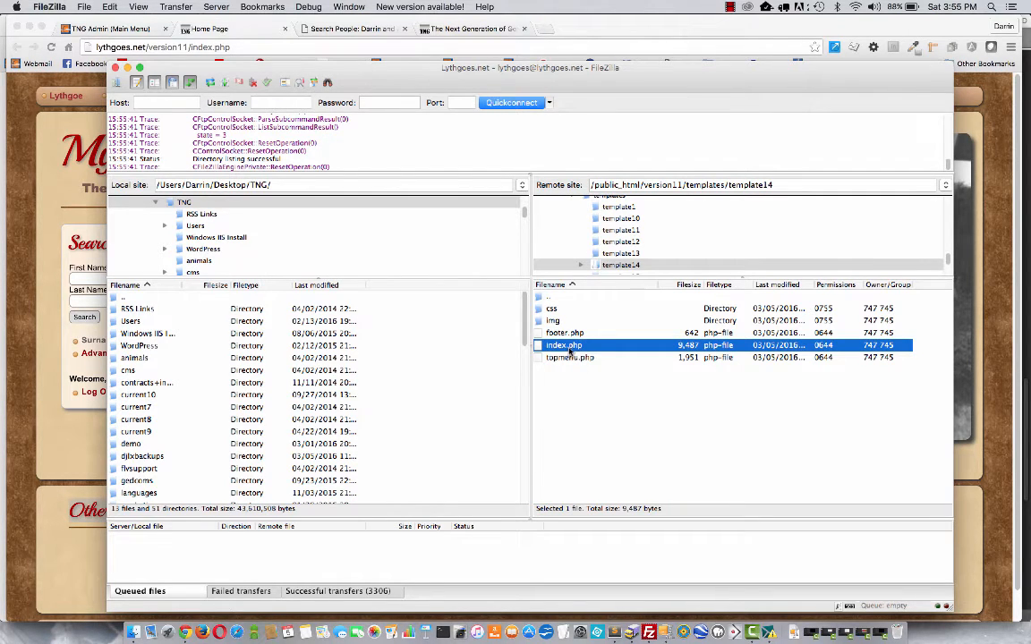
right_click(564, 345)
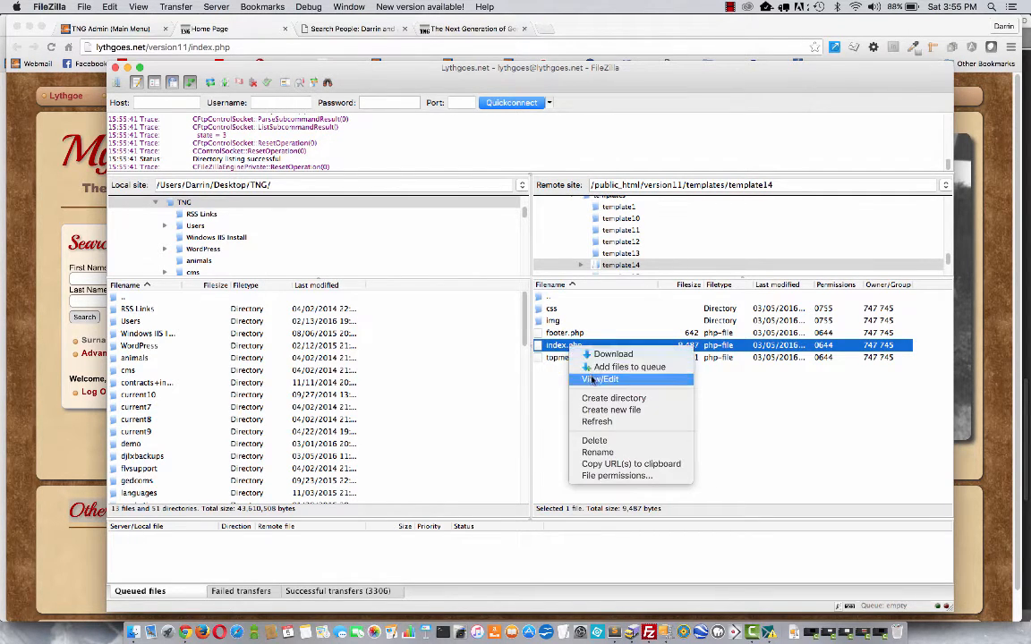
left_click(601, 379)
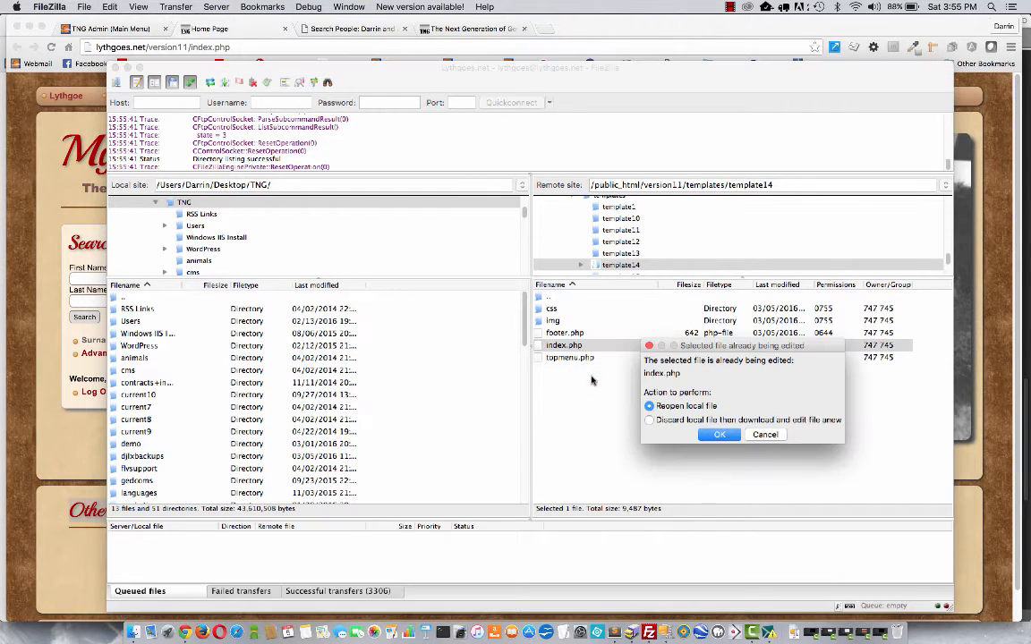
Reopen index.php's local copy and select the site-head echo $text['mnufeatures'] code.
left_click(719, 434)
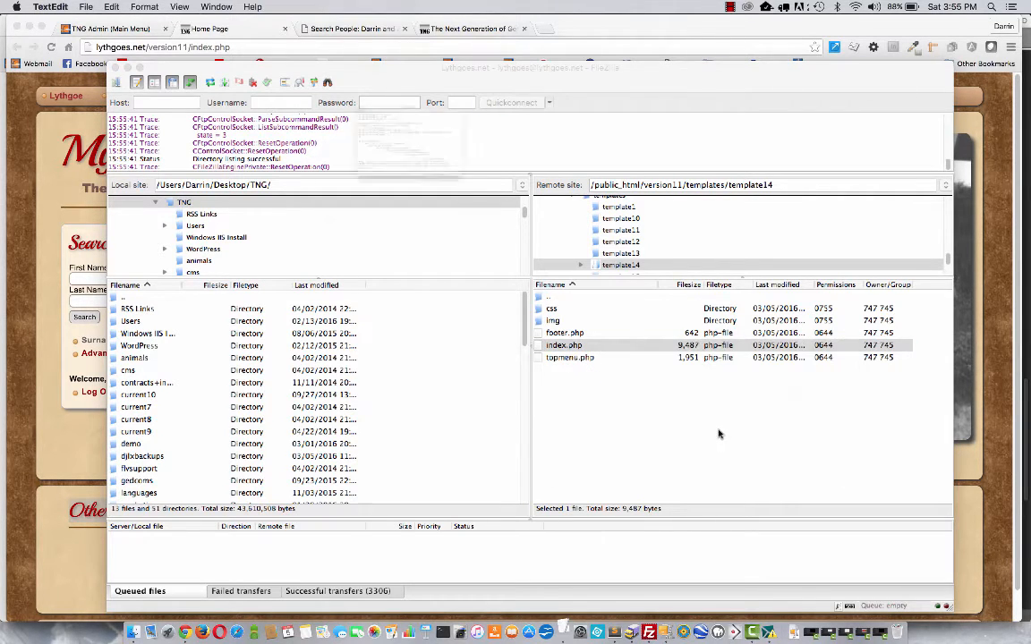
double_click(563, 344)
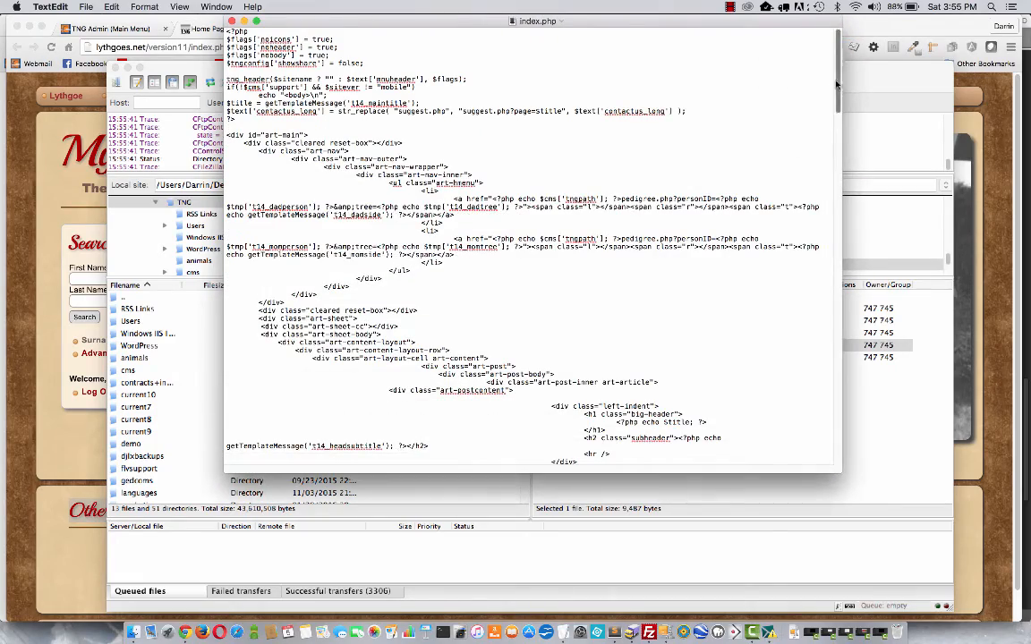
scroll("down", 3)
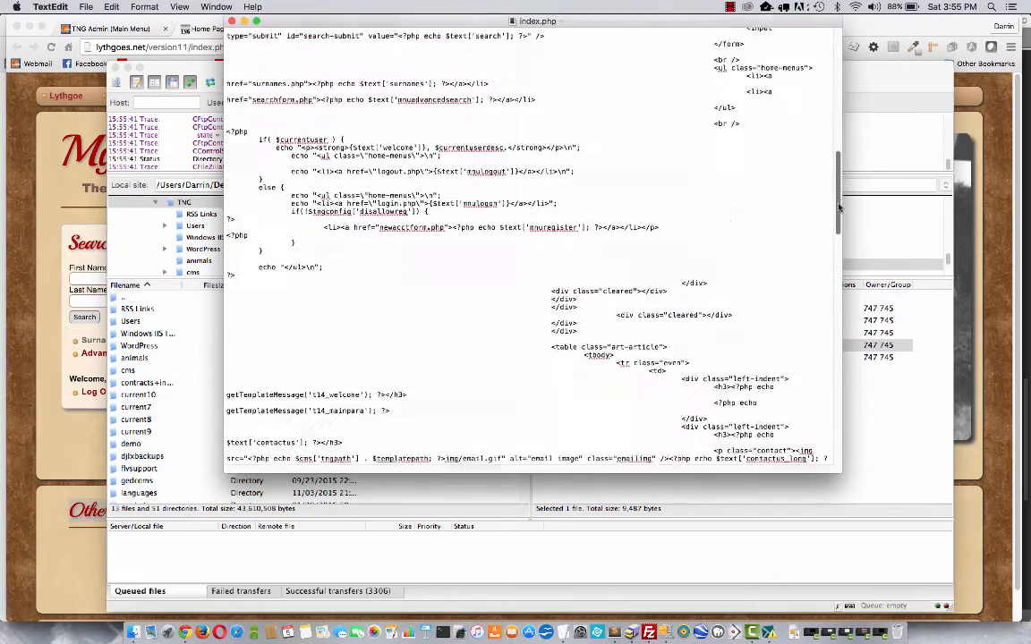
scroll("down", 3)
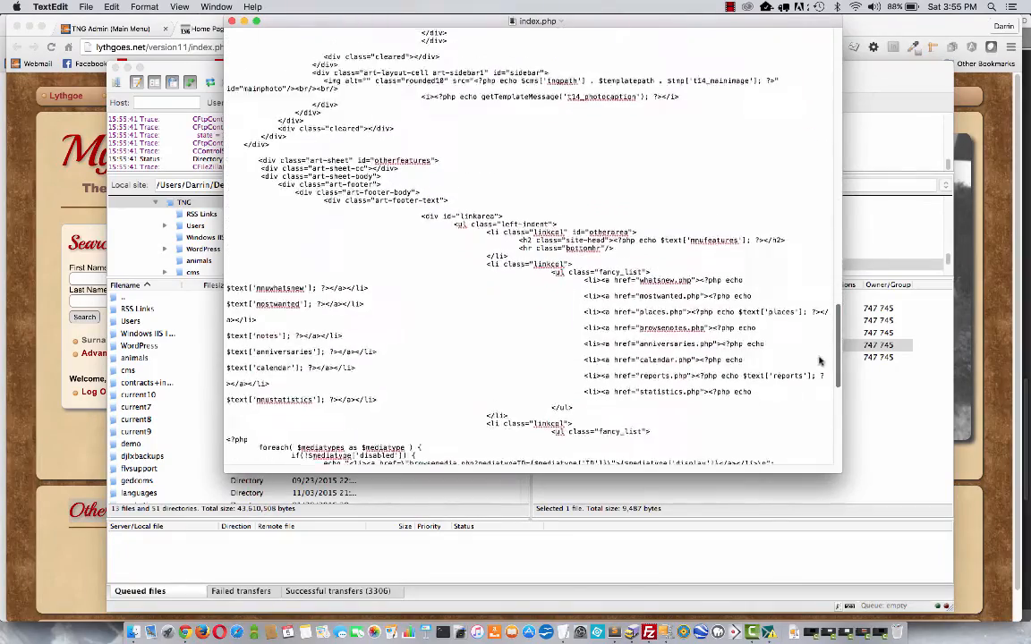
scroll("down", 3)
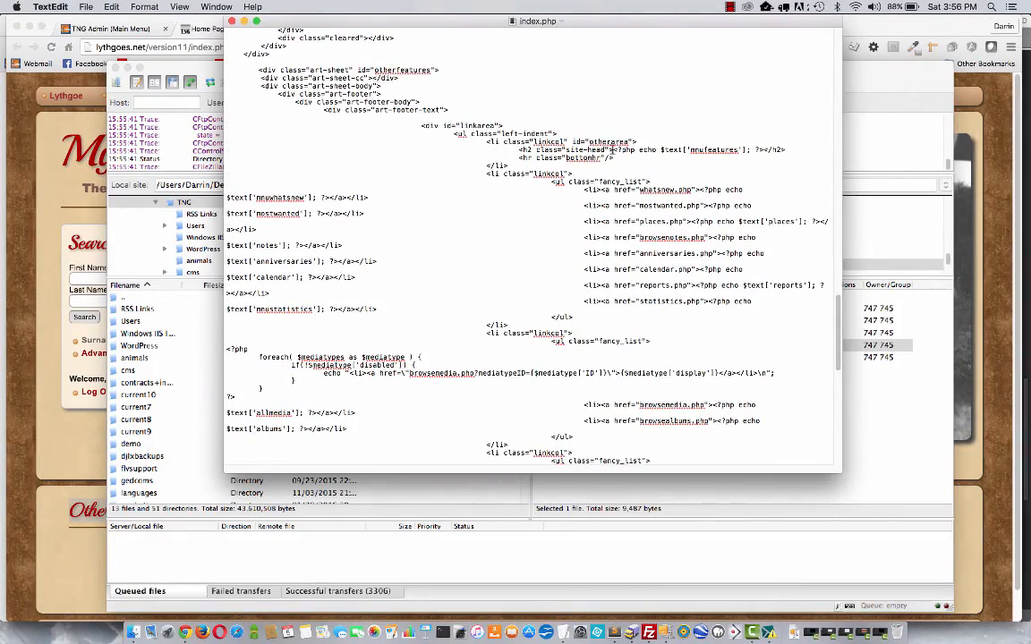
left_click_drag(612, 150, 758, 150)
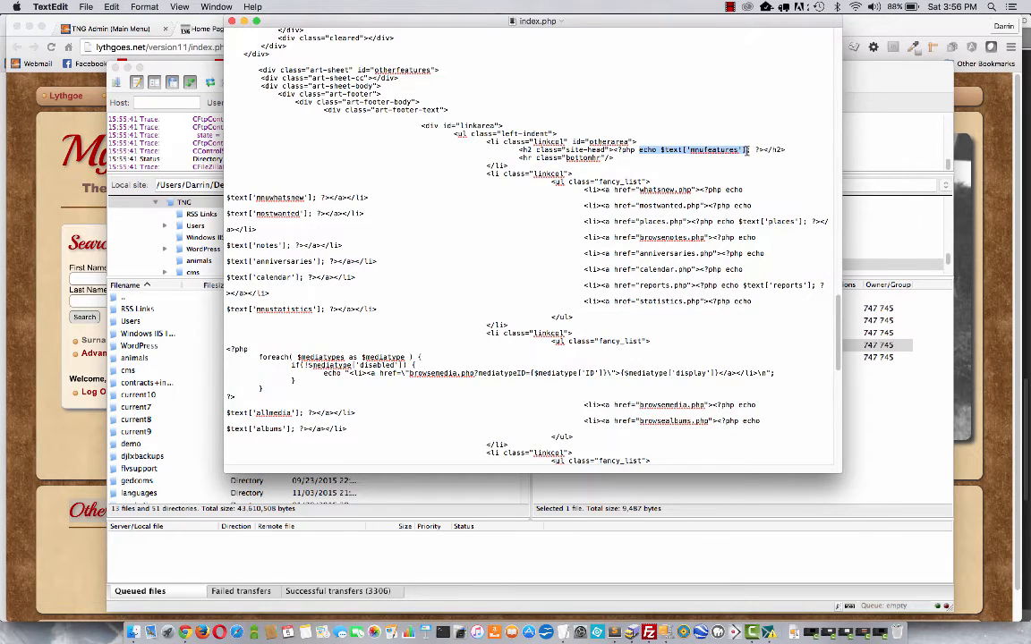
right_click(707, 150)
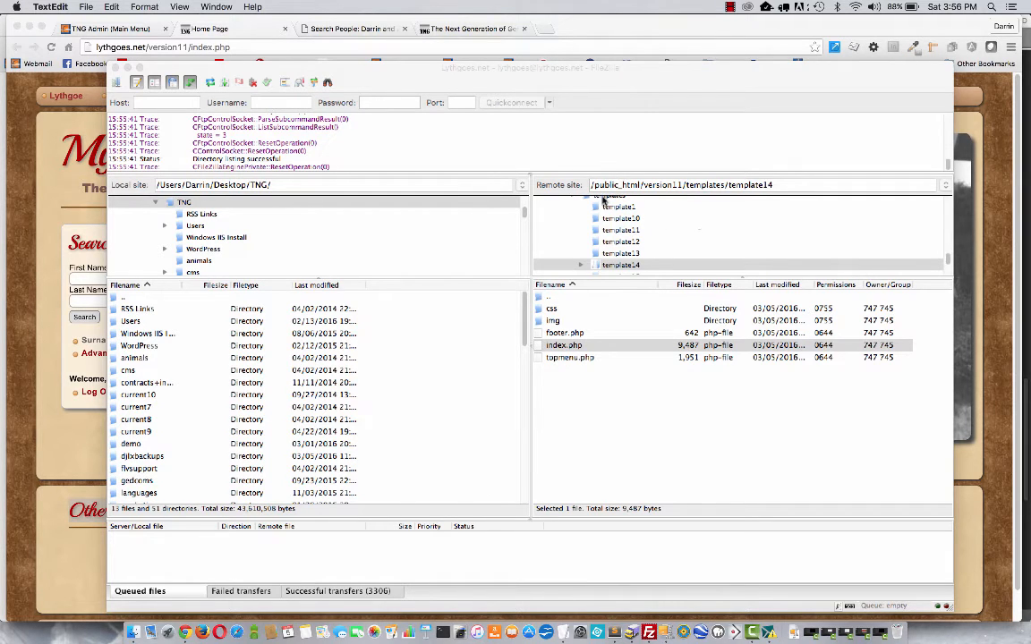
Browse the remote pane to languages/English-UTF8 and right-click cust_text.php.
left_click(564, 344)
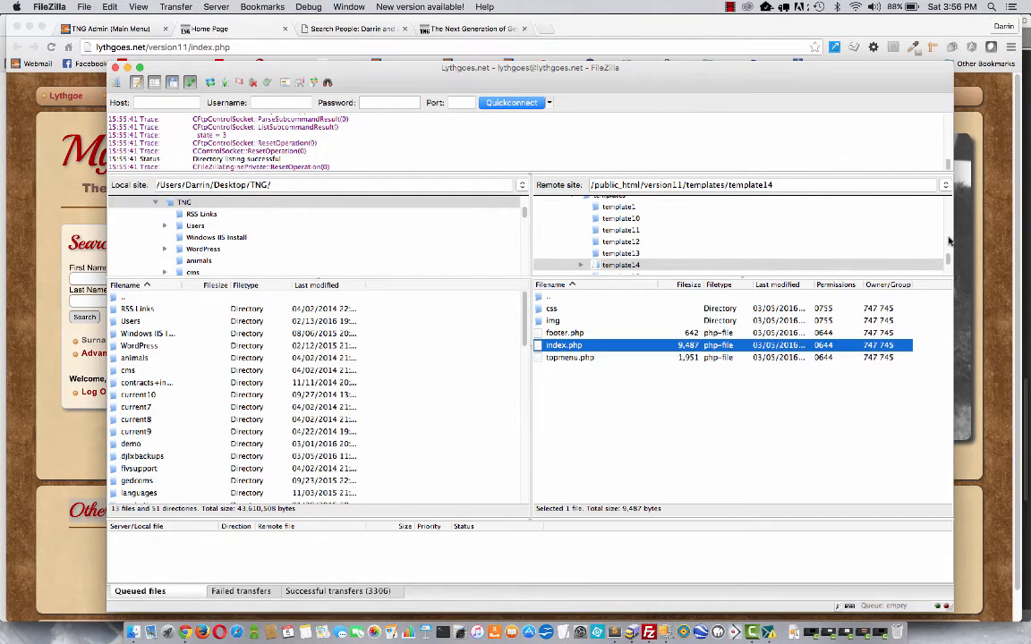
scroll("down", 3)
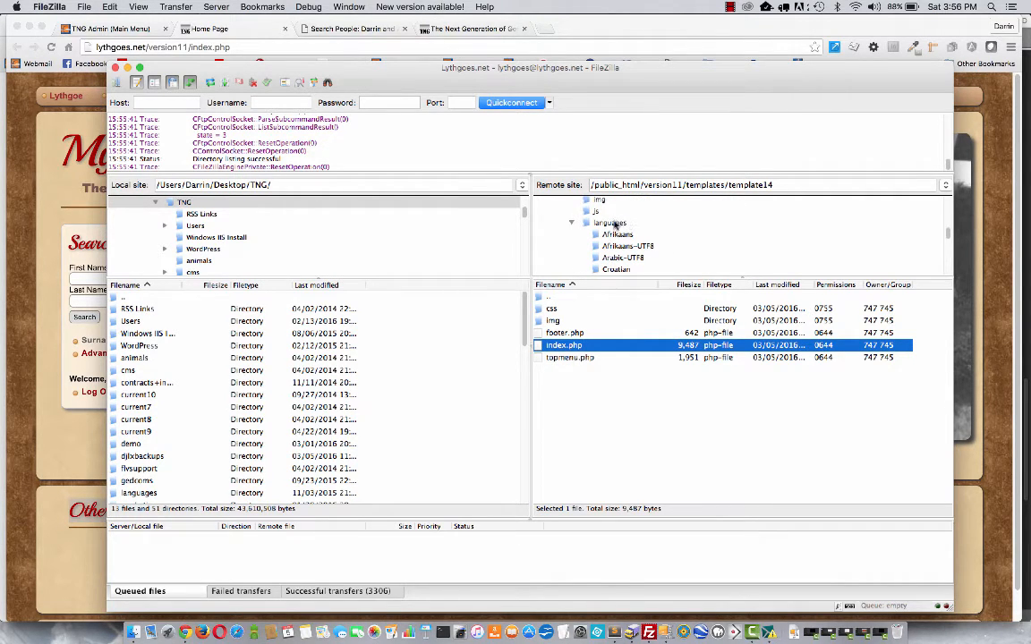
double_click(610, 223)
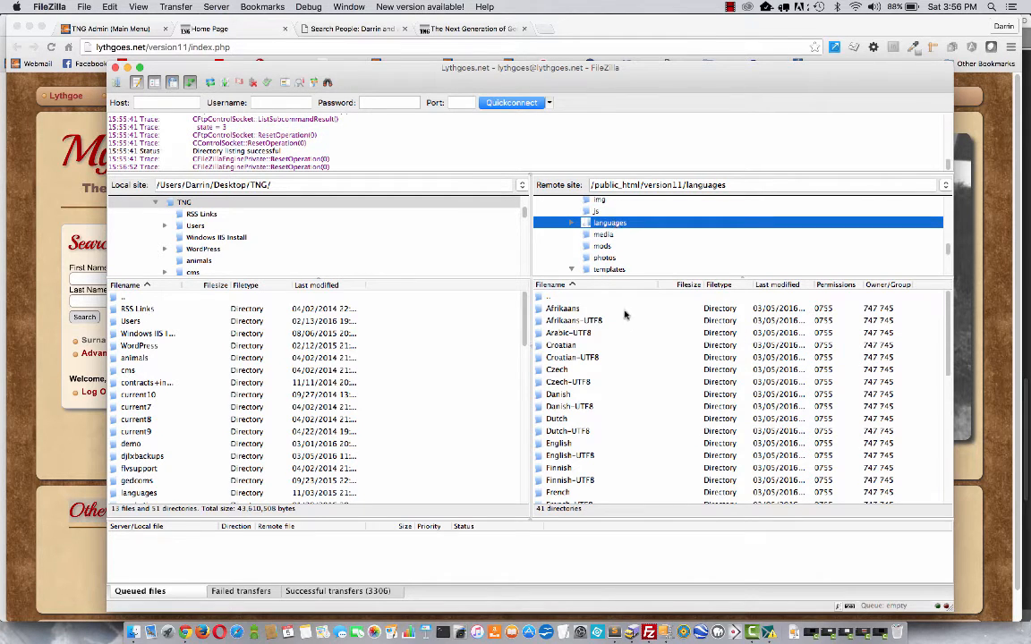
scroll("down", 3)
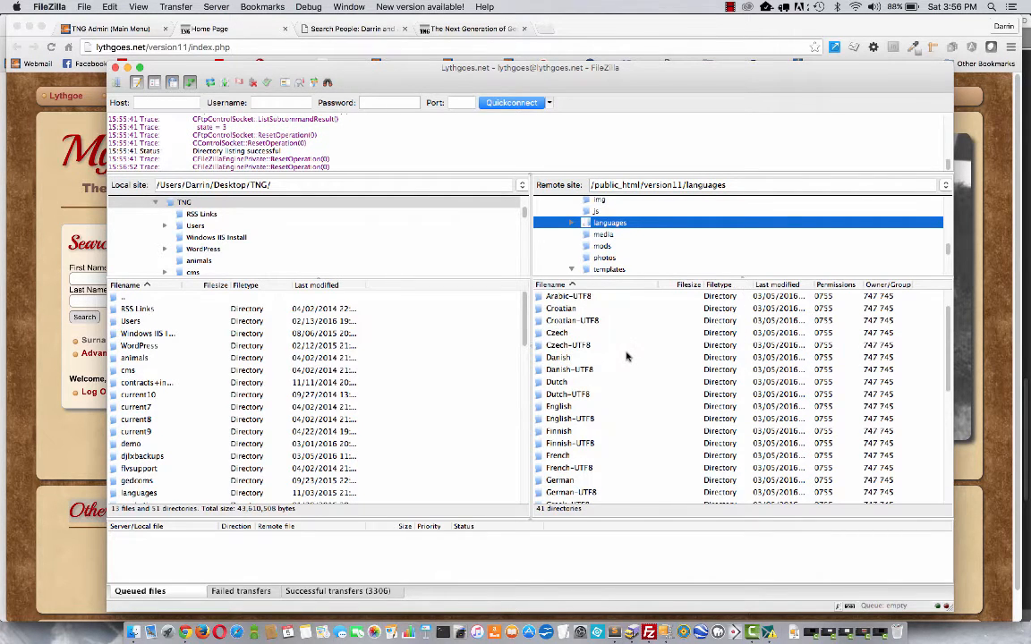
scroll("down", 3)
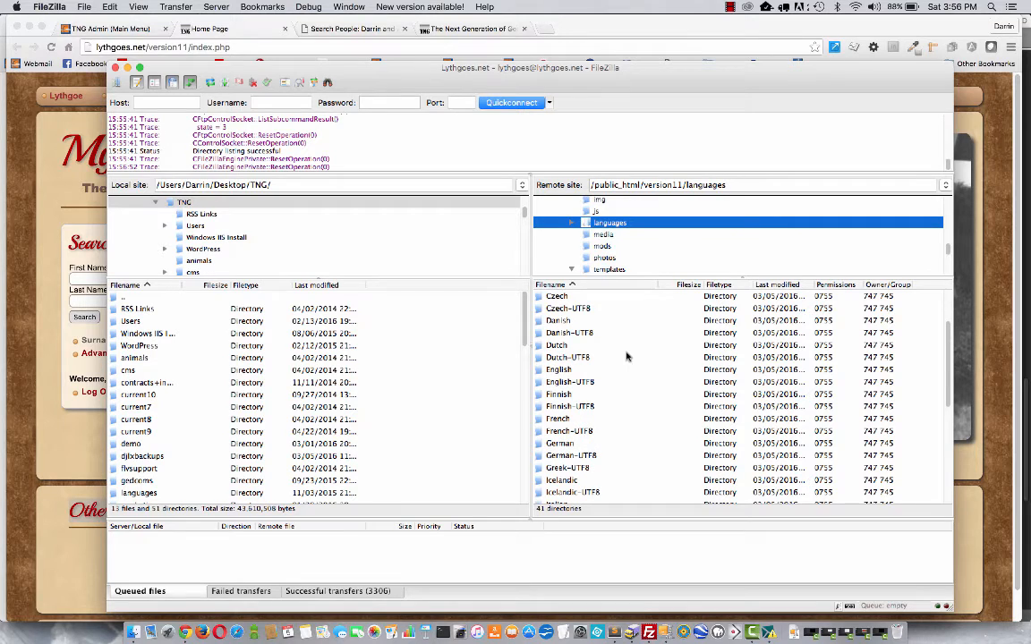
mouse_move(598, 382)
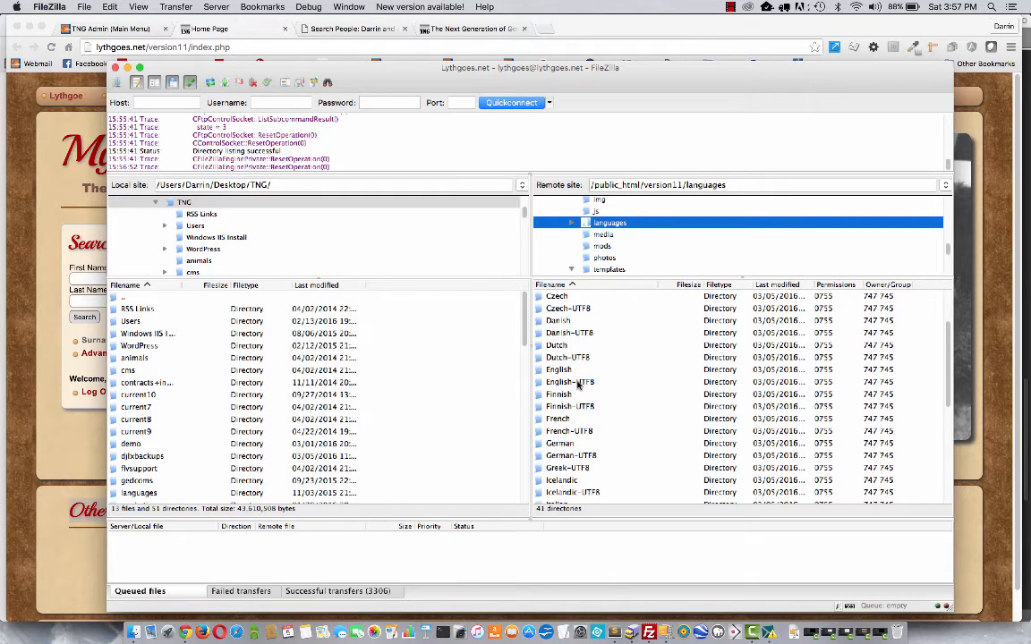
mouse_move(575, 372)
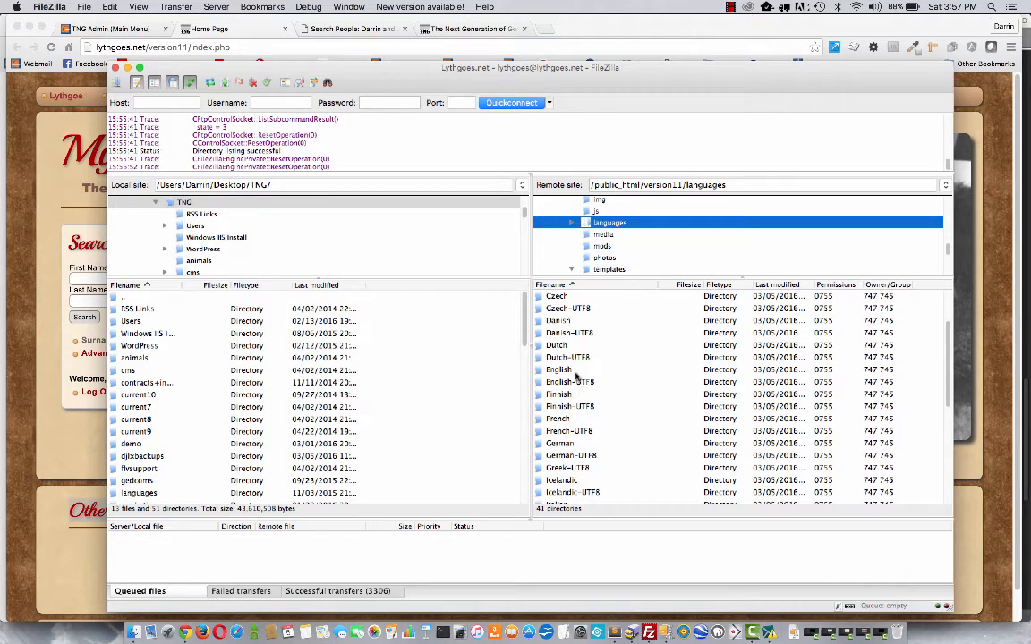
mouse_move(579, 381)
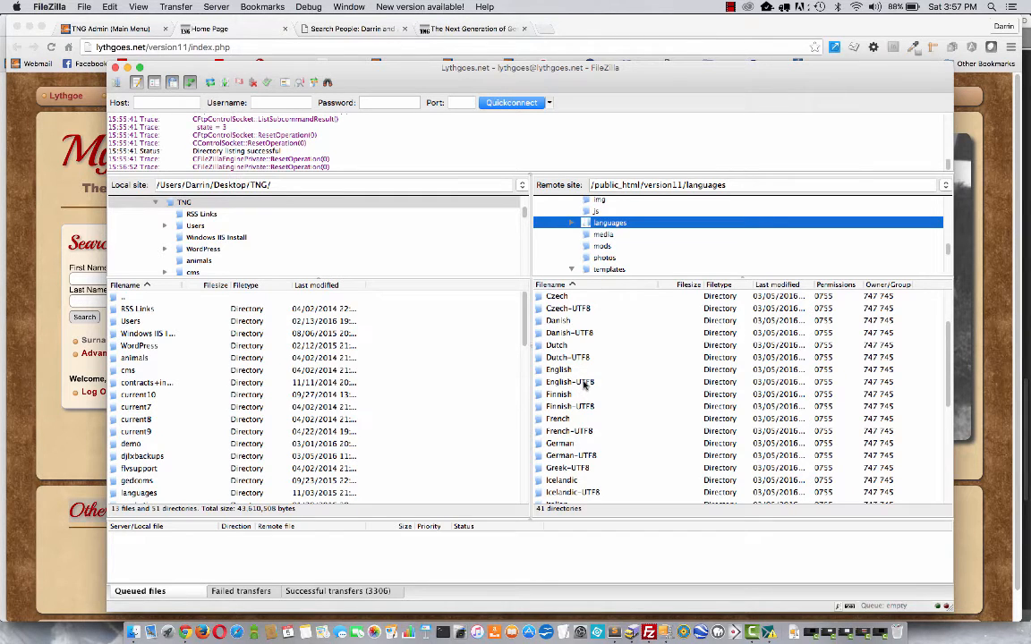
double_click(570, 382)
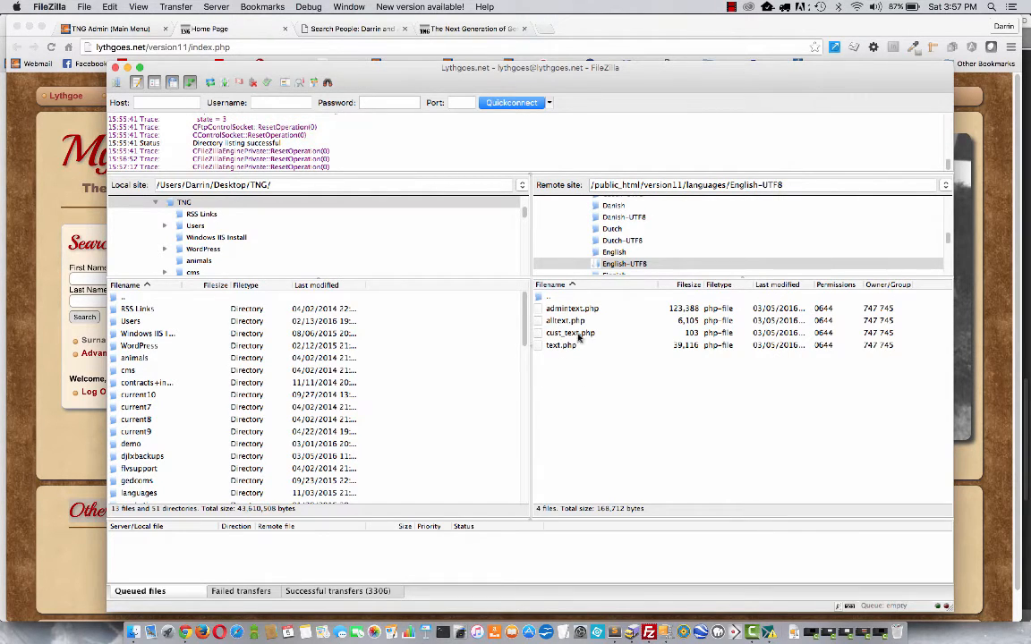
left_click(570, 332)
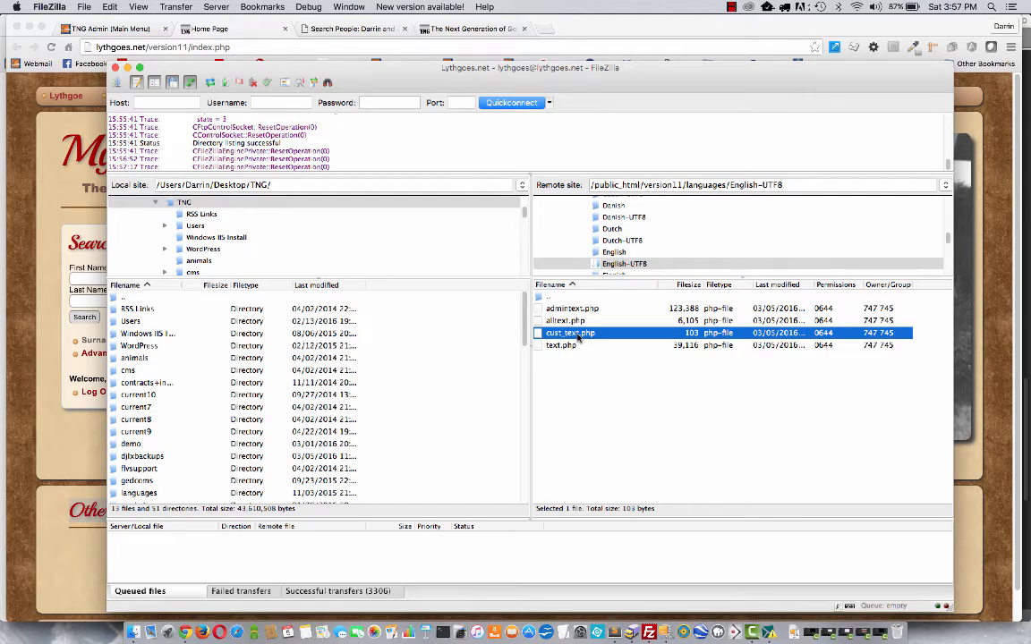
right_click(569, 333)
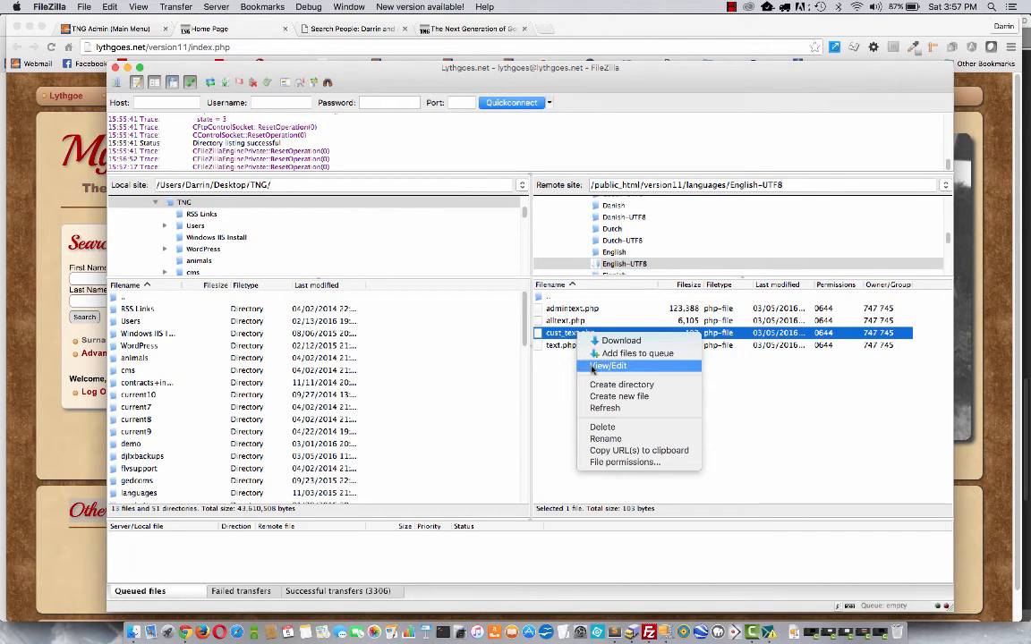
Add a mnufeatures line reading "My Cool New Features" to cust_text.php and upload it.
left_click(608, 366)
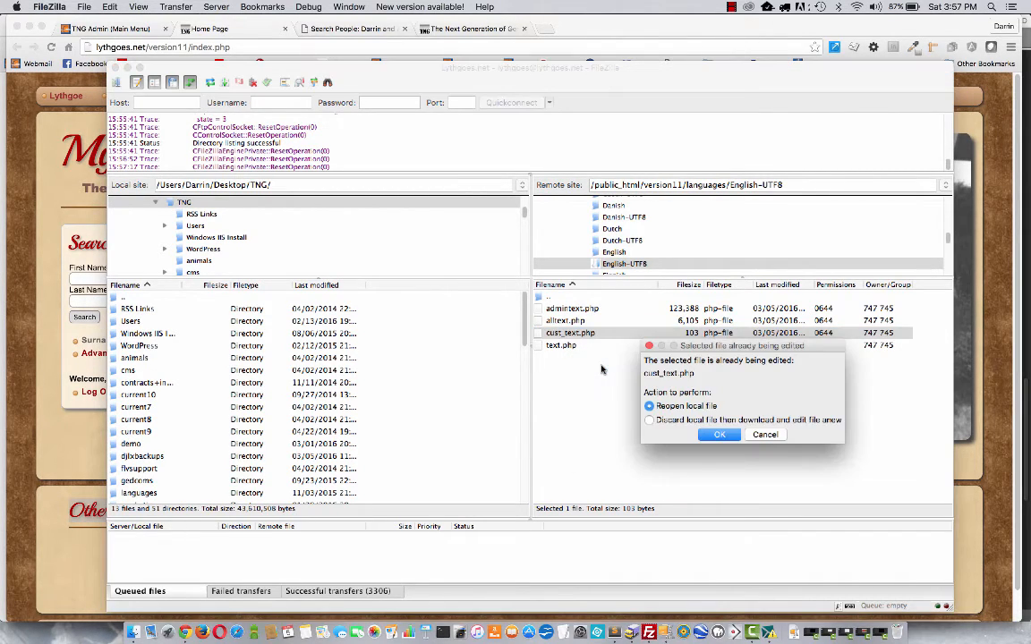
left_click(719, 434)
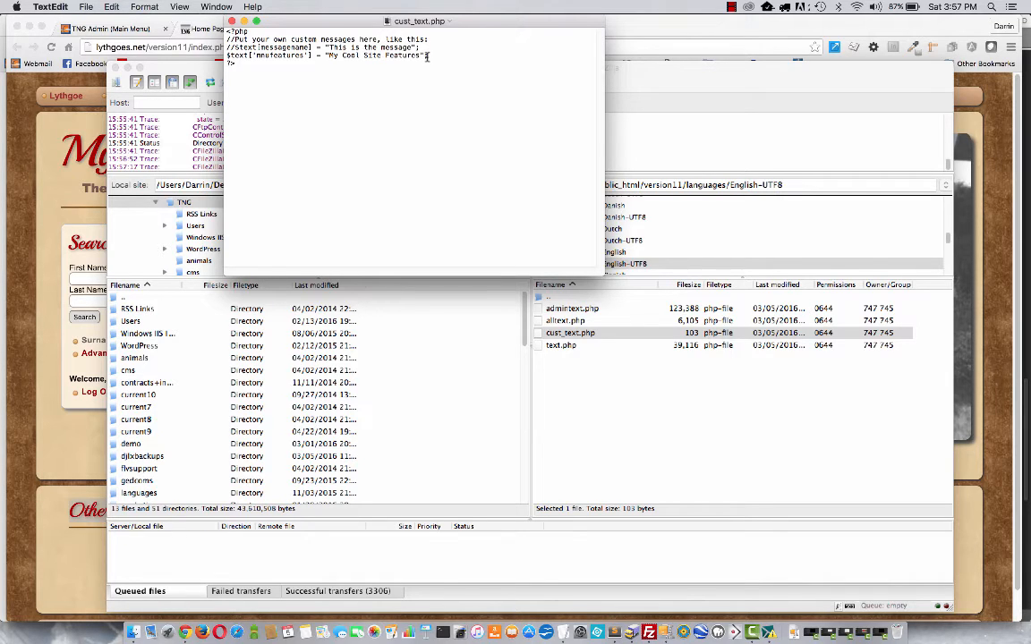
type("echo $text['nnufeatures']")
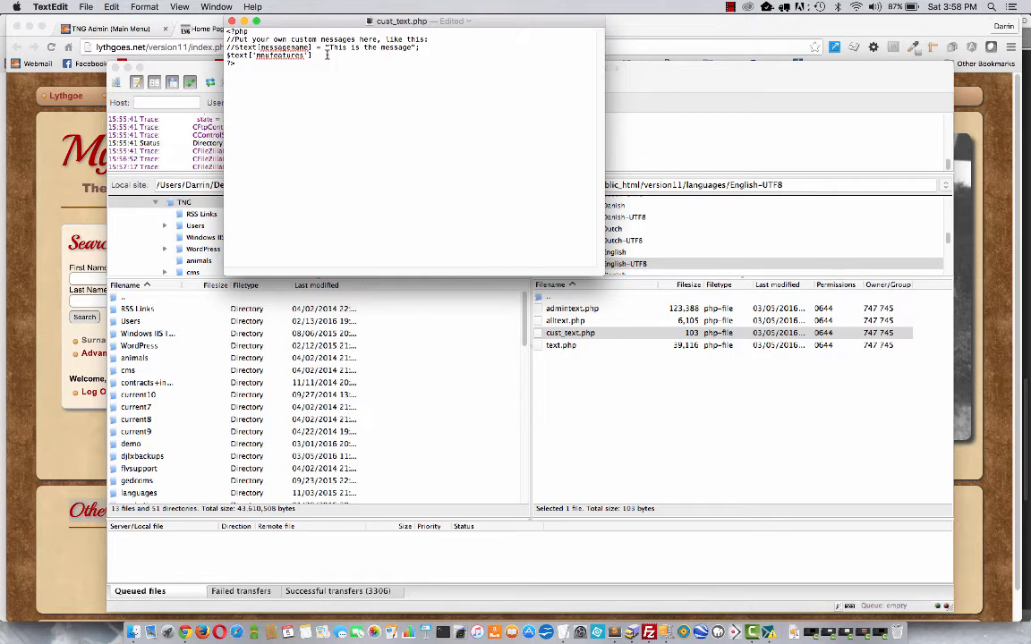
type("= \"")
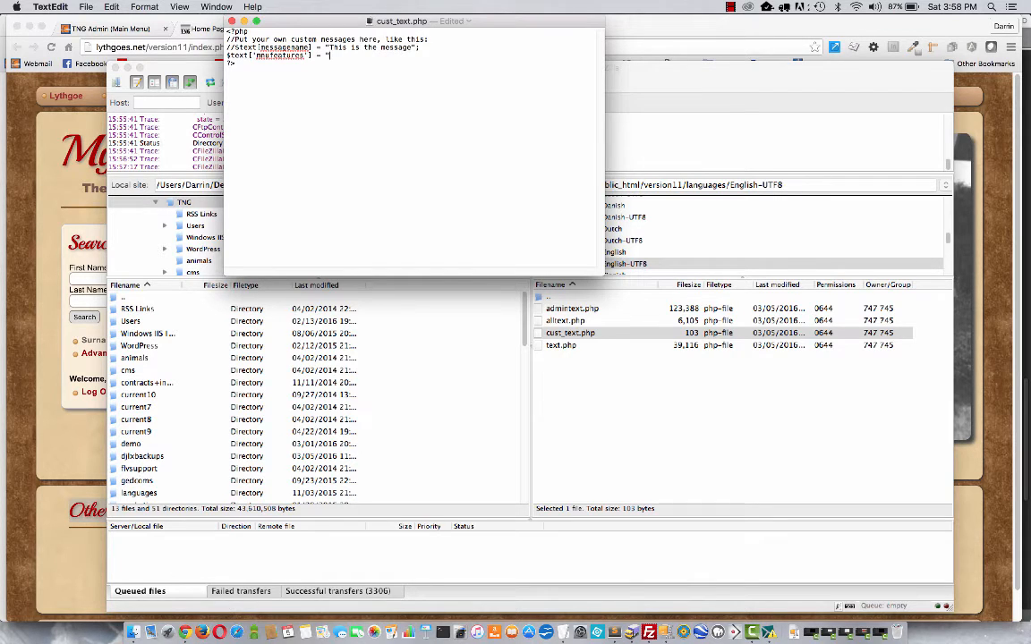
type("My")
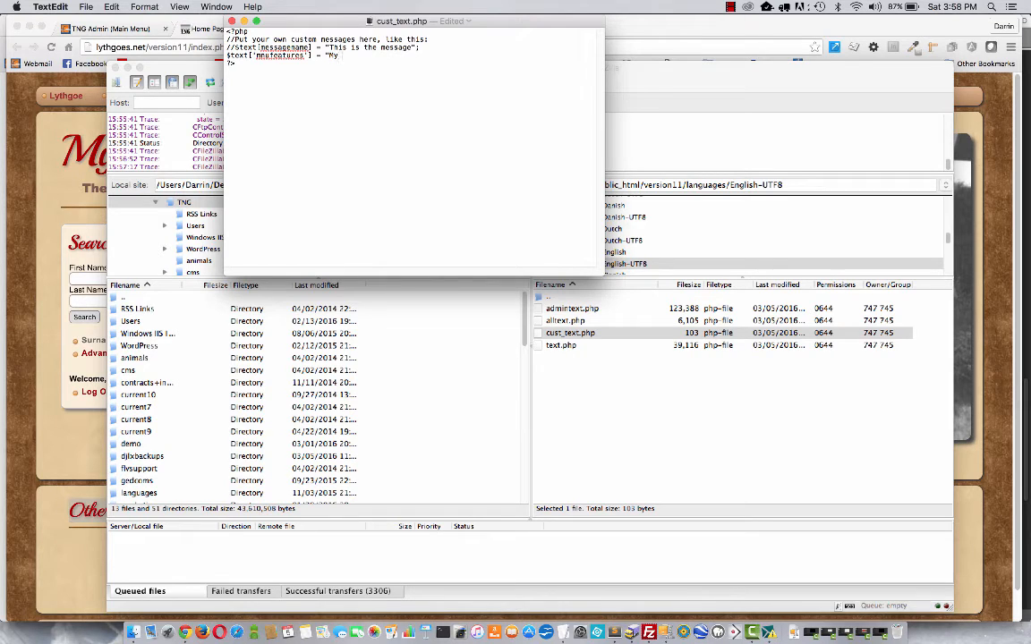
type("Cool New")
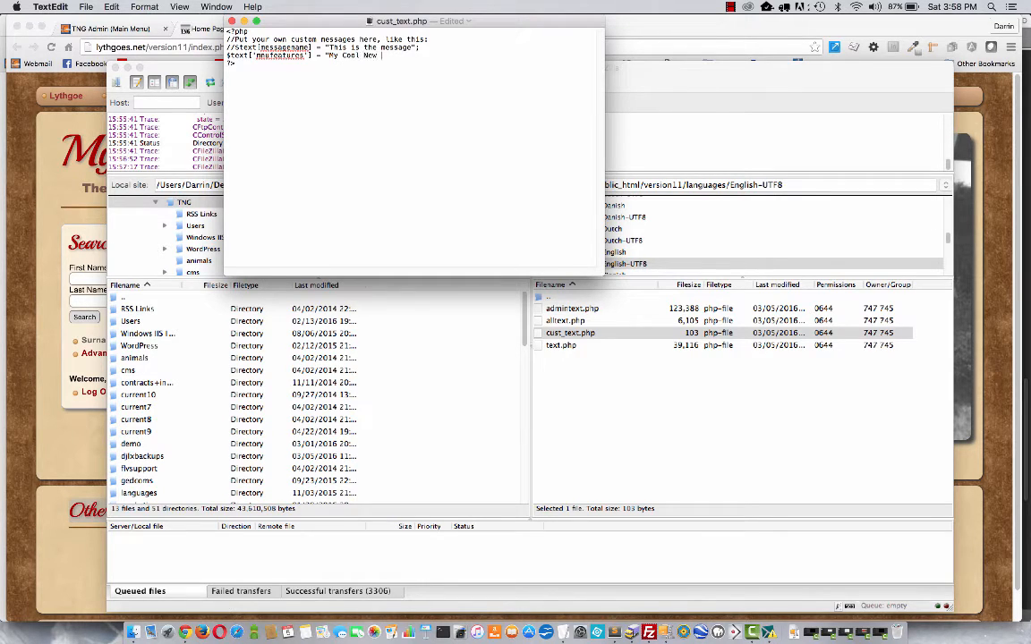
type("Features")
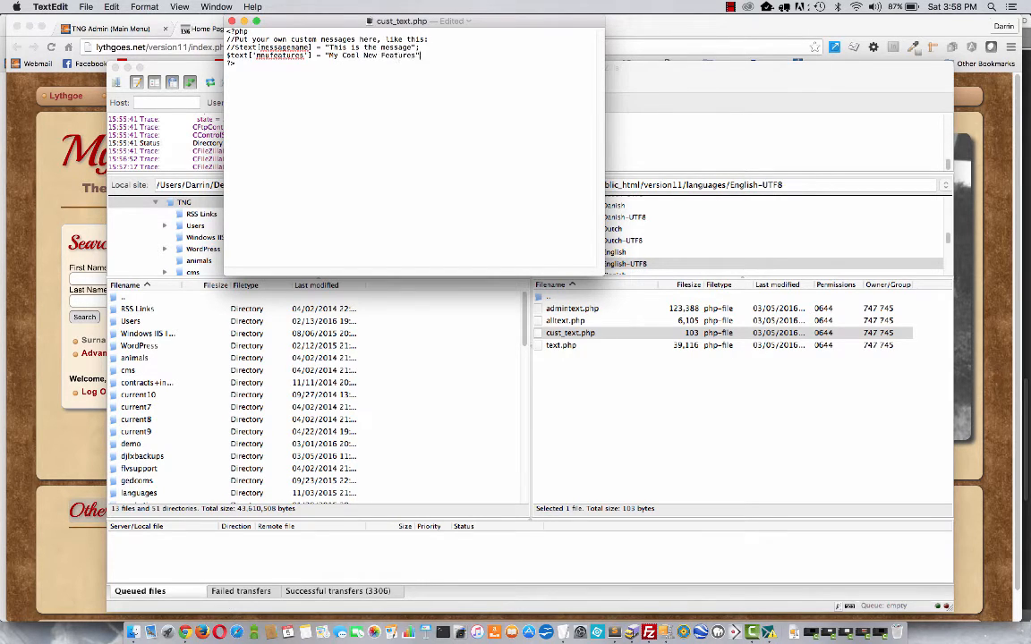
type(";")
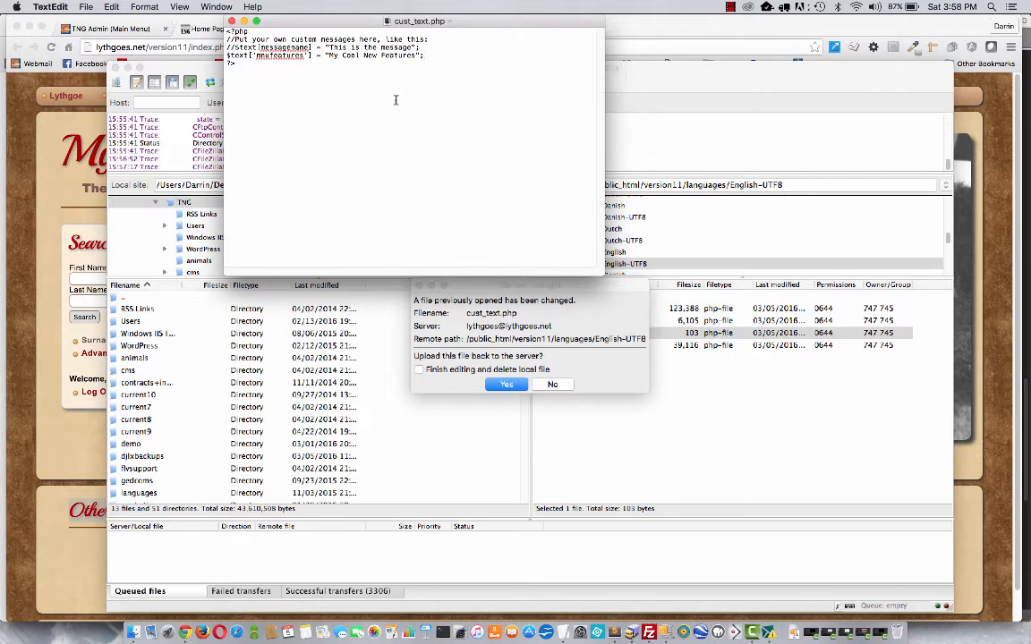
left_click(506, 384)
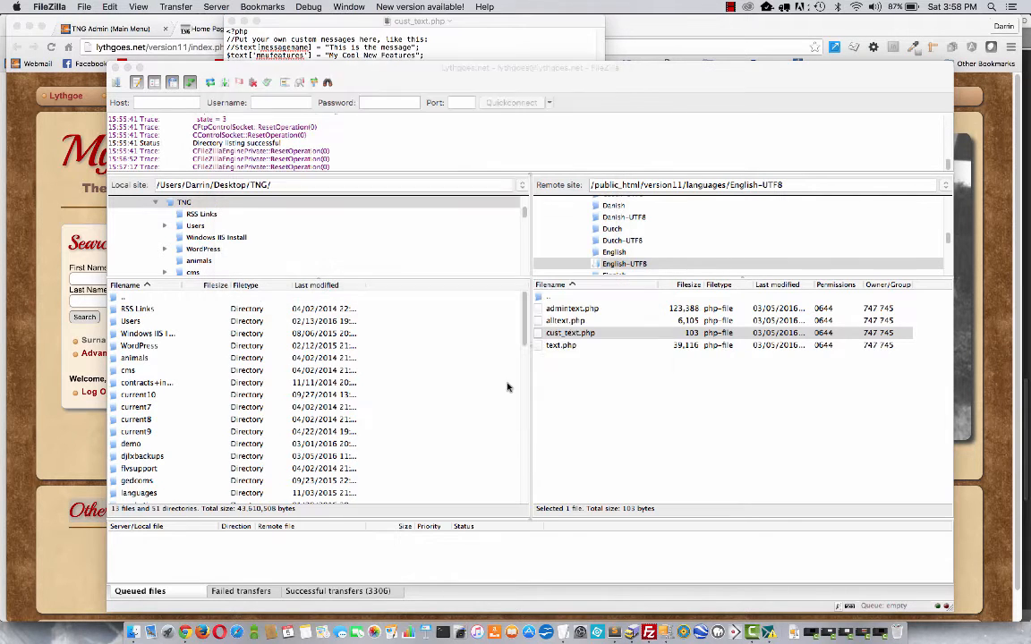
Reload the TNG home page in Chrome to show the "My Cool New Features" heading.
left_click(570, 332)
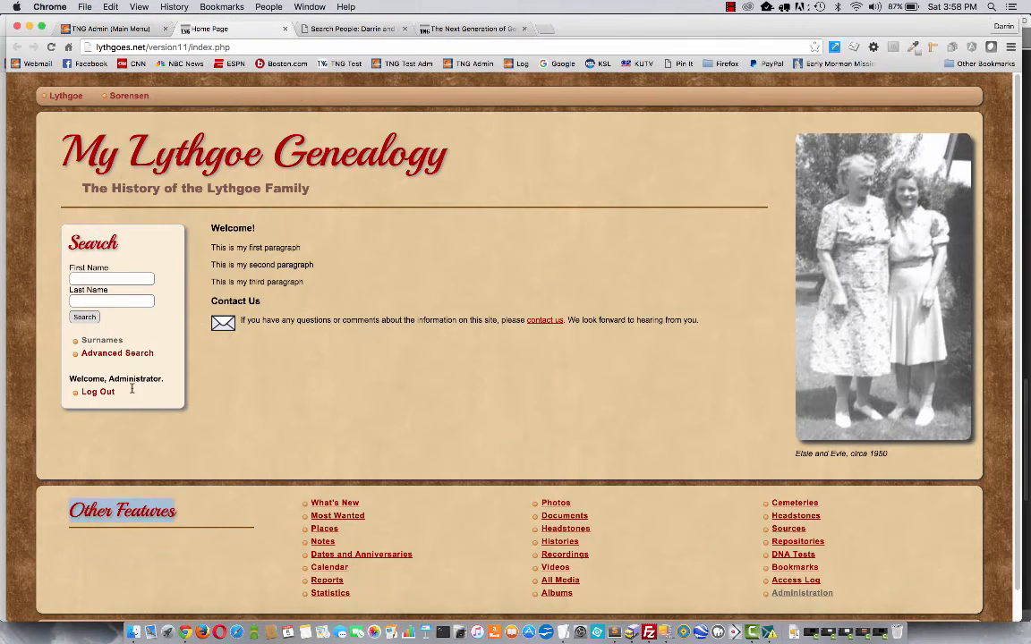
left_click(98, 392)
type("My Cool New")
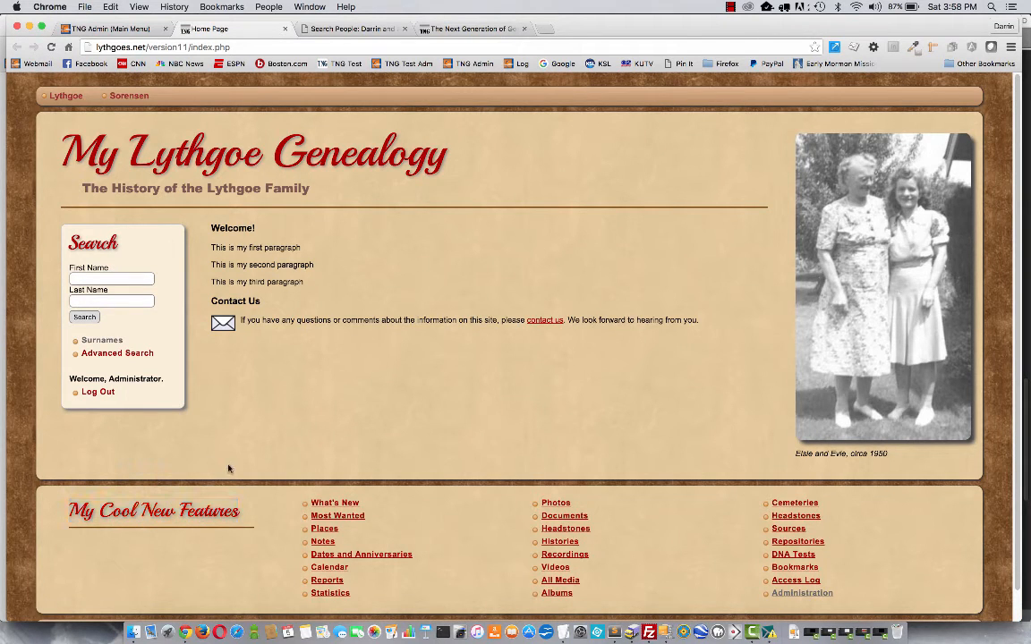
mouse_move(366, 451)
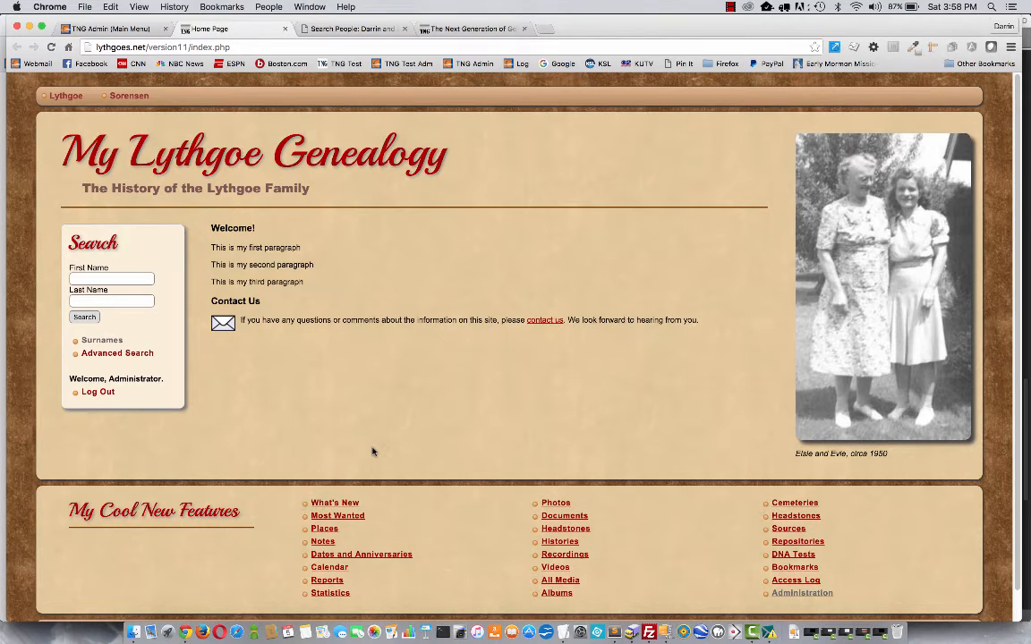
mouse_move(227, 537)
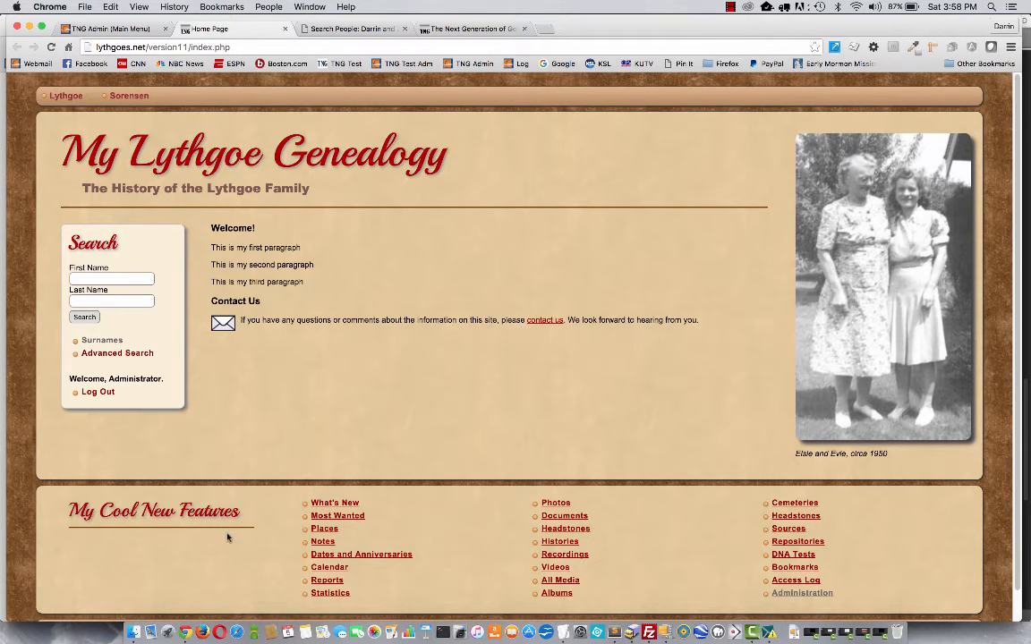
mouse_move(222, 604)
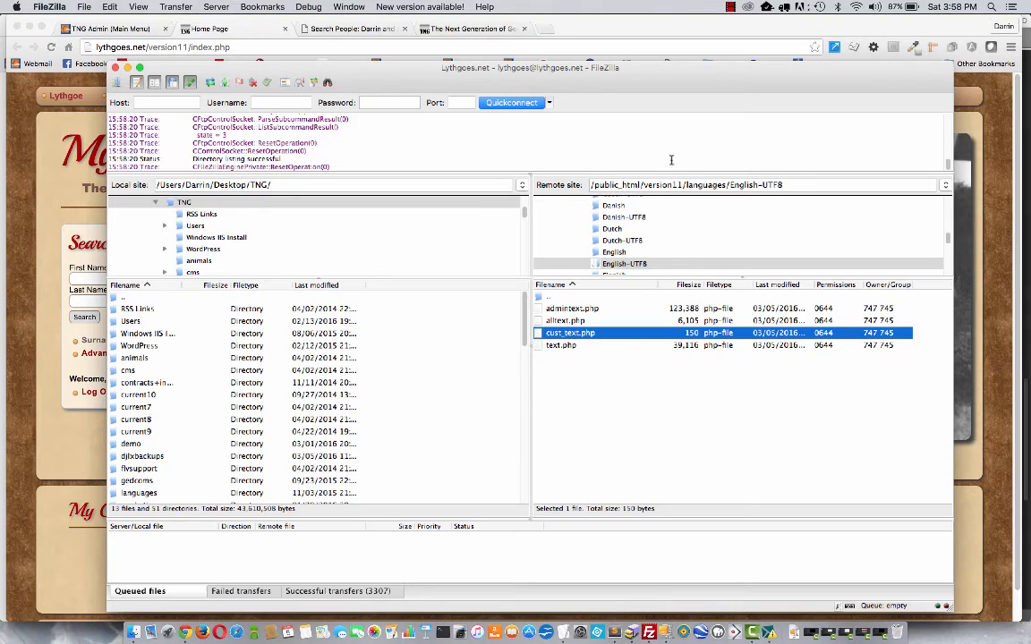
mouse_move(636, 244)
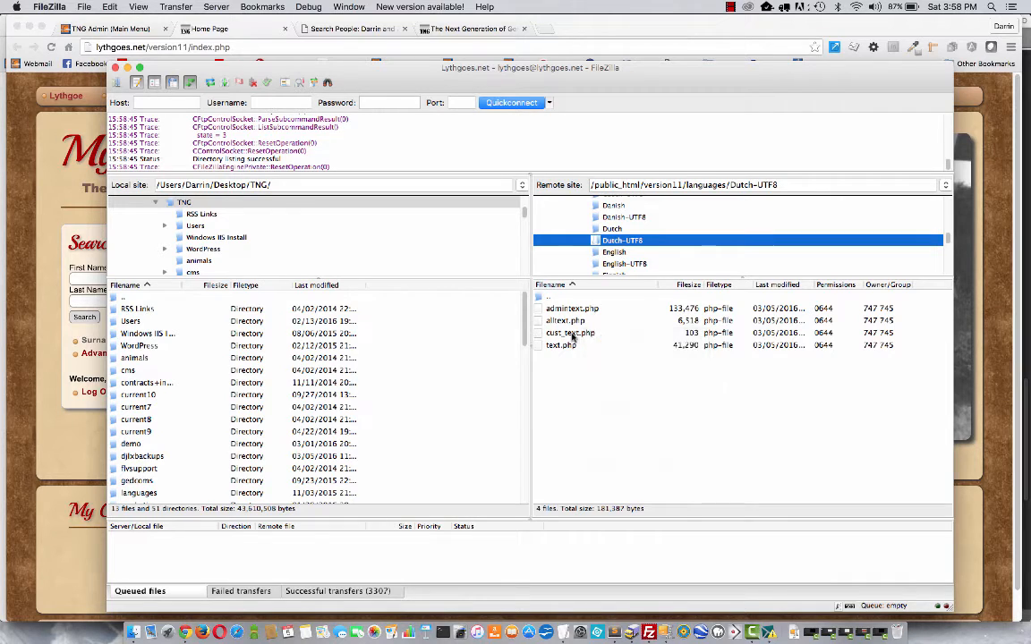
Refresh the Dutch-UTF8 folder listing and open its cust_text.php for editing.
right_click(570, 332)
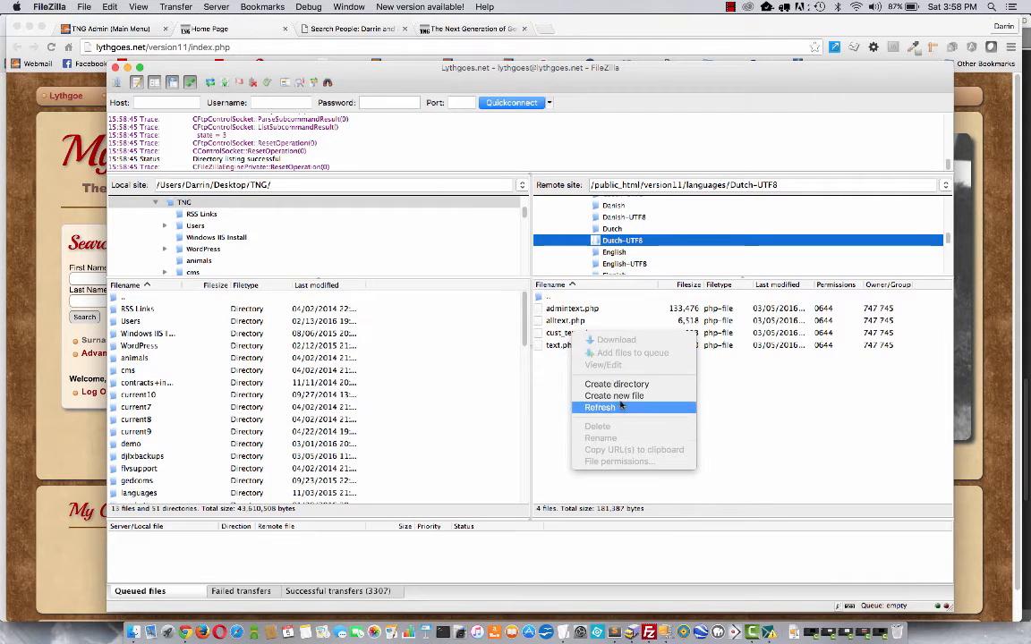
left_click(600, 407)
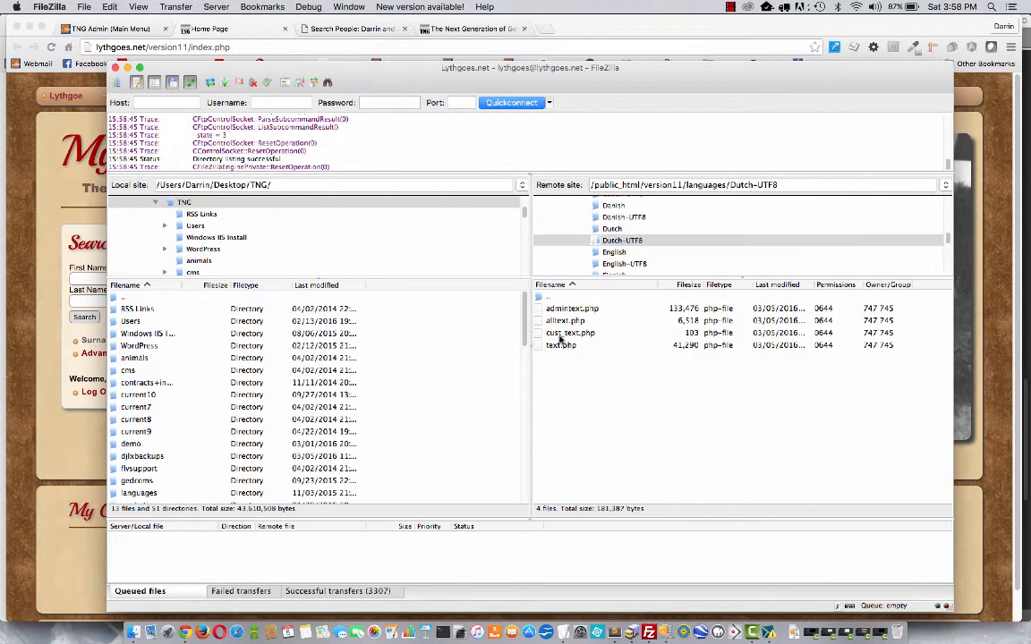
left_click(570, 333)
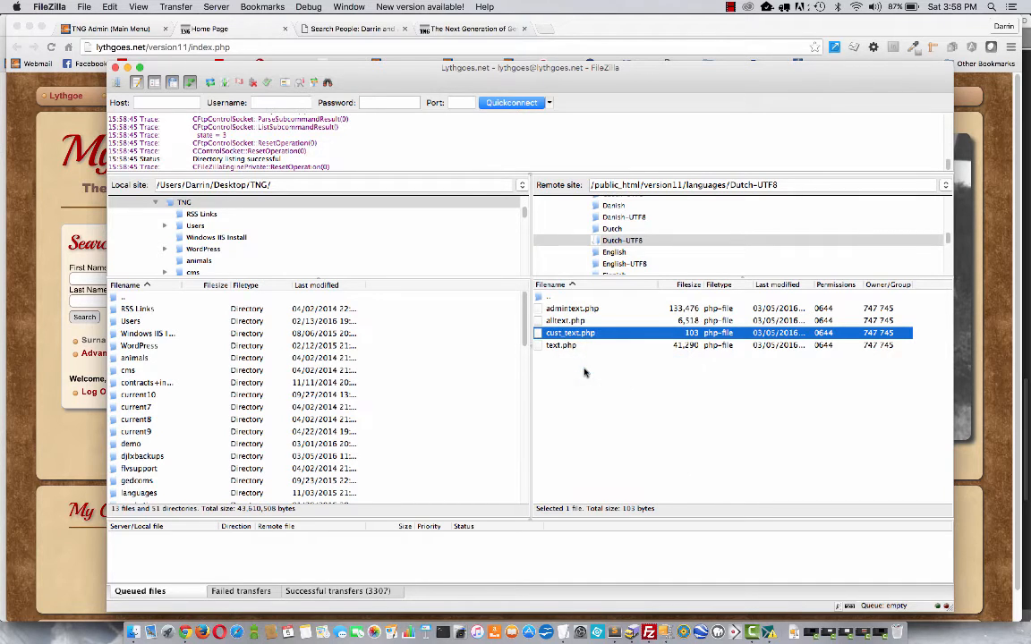
double_click(570, 332)
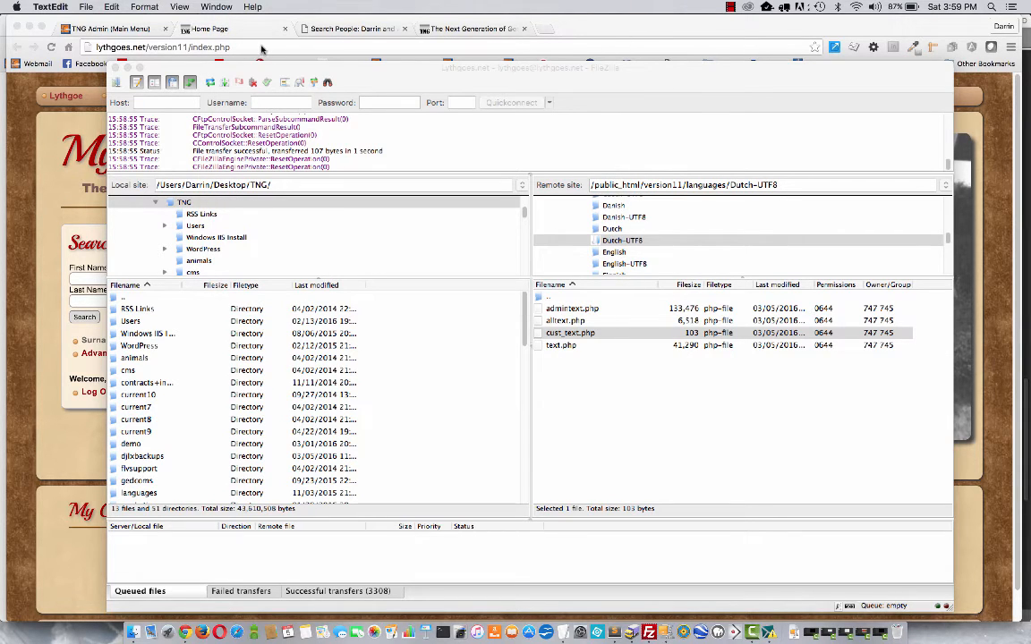
mouse_move(237, 271)
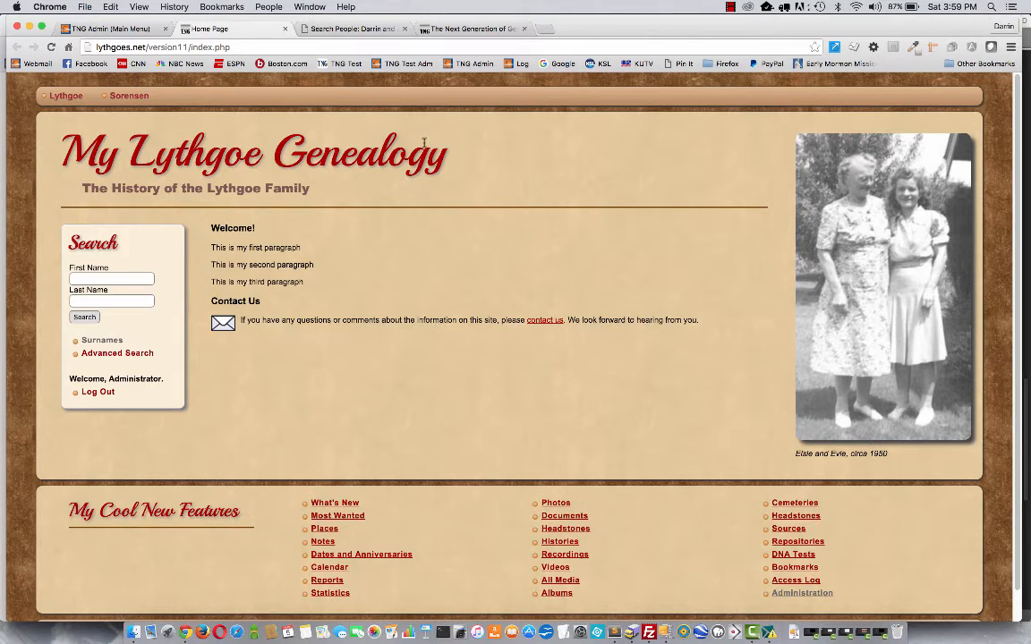
mouse_move(499, 207)
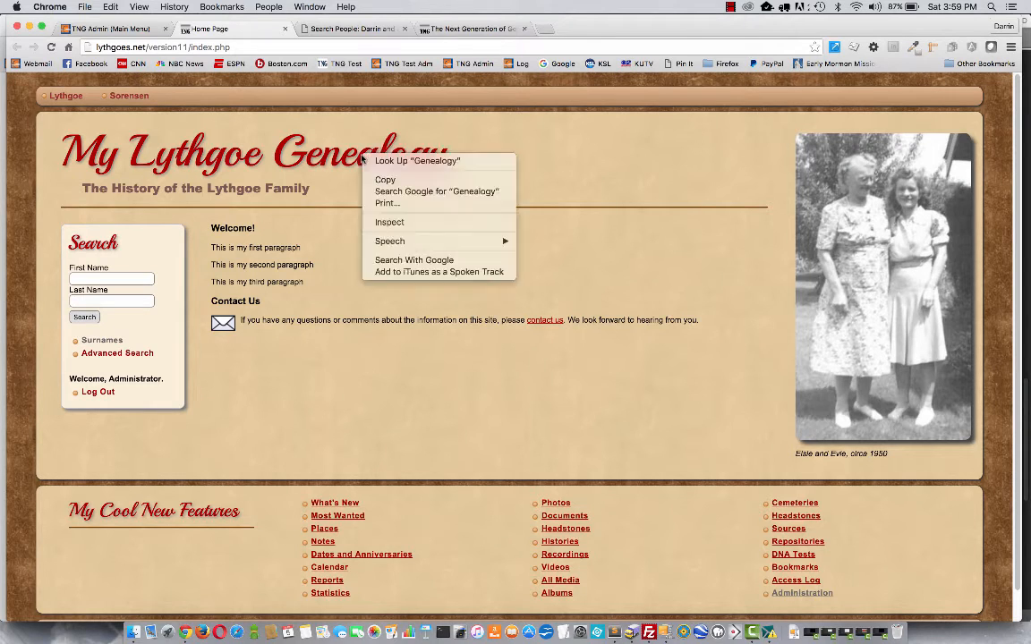
Select 'Genealogy' in the heading and inspect its h1 big-header element.
double_click(358, 150)
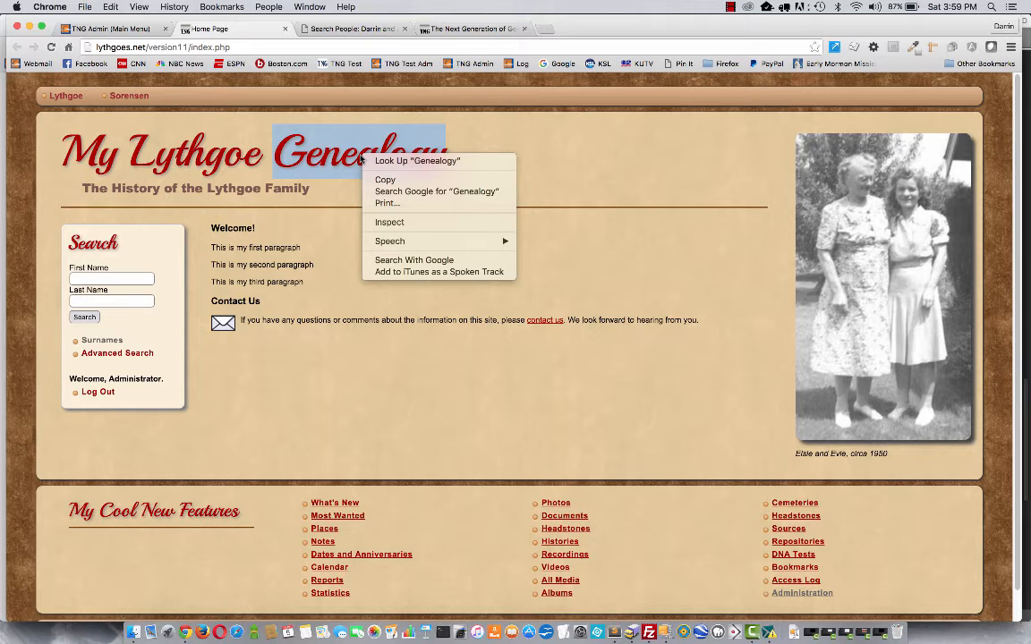
mouse_move(379, 173)
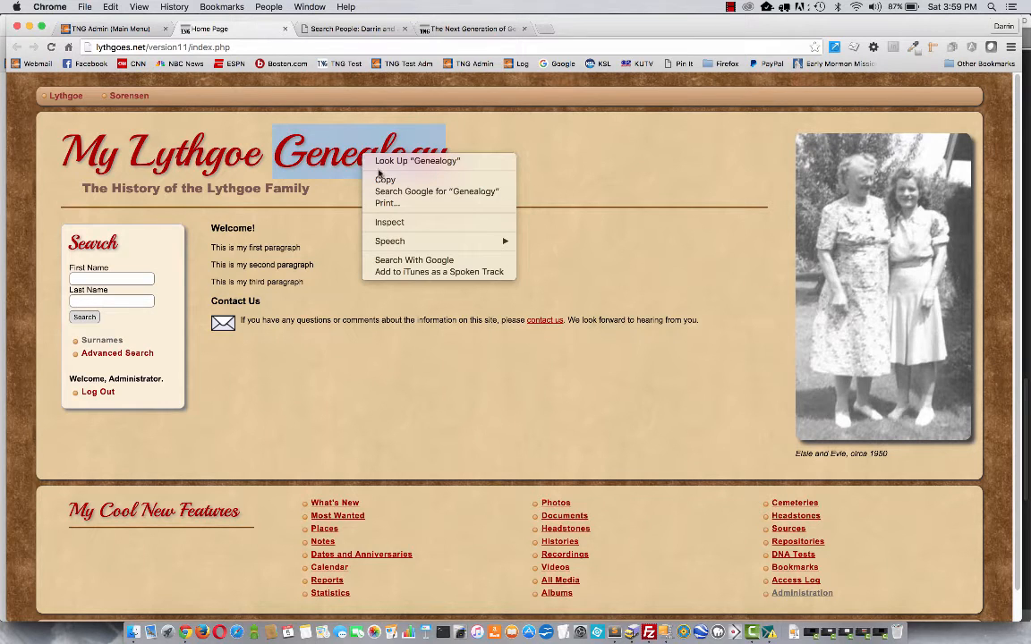
mouse_move(389, 222)
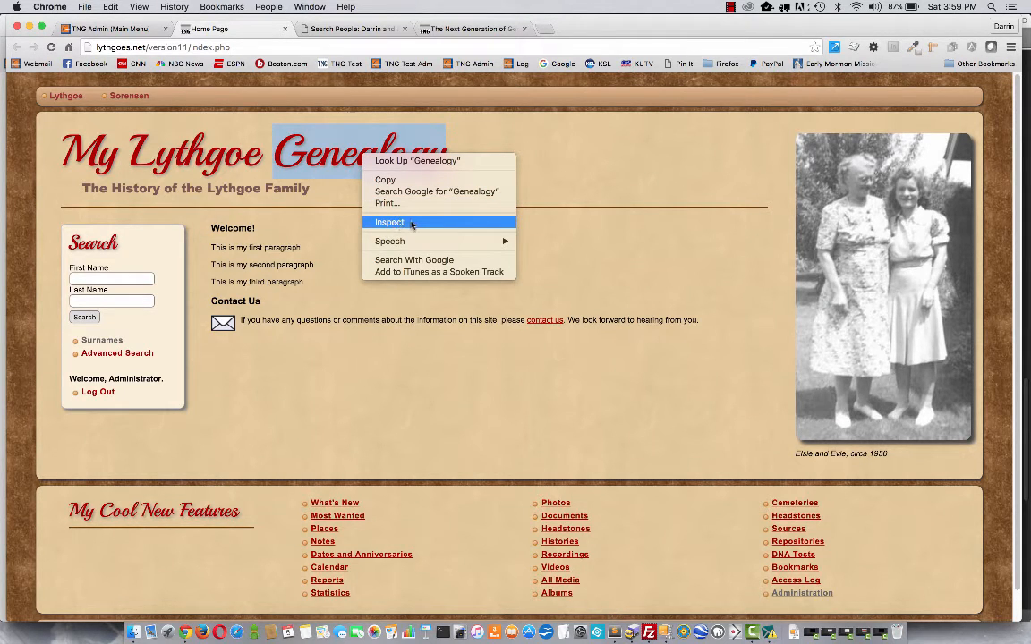
mouse_move(401, 224)
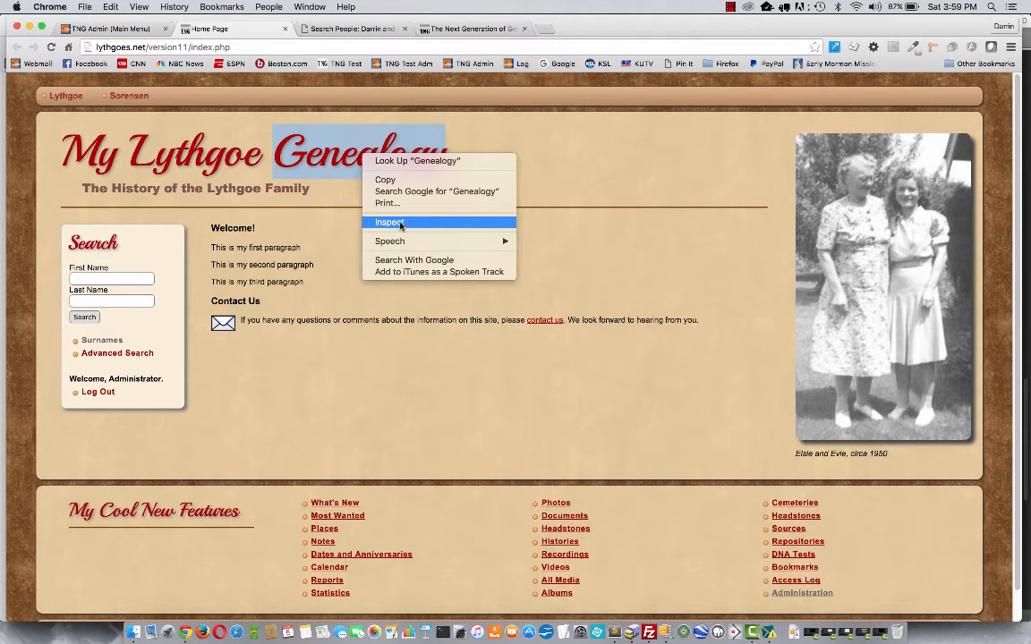
left_click(390, 222)
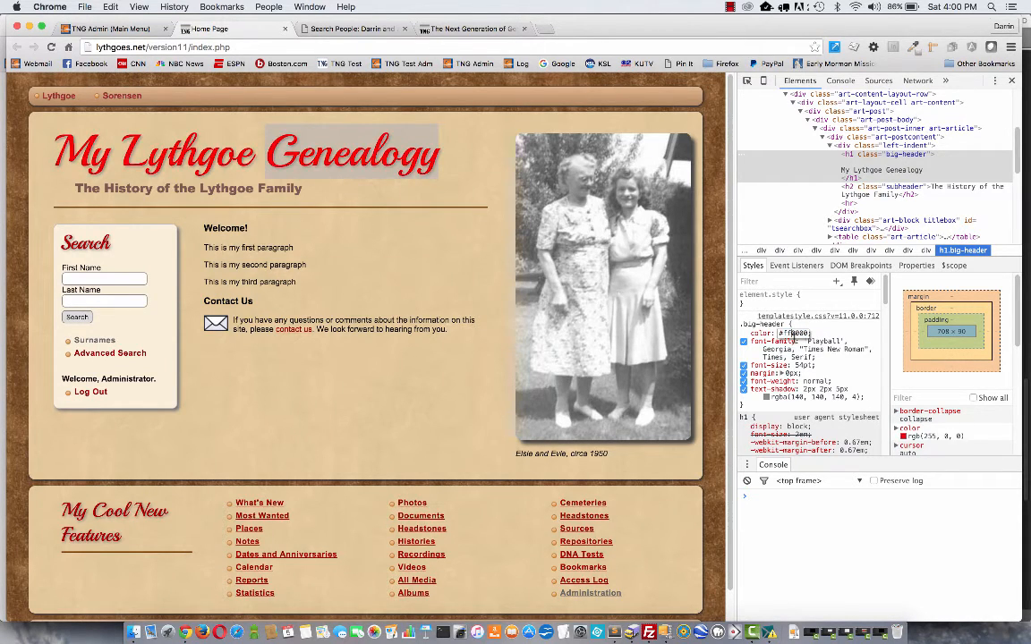
mouse_move(794, 334)
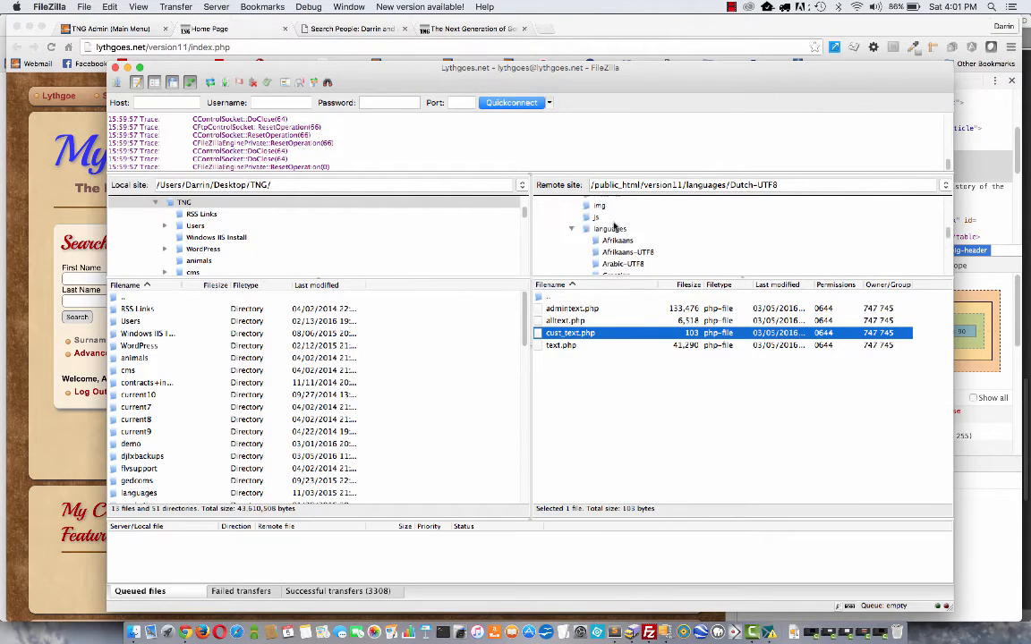
Browse to templates/template14/css and open templatestyle.css with View/Edit.
left_click(609, 228)
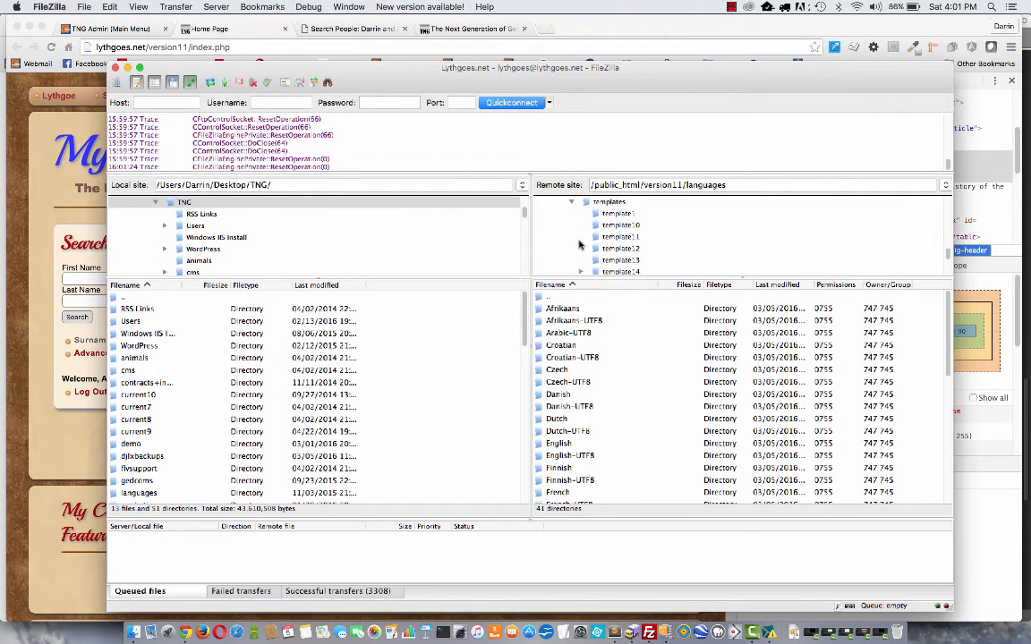
left_click(620, 260)
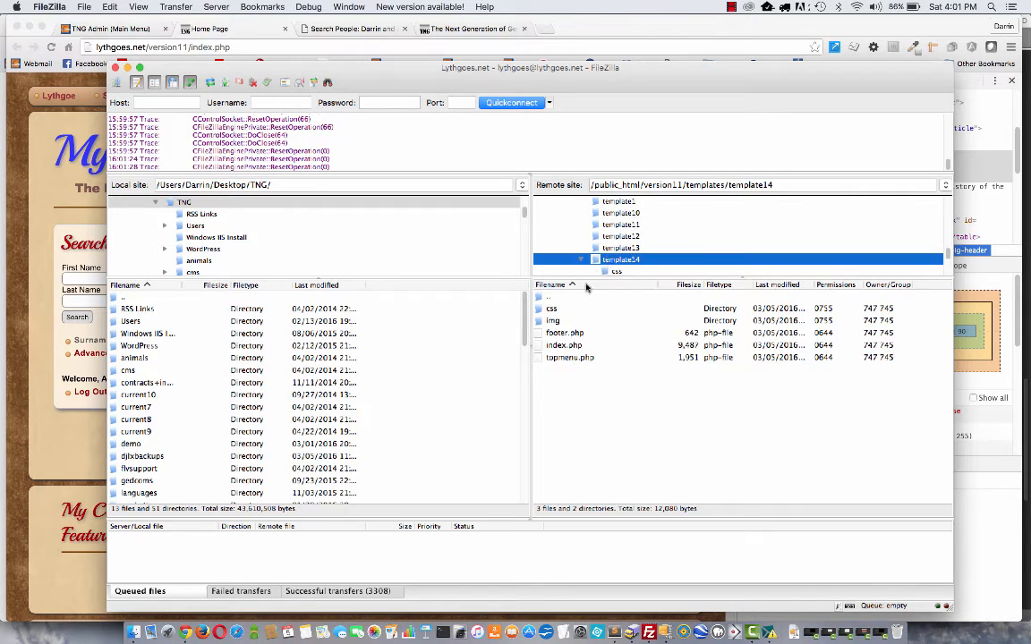
double_click(615, 271)
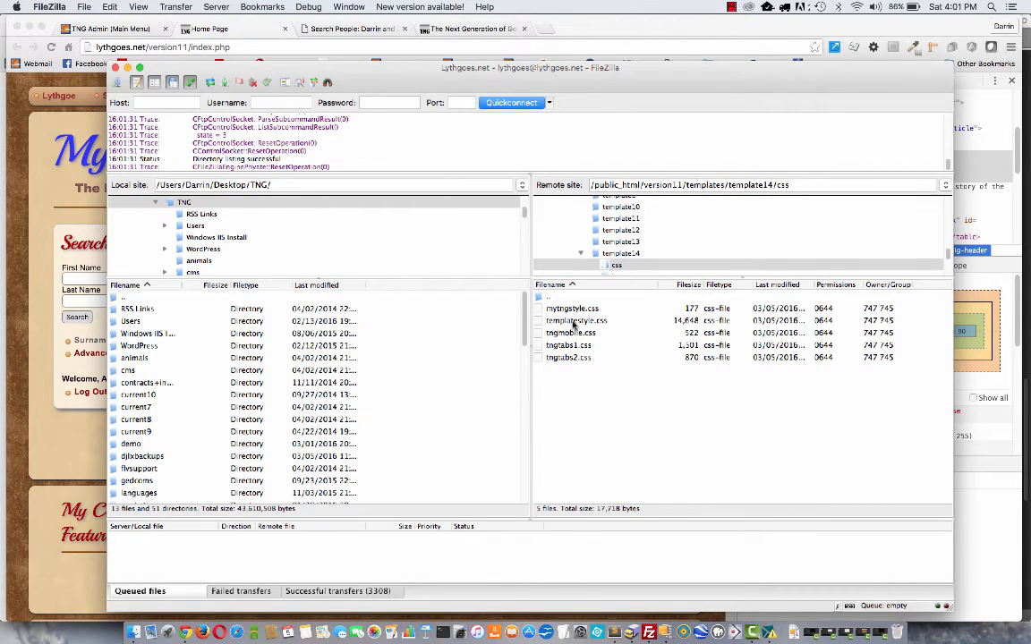
left_click(577, 320)
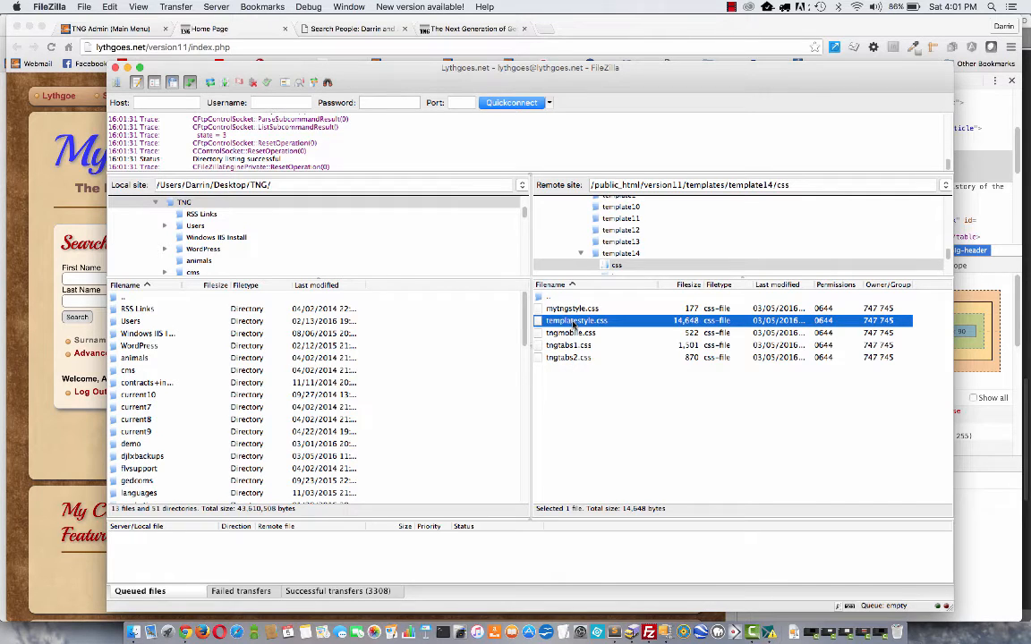
right_click(576, 320)
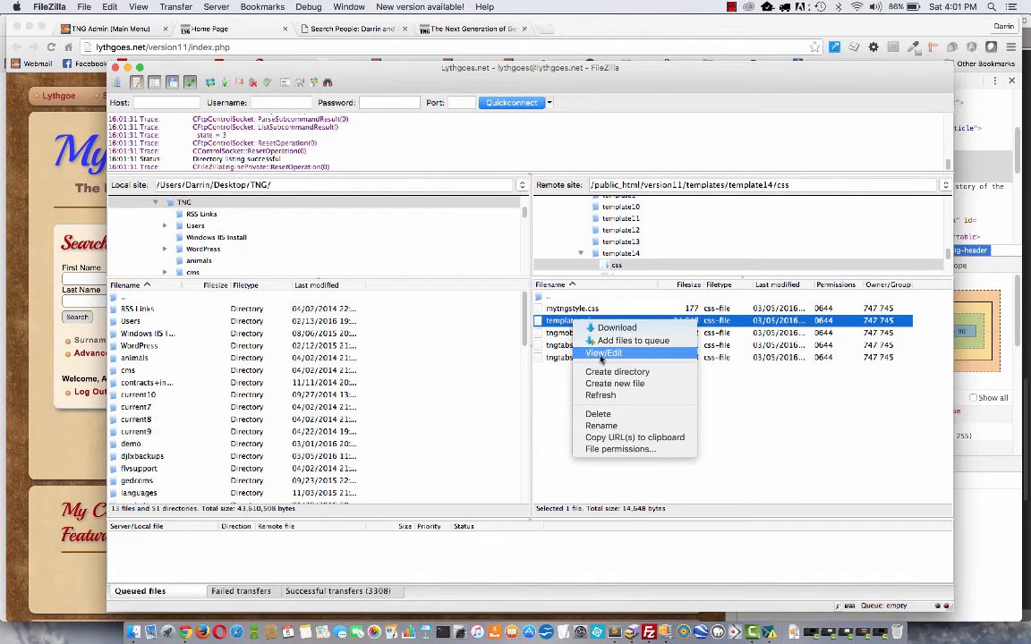
left_click(604, 353)
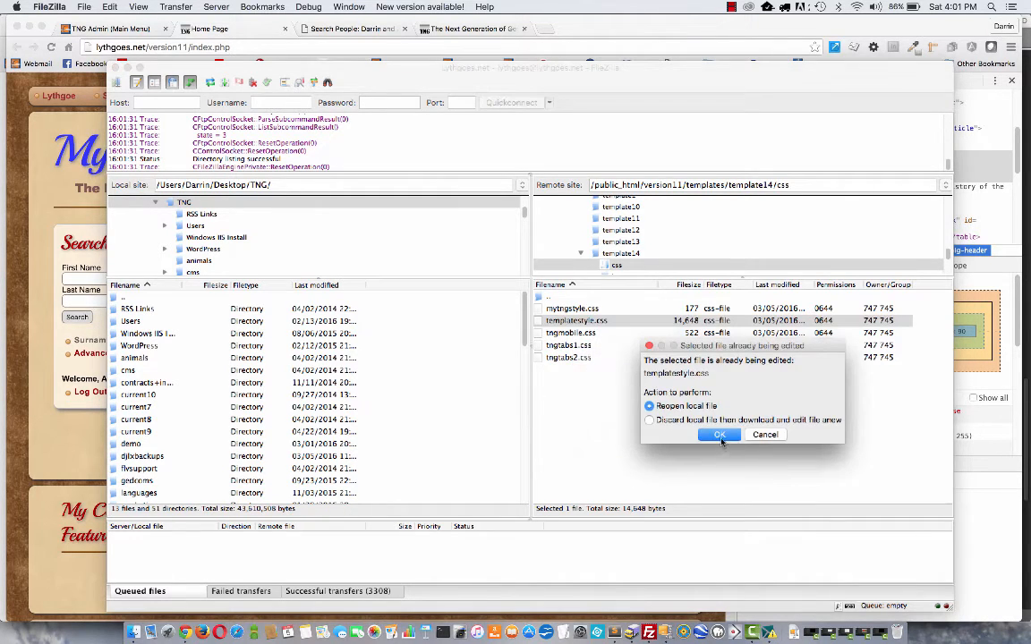
Copy the .big-header rule from templatestyle.css and select mytngstyle.css on the server.
left_click(719, 434)
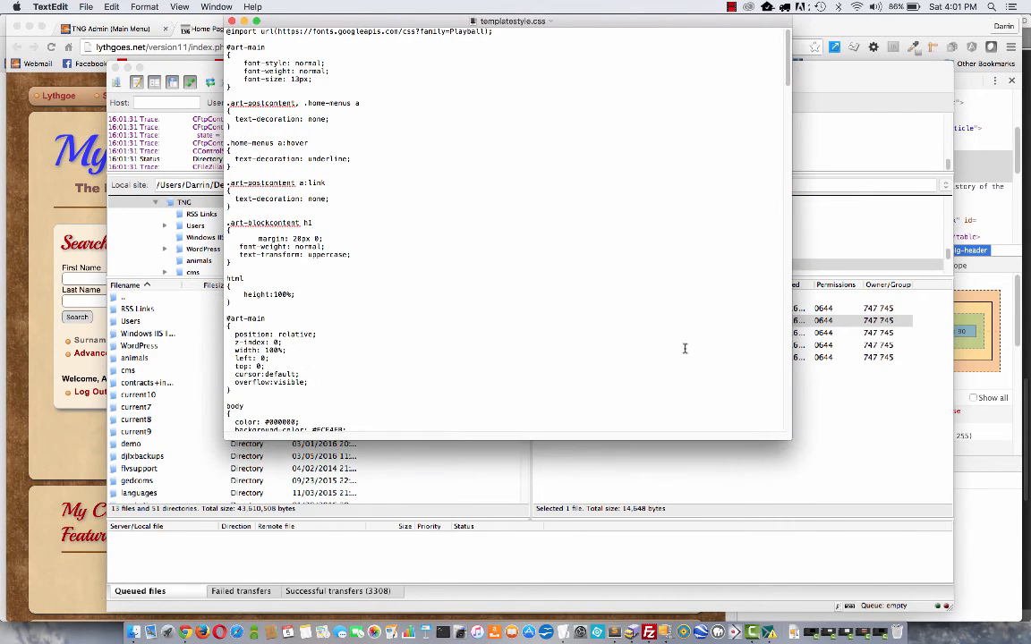
mouse_move(416, 176)
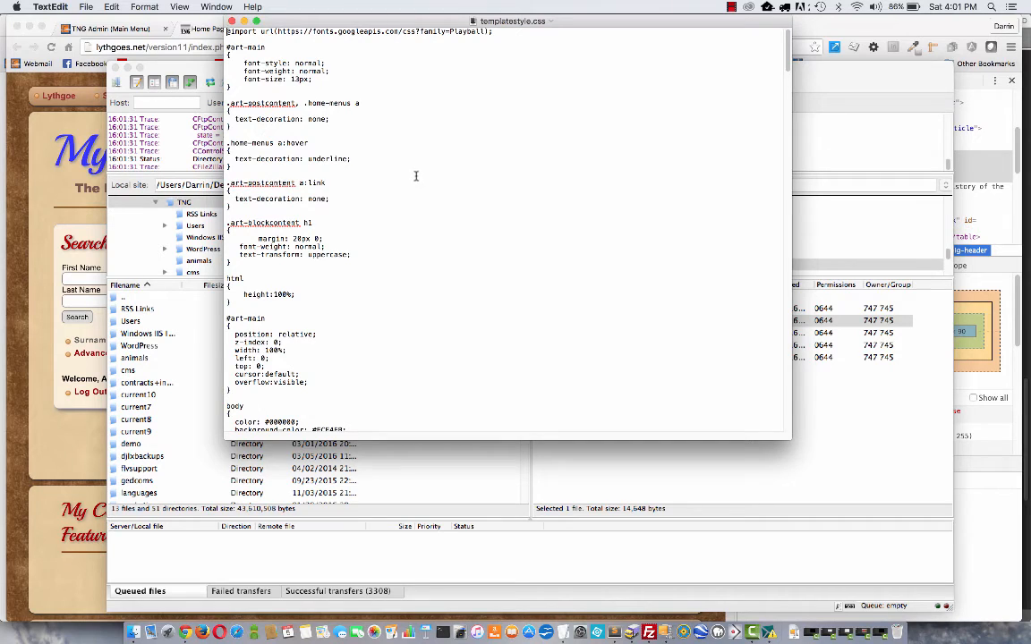
mouse_move(407, 148)
type("big")
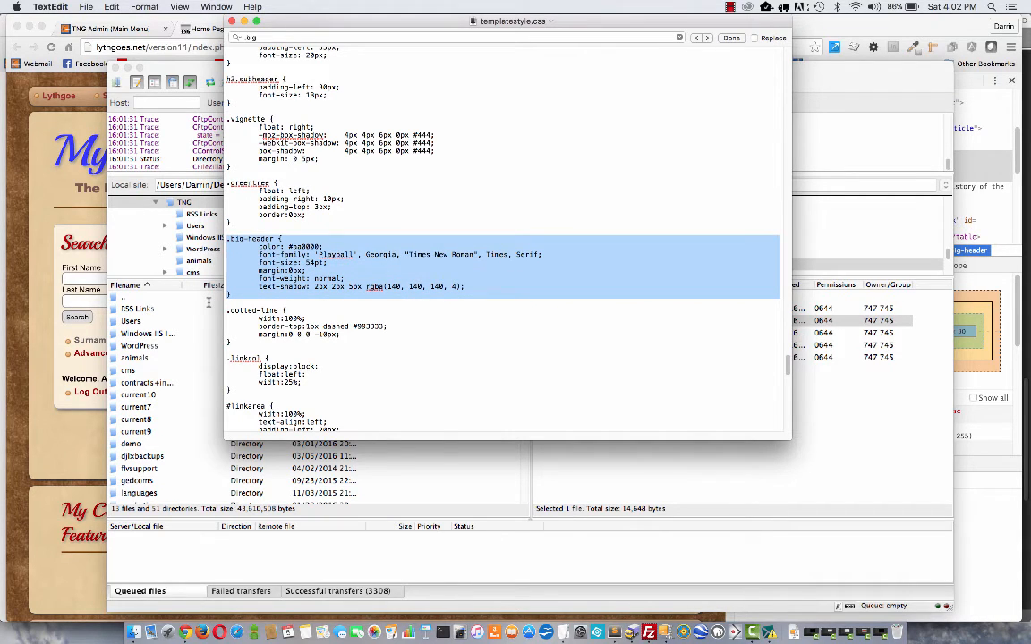
right_click(336, 268)
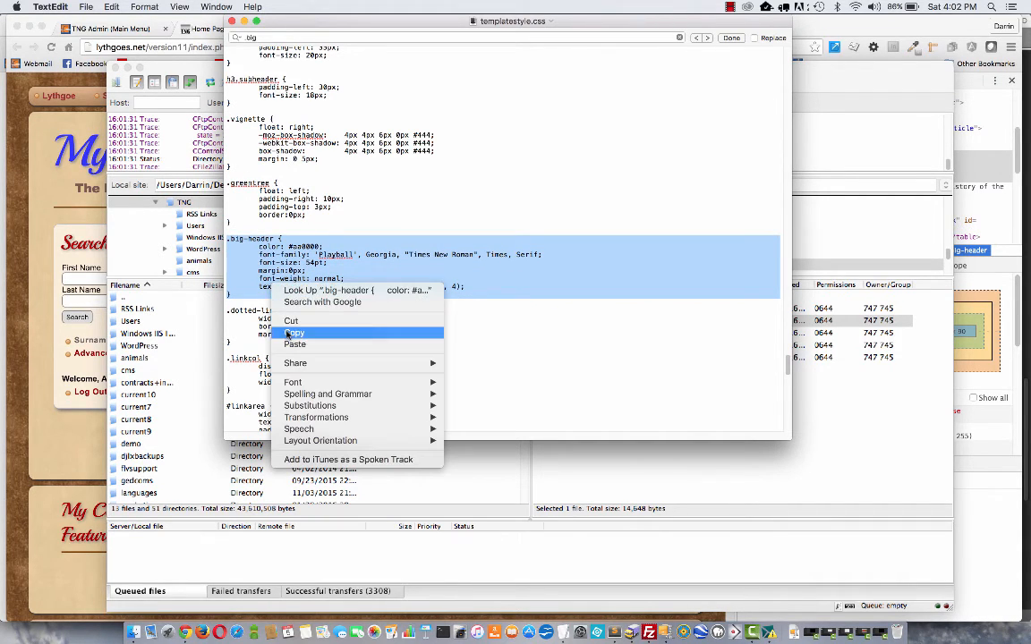
left_click(294, 333)
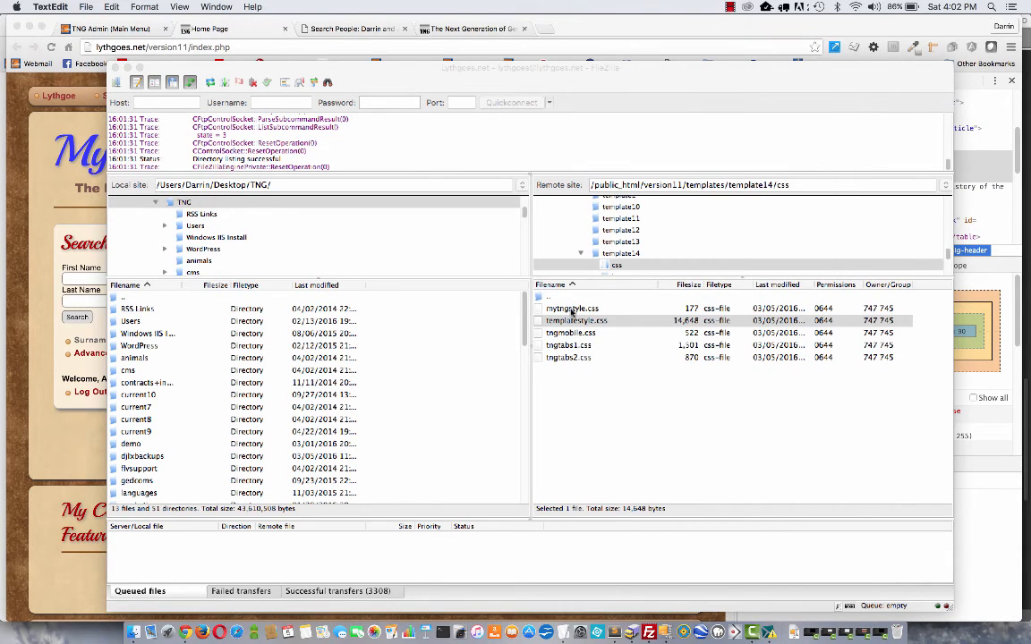
left_click(572, 308)
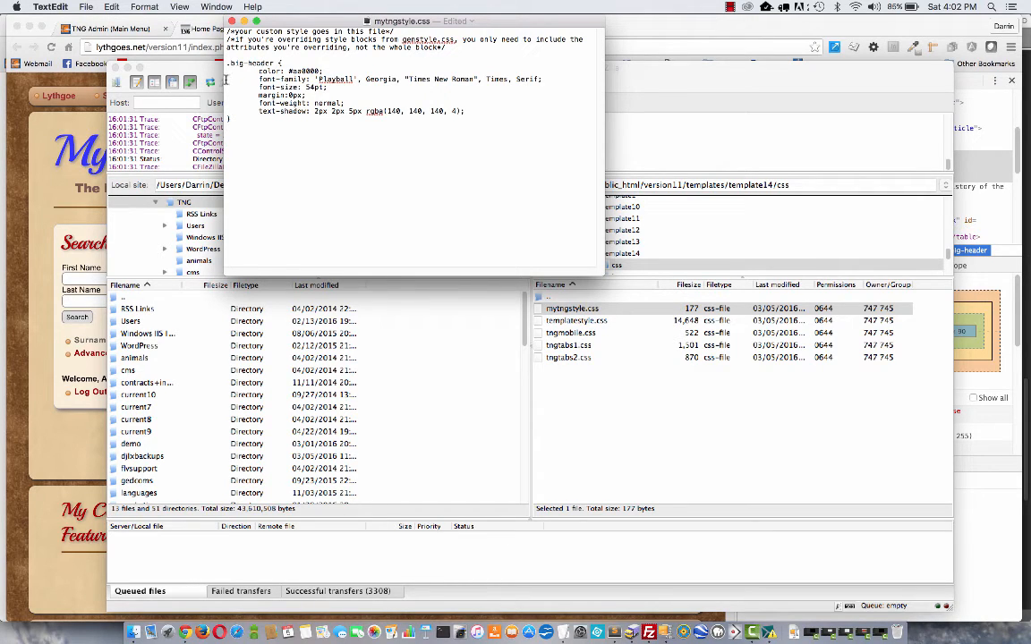
Strip .big-header down to color #000099 and upload the changed mytngstyle.css.
left_click_drag(259, 79, 464, 111)
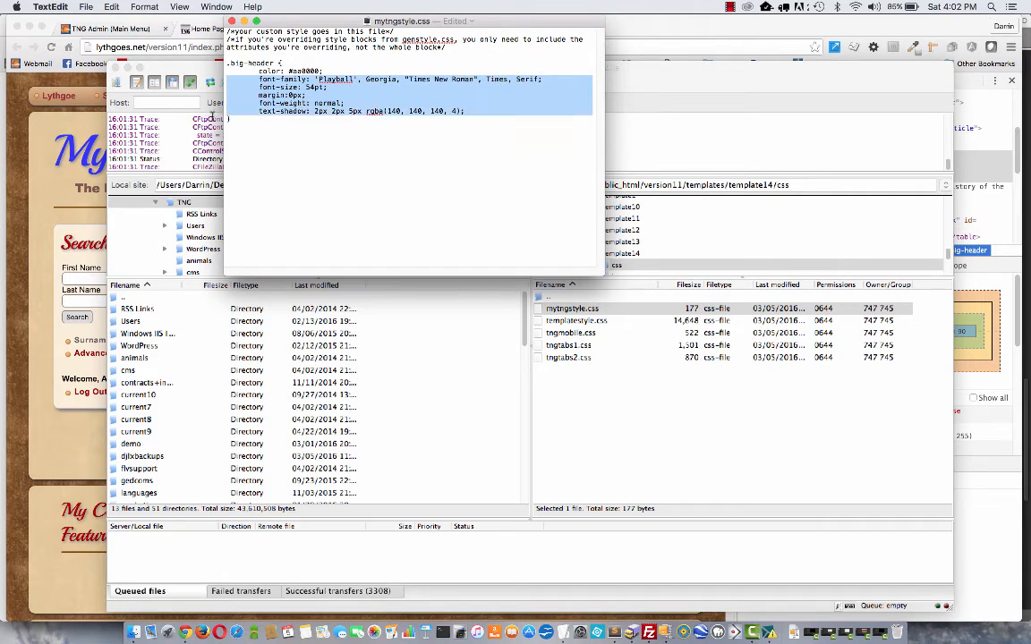
key("Delete")
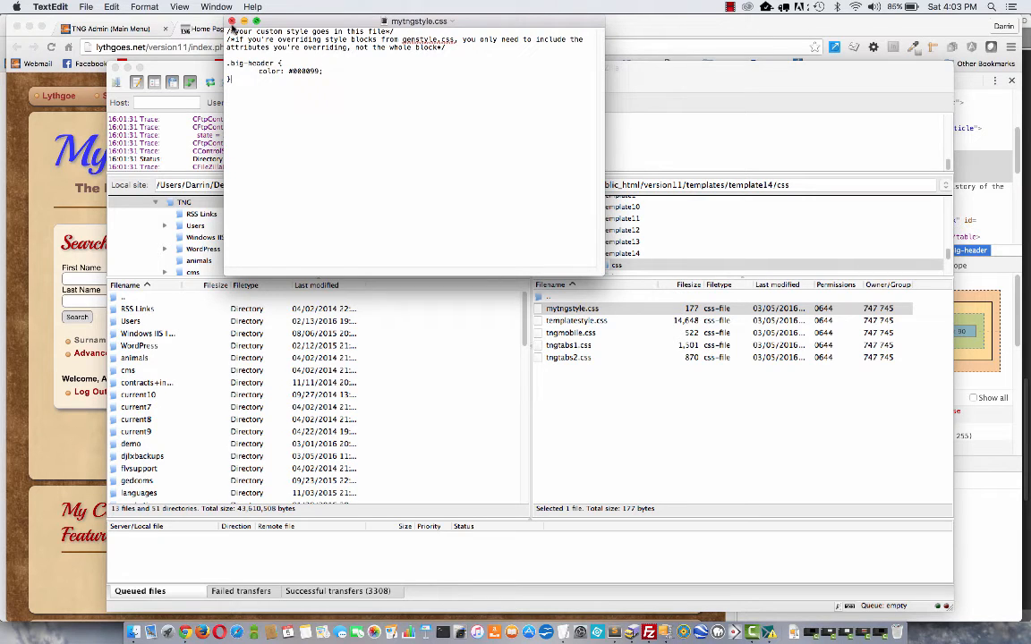
left_click(86, 6)
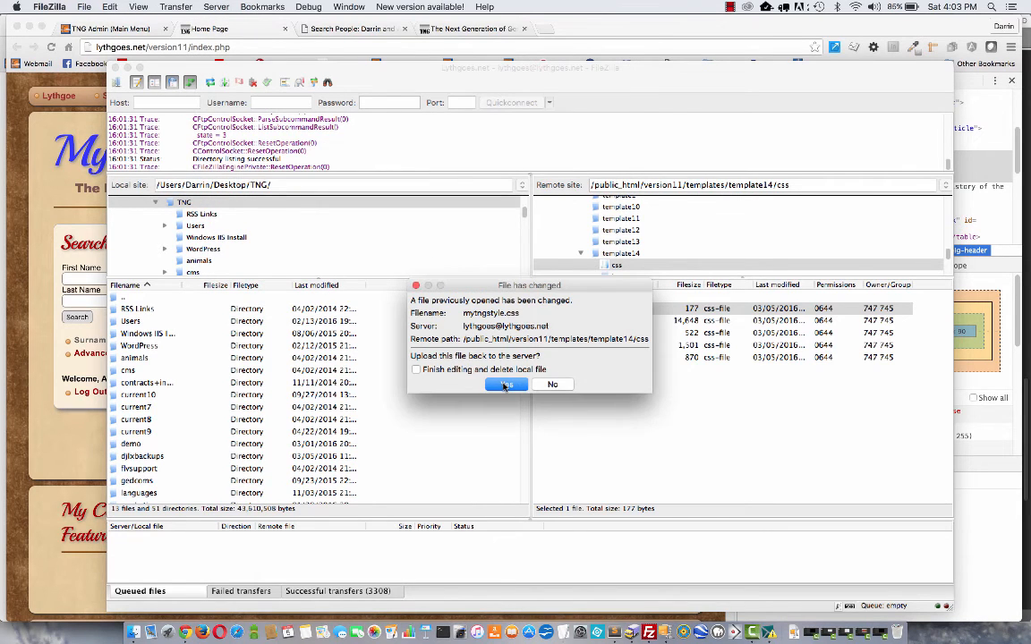
left_click(506, 384)
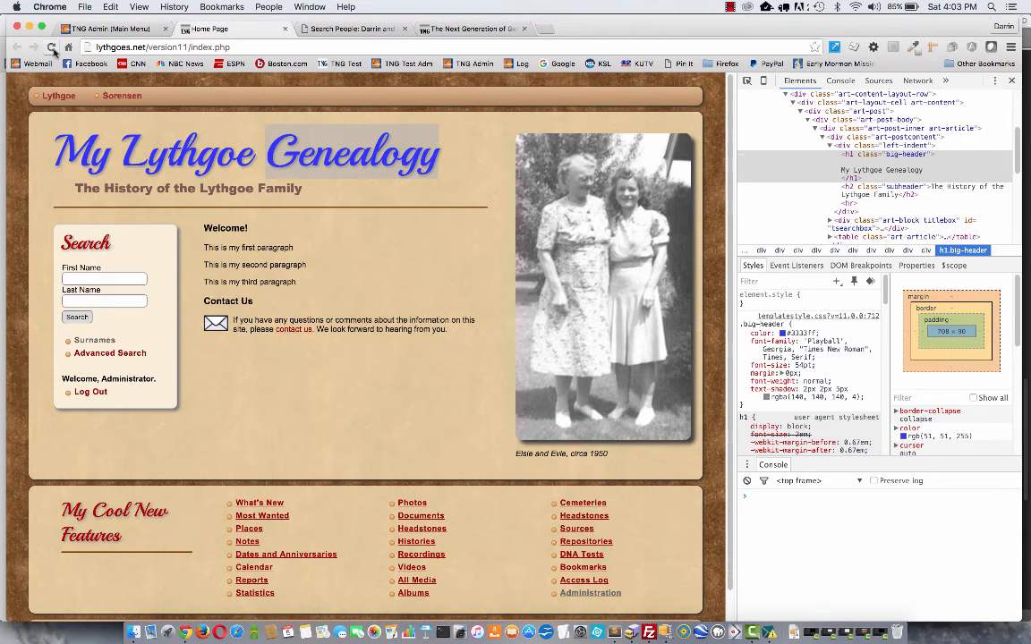
Reload the TNG home page to see the dark blue My Lythgoe Genealogy heading.
left_click(104, 279)
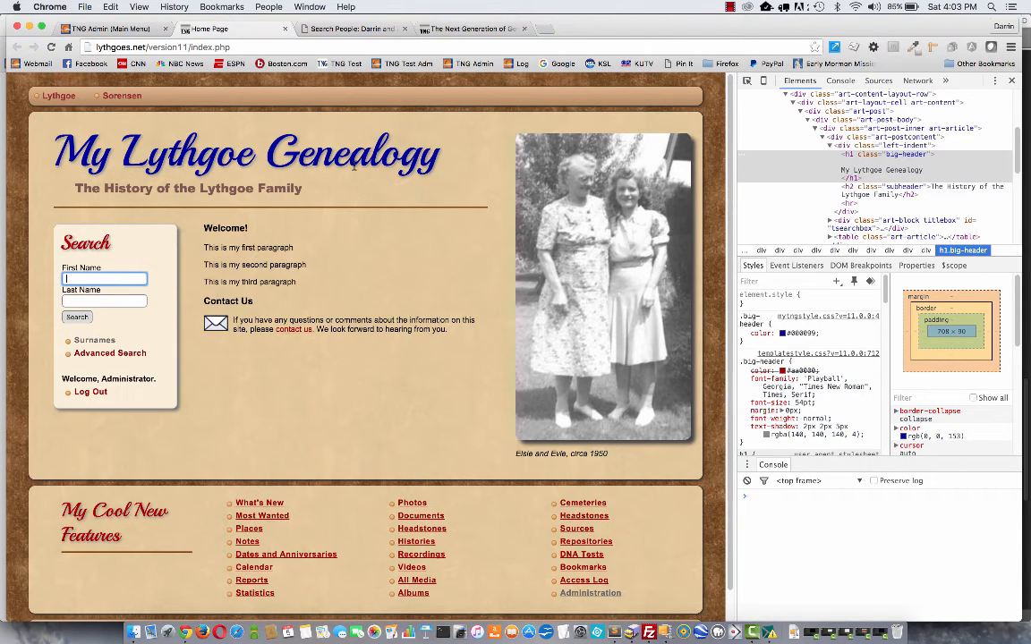
mouse_move(458, 307)
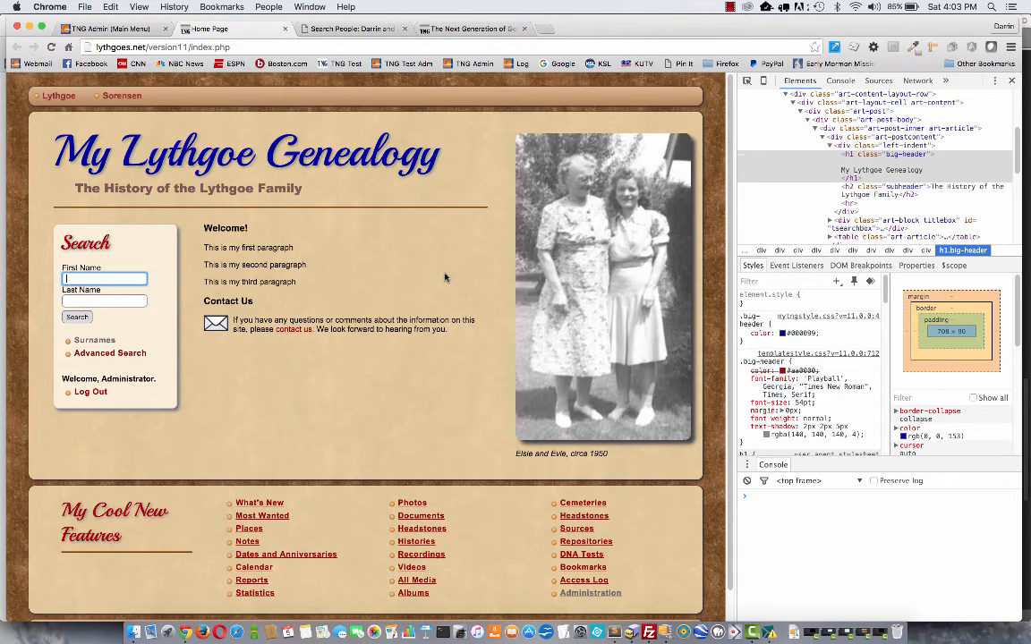
mouse_move(401, 242)
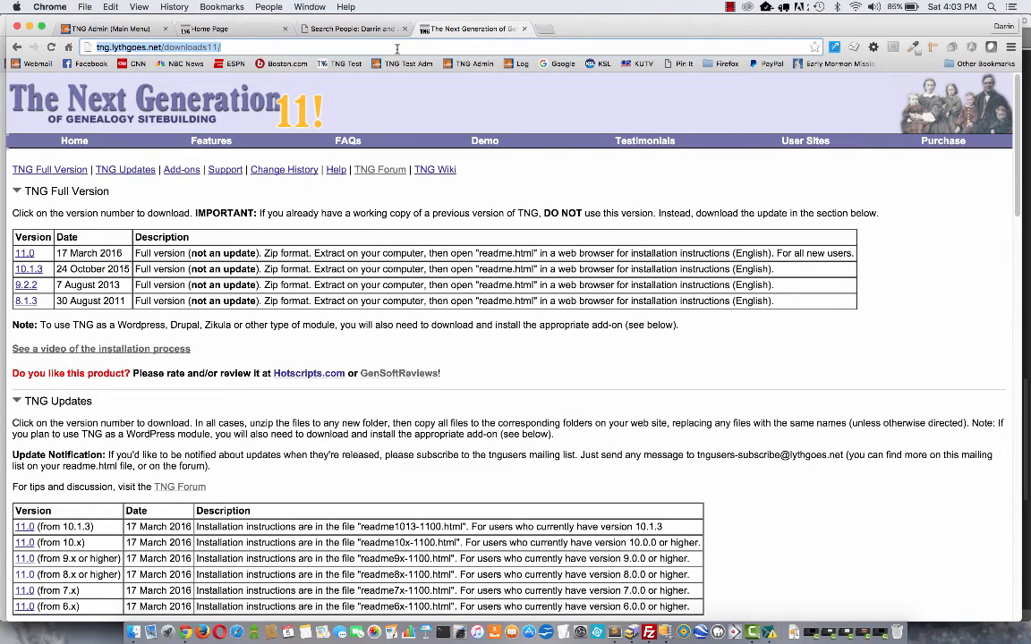
Search Google for 'tng colouring book' and open Template #2 in its colour editor.
type("tng colouring book")
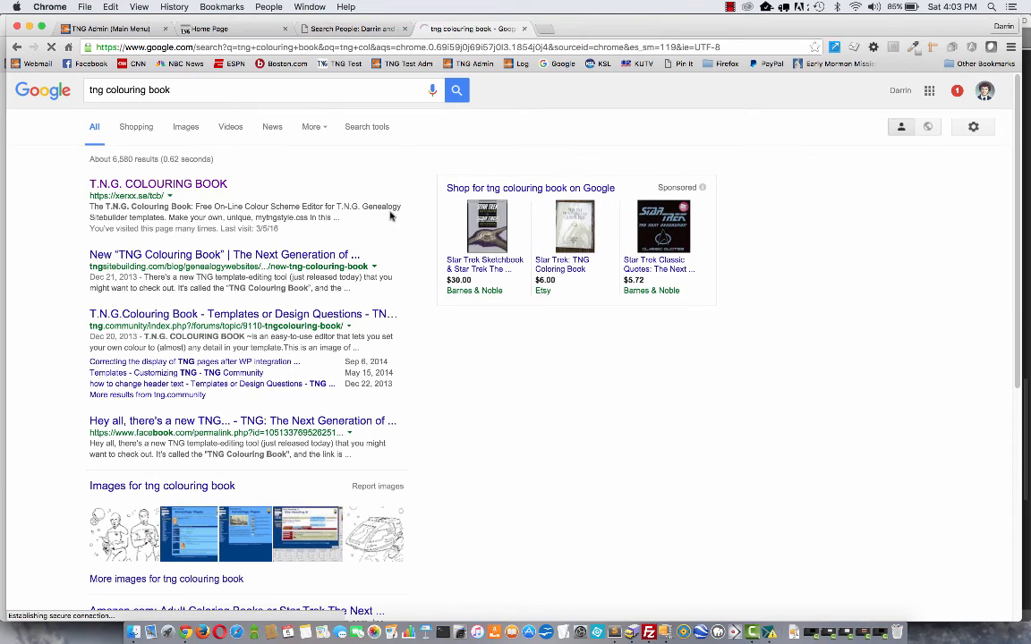
left_click(158, 184)
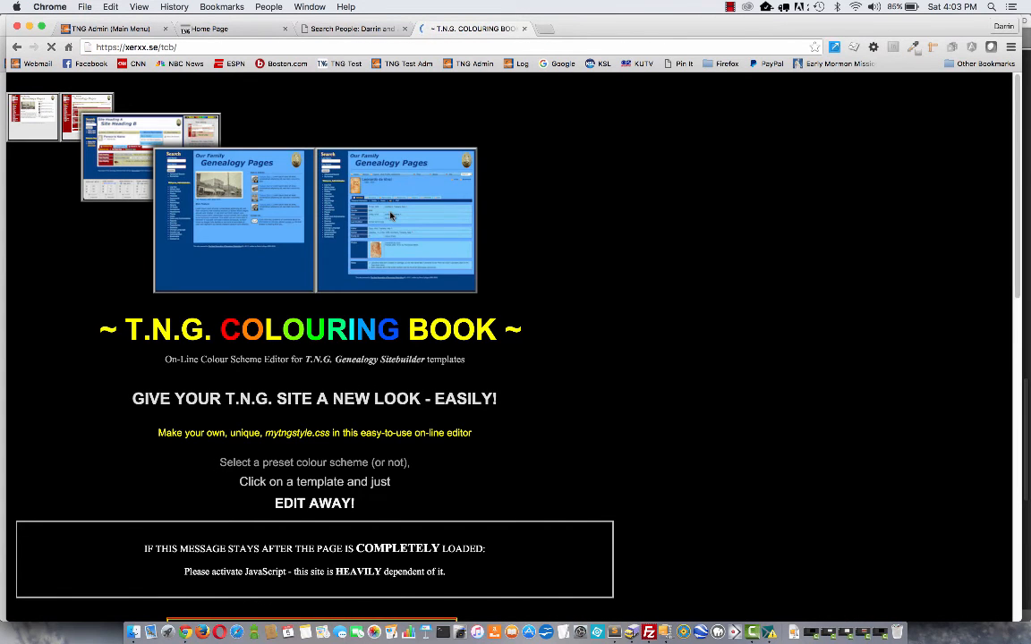
scroll("down", 3)
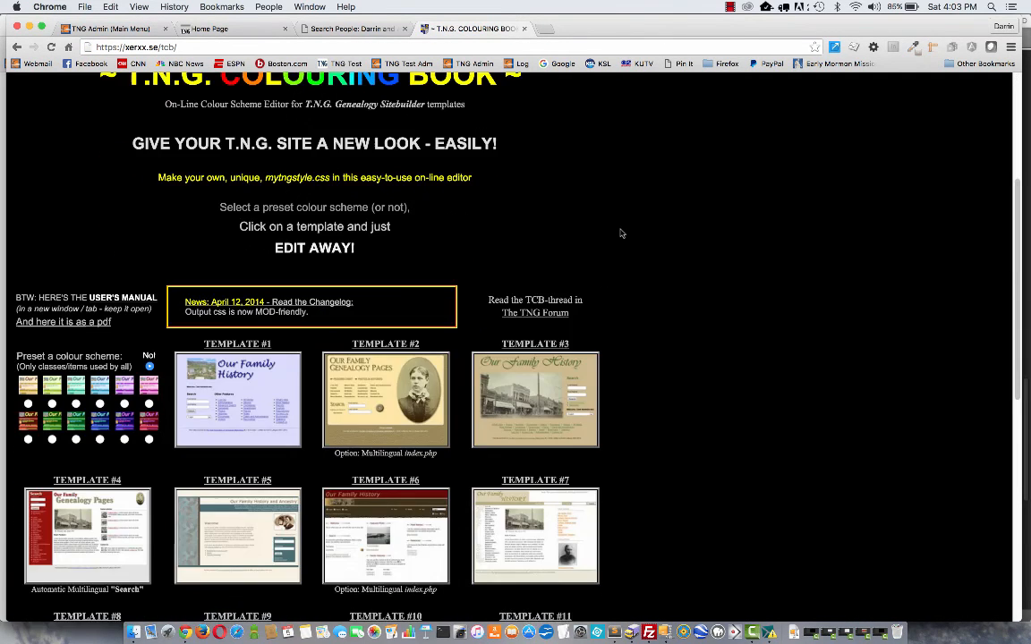
scroll("down", 3)
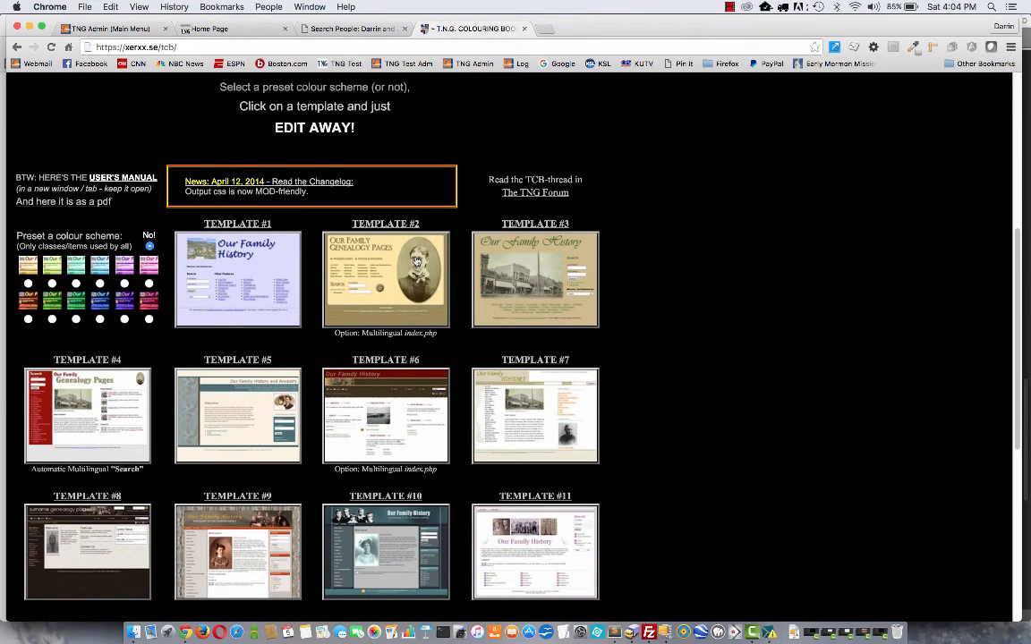
left_click(385, 278)
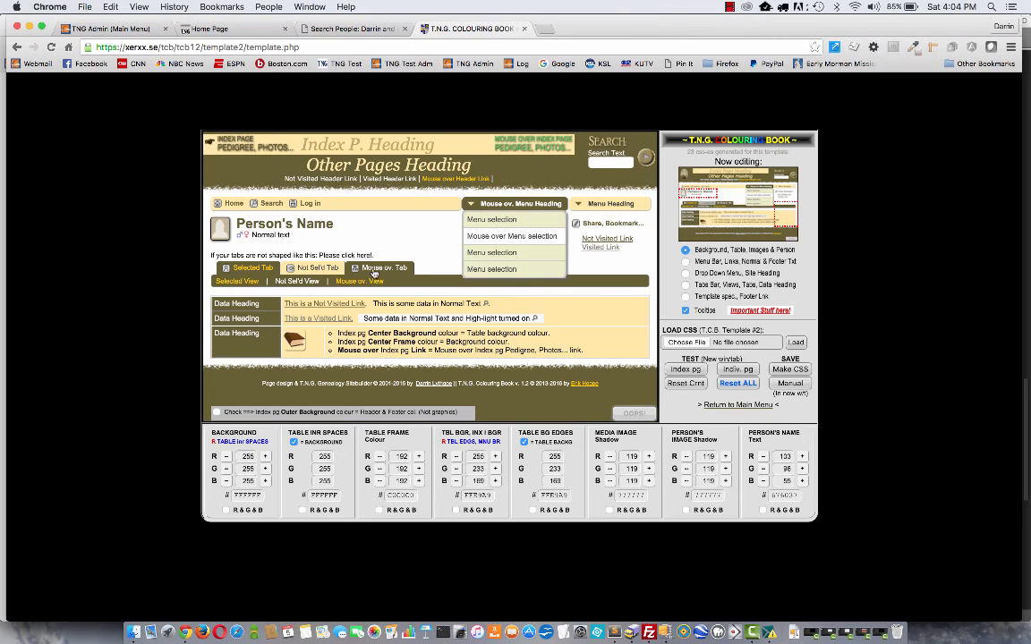
mouse_move(380, 268)
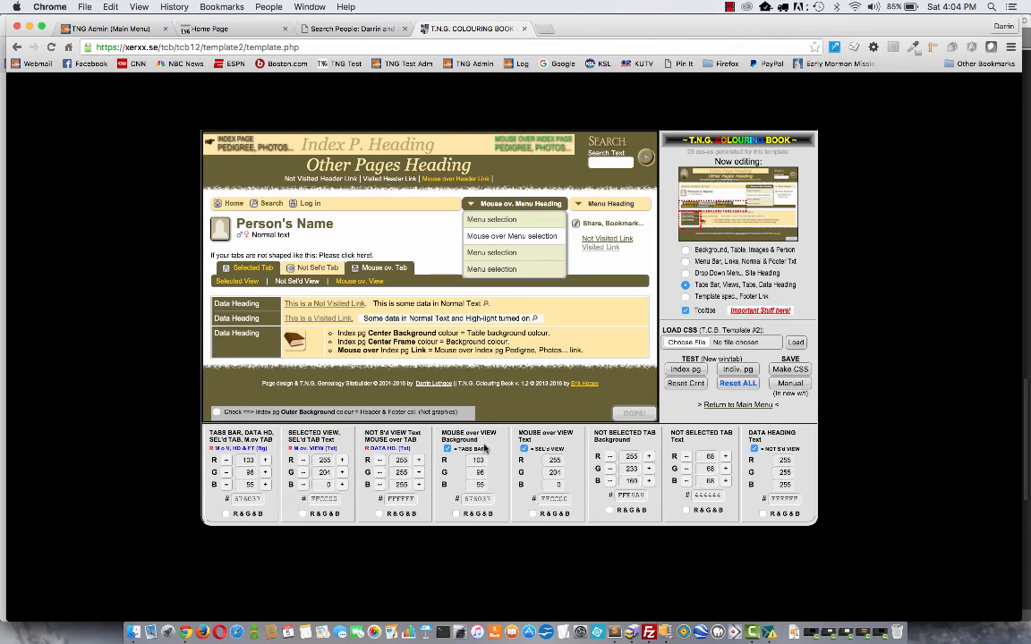
mouse_move(472, 454)
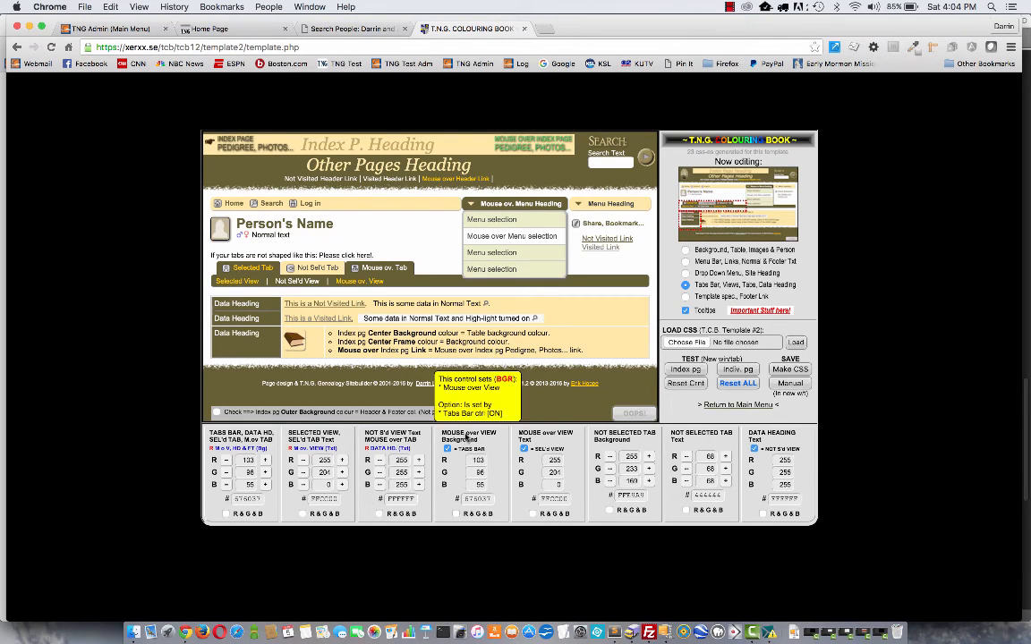
mouse_move(400, 439)
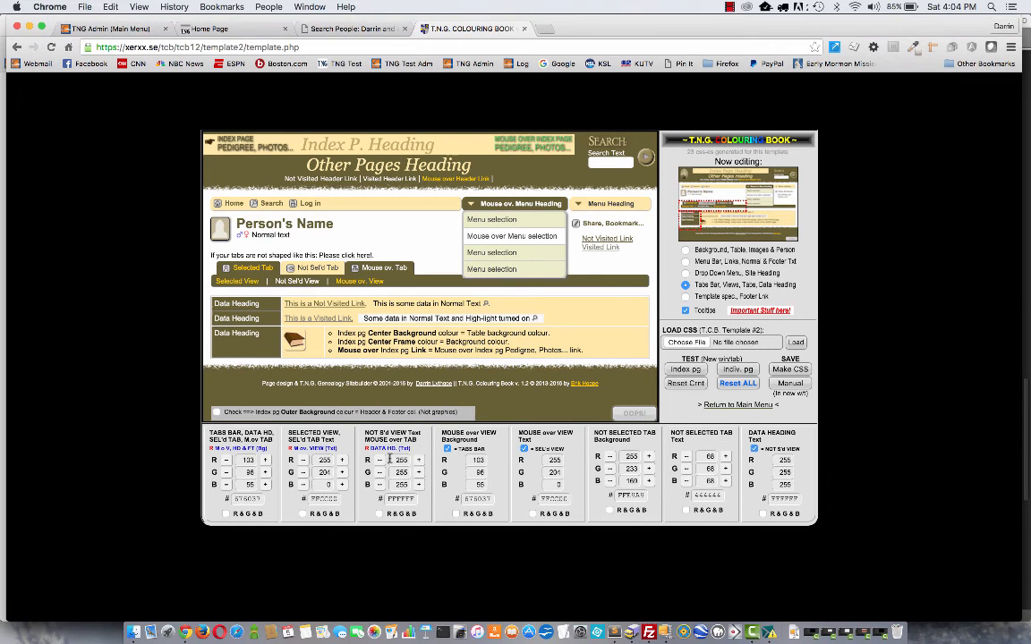
mouse_move(380, 464)
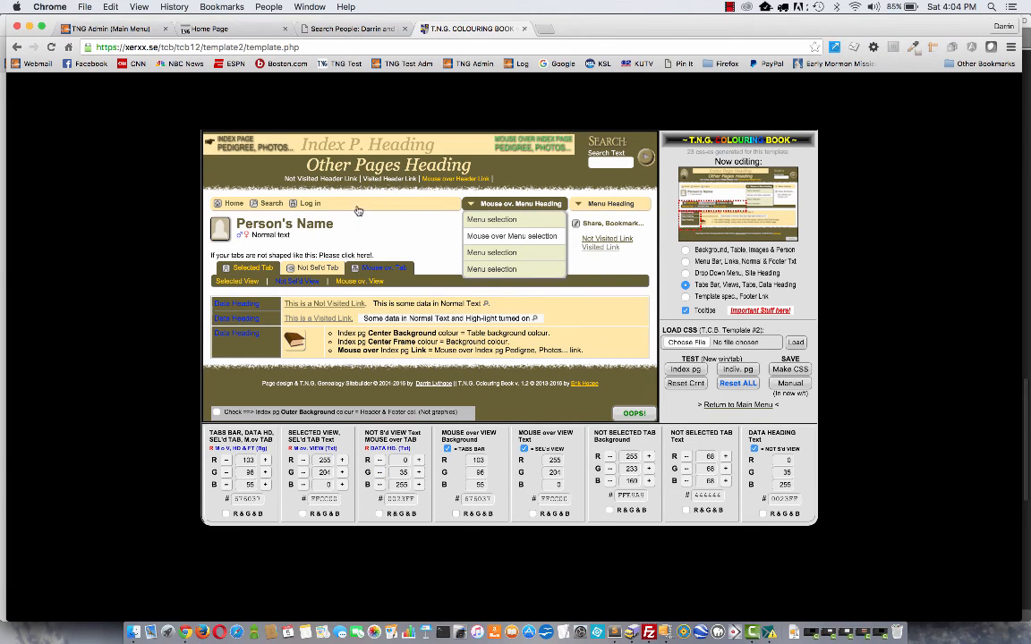
mouse_move(799, 365)
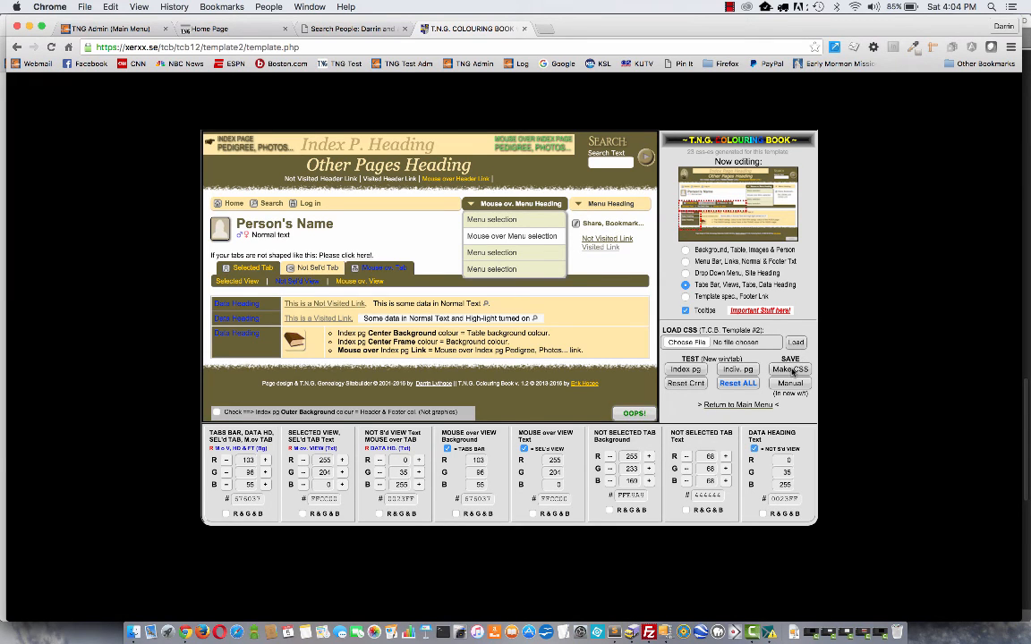
Generate the CSS from the blue 0,35,255 colours and confirm the stylesheet download.
left_click(789, 369)
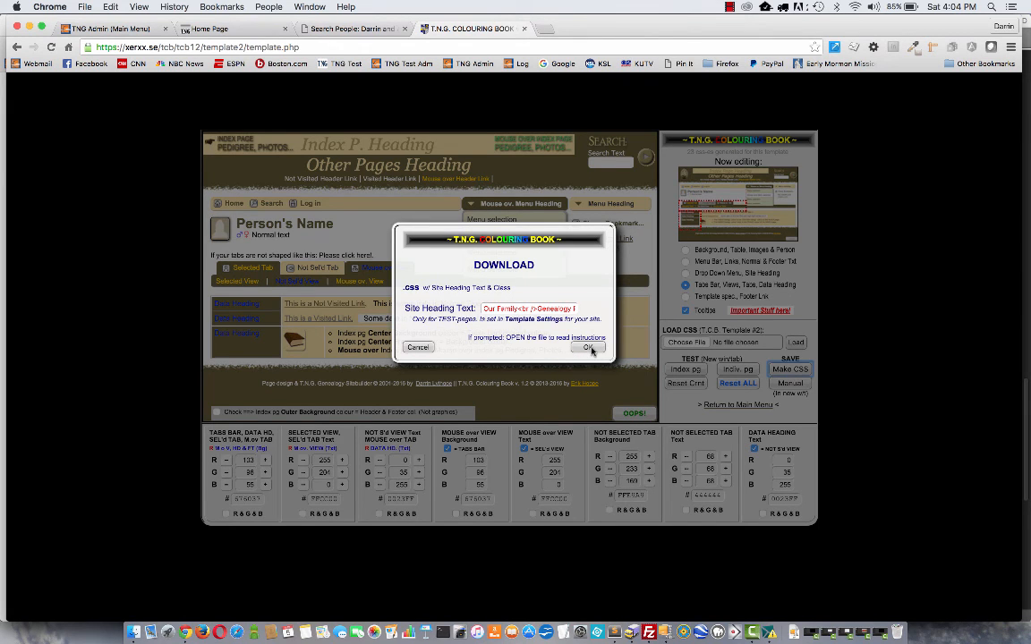
left_click(588, 347)
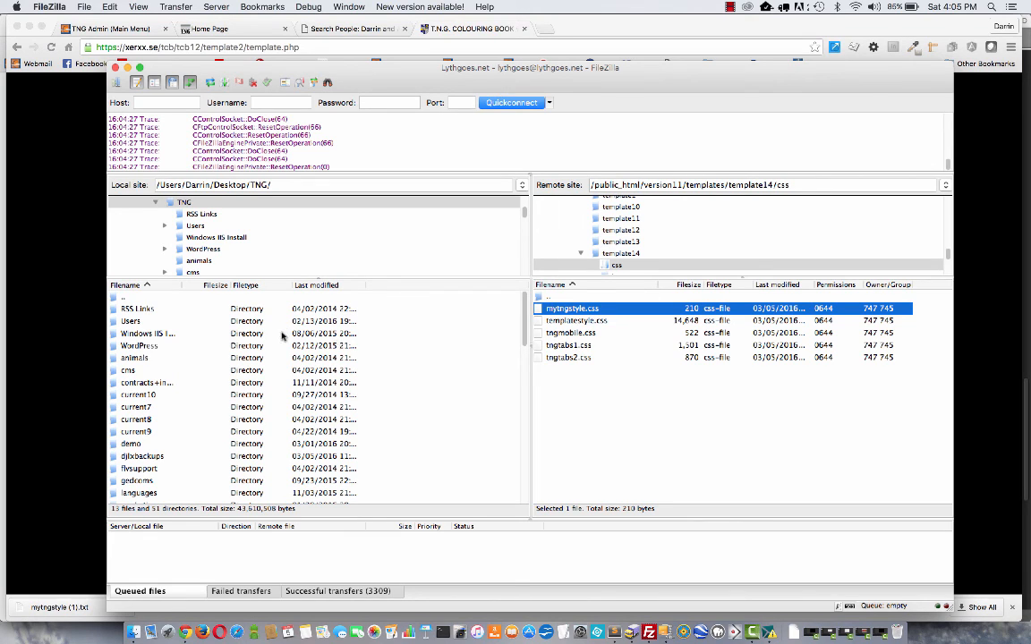
mouse_move(639, 372)
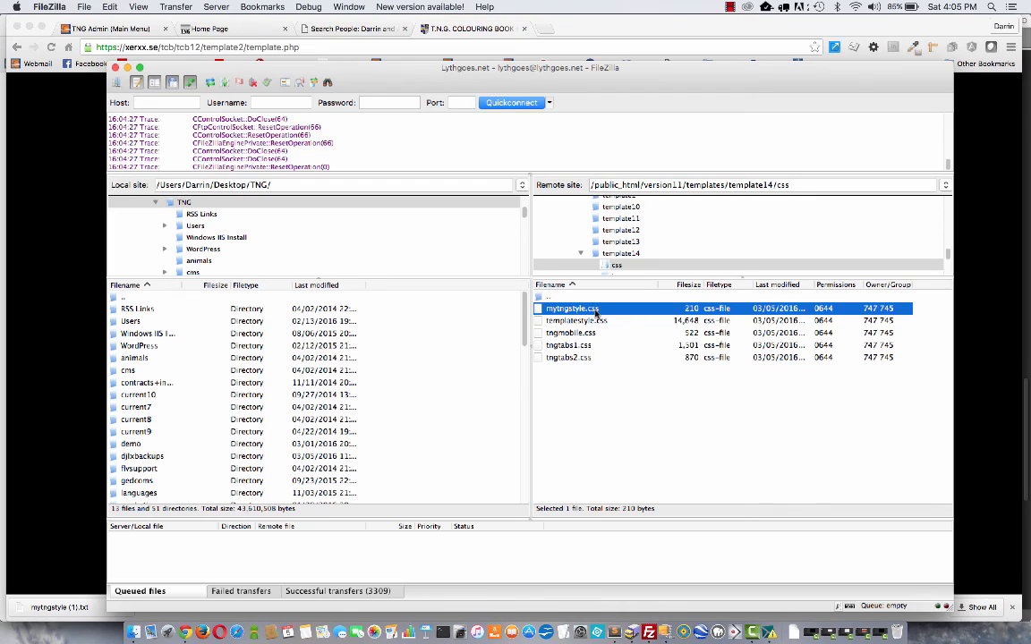
mouse_move(596, 313)
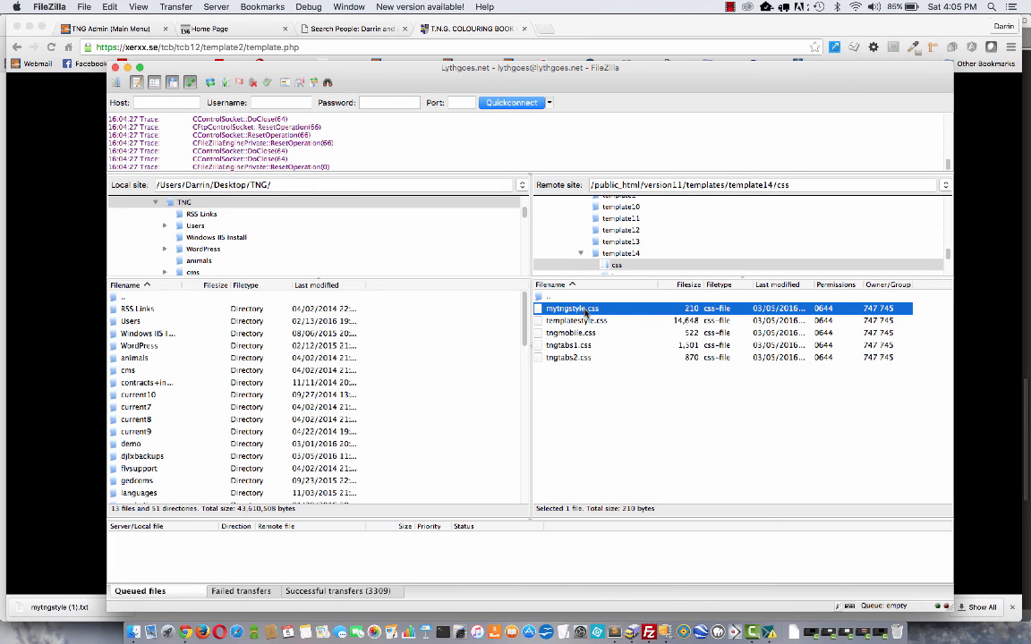
left_click(605, 391)
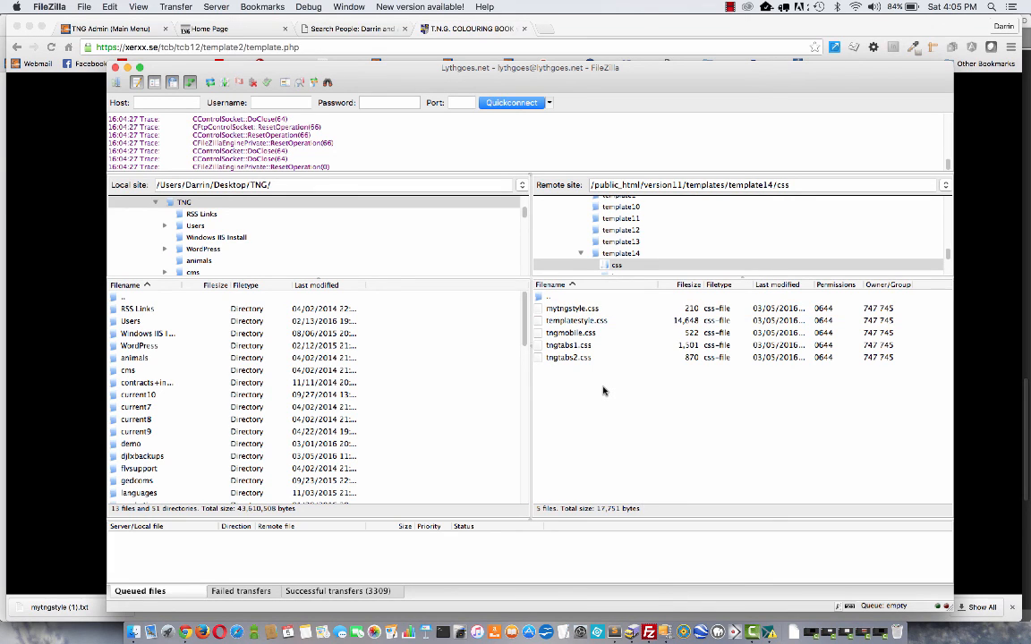
mouse_move(58, 281)
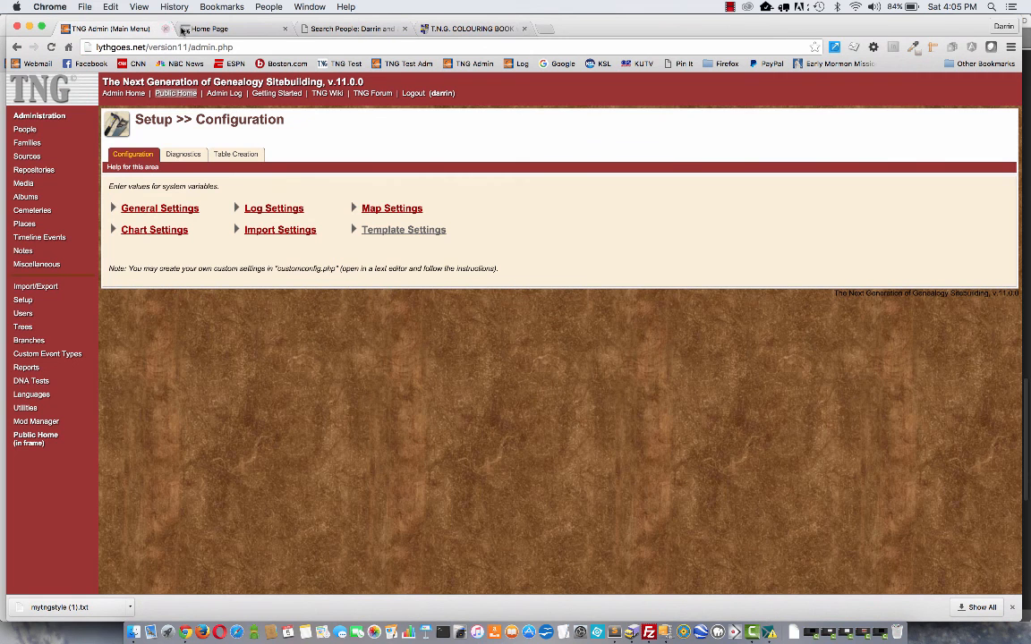
Switch back to the Home Page tab showing the dark blue heading.
left_click(219, 28)
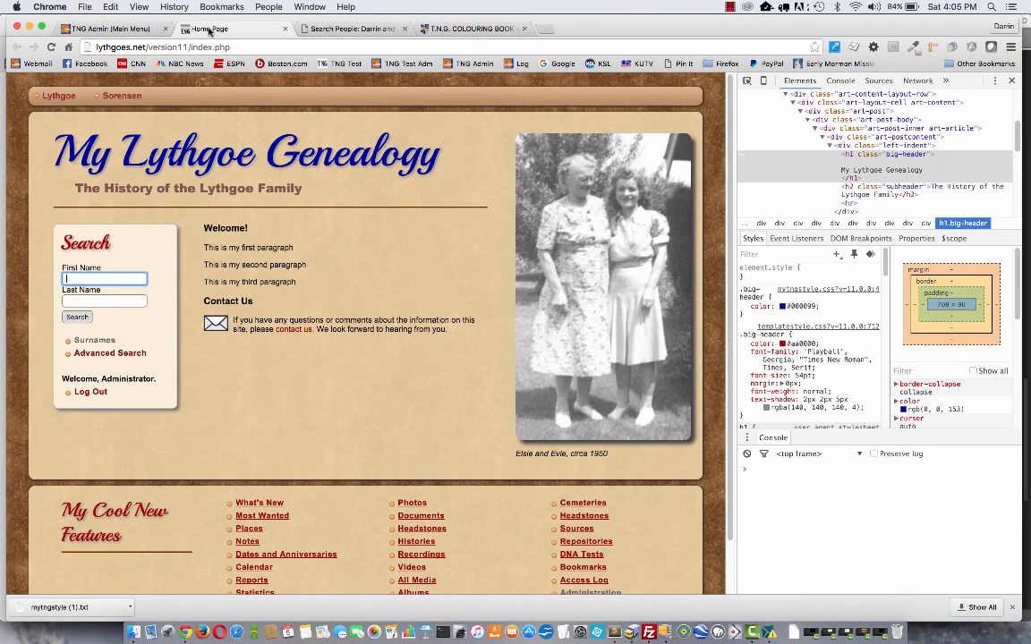
mouse_move(403, 251)
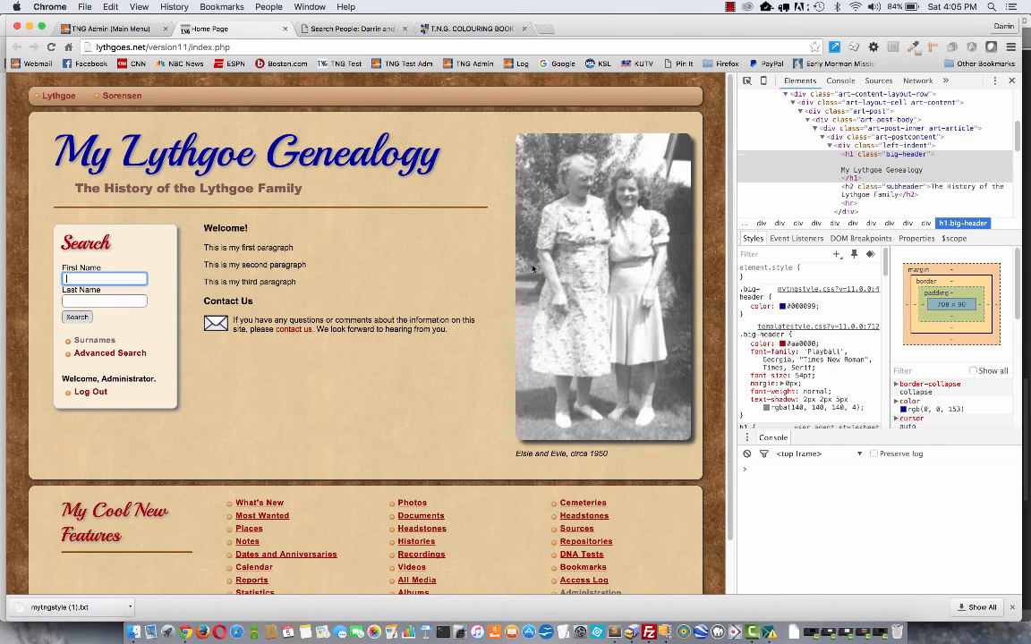
mouse_move(400, 265)
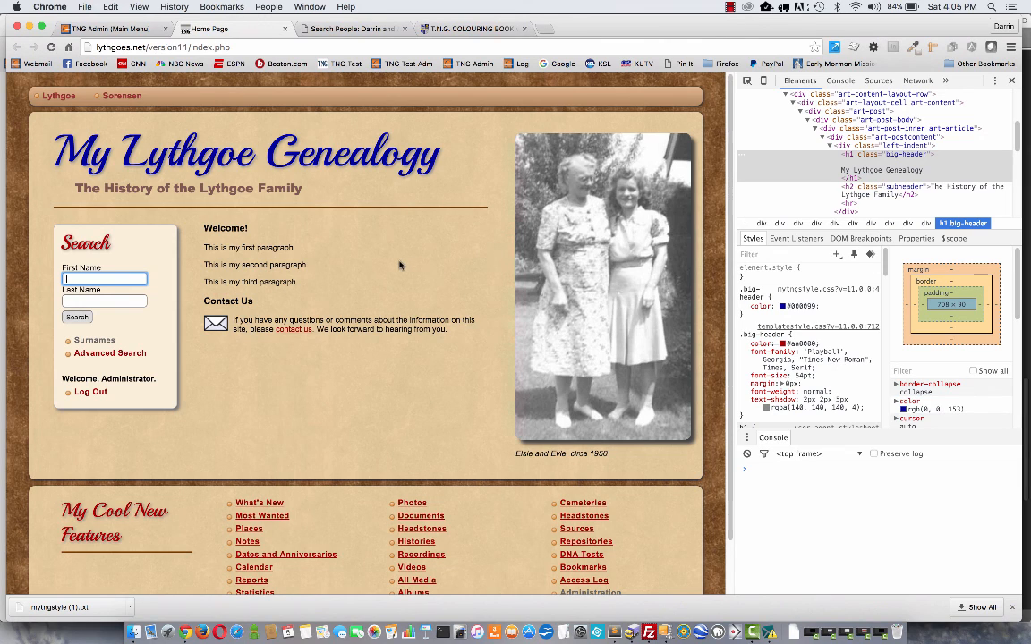